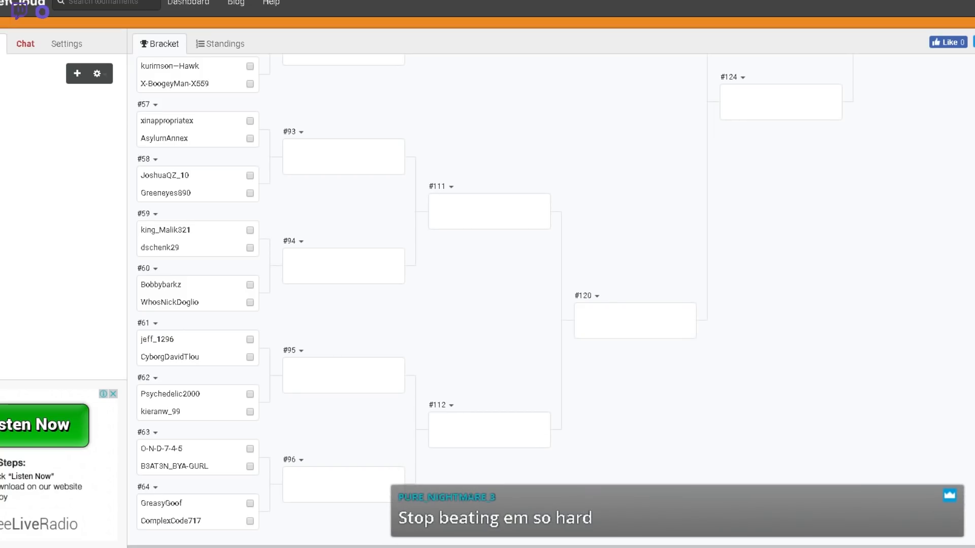
Choose Shuffle from the participants gear menu, raising the clear-scores warning.
scroll(up, 3)
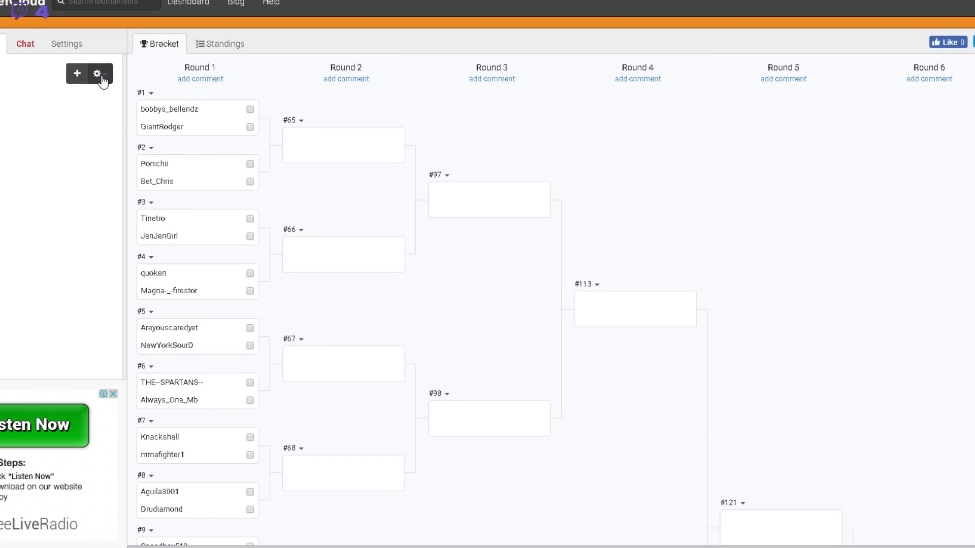
click(98, 73)
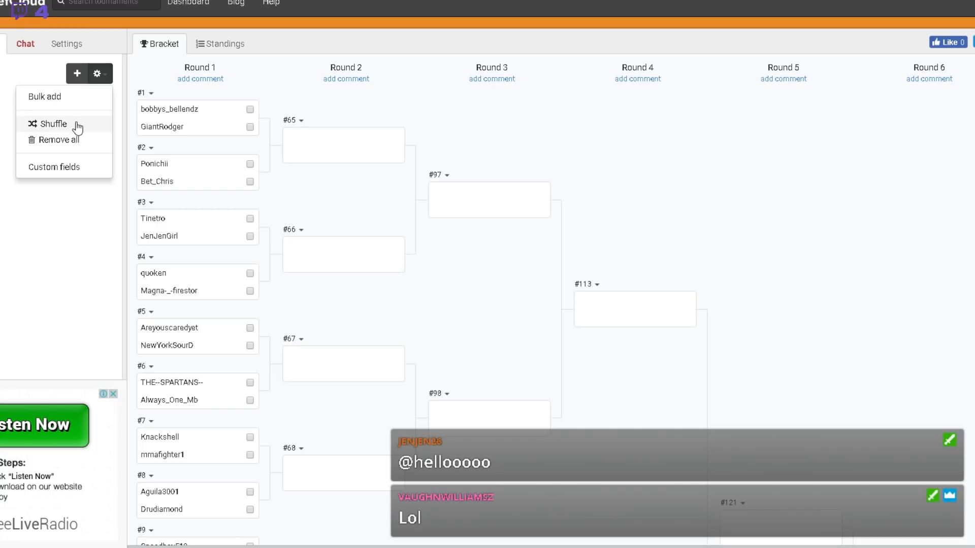
click(55, 124)
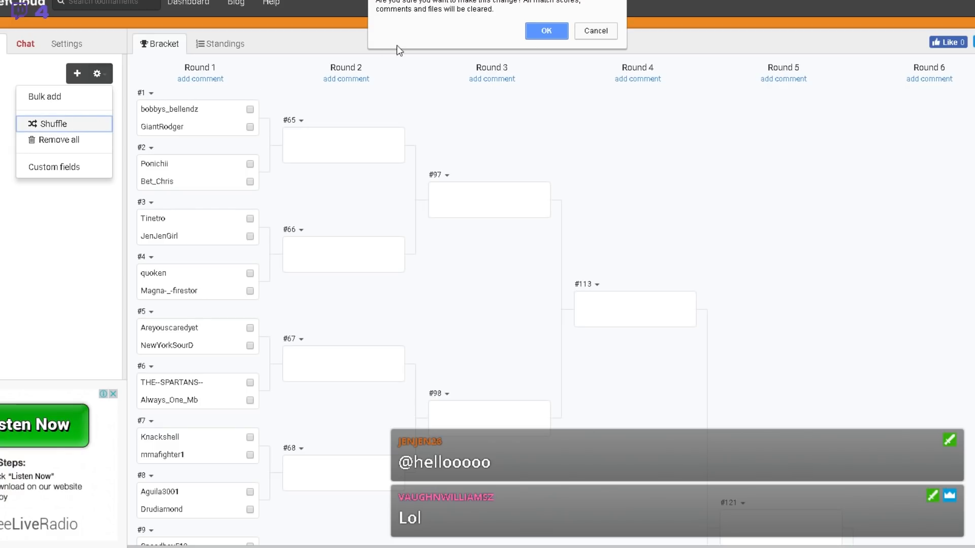
Confirm the shuffle so every Round 1 pairing changes, then review the bracket.
click(545, 31)
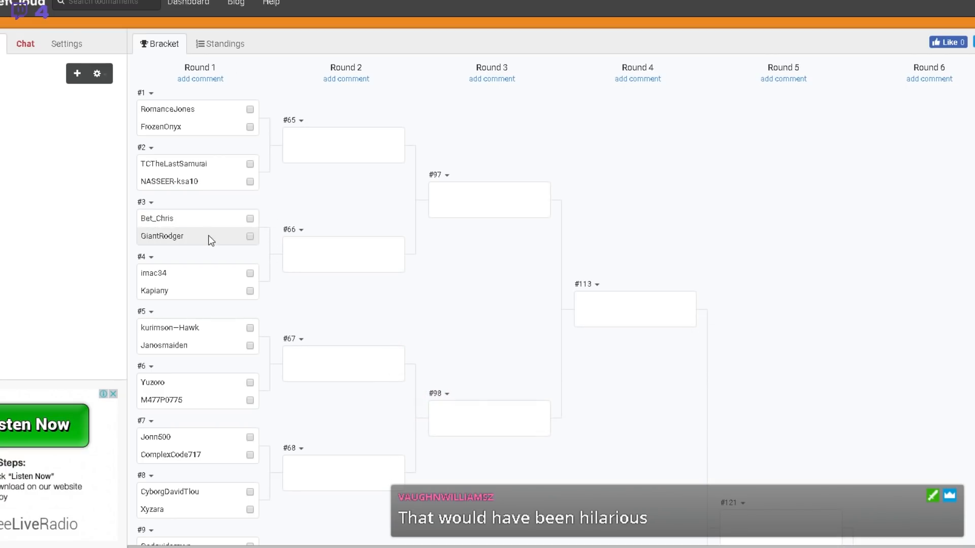
mouse_move(131, 191)
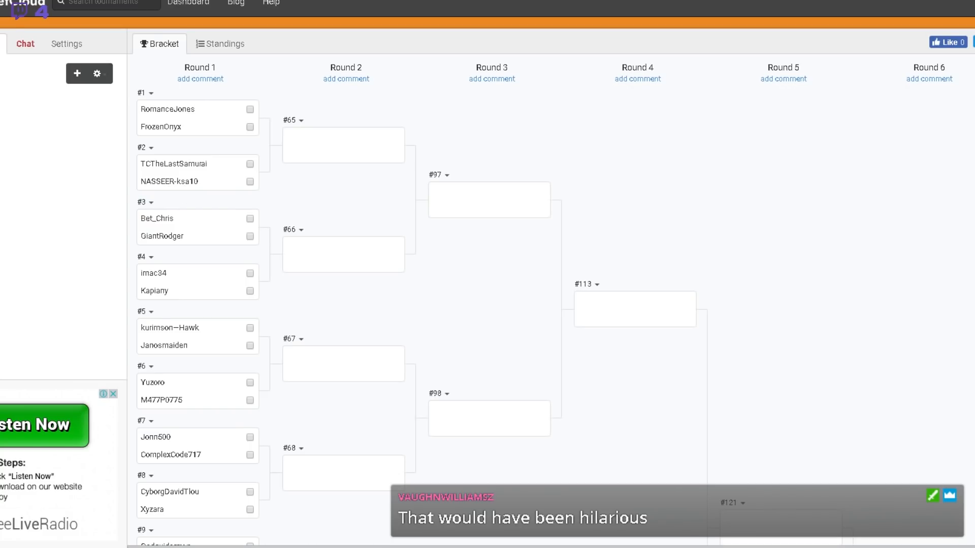
mouse_move(310, 198)
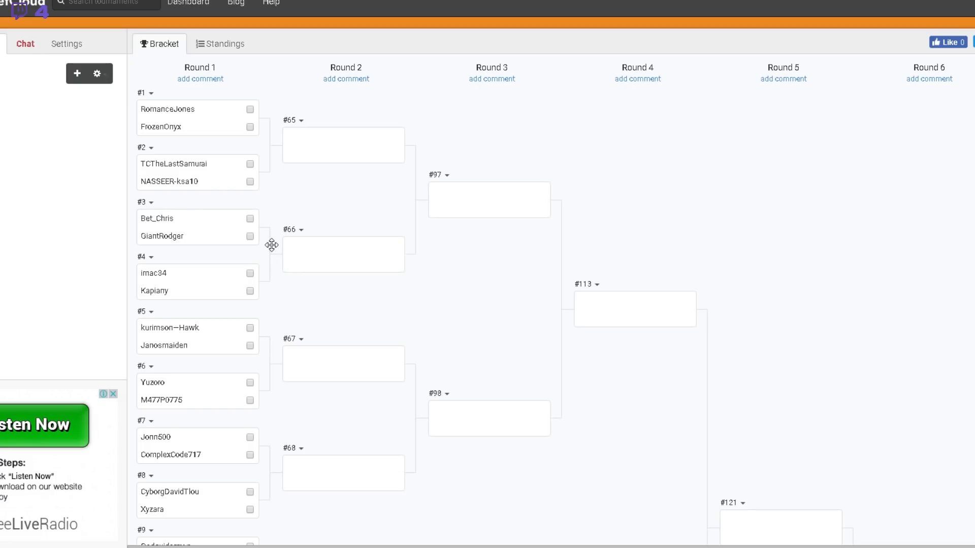
mouse_move(370, 156)
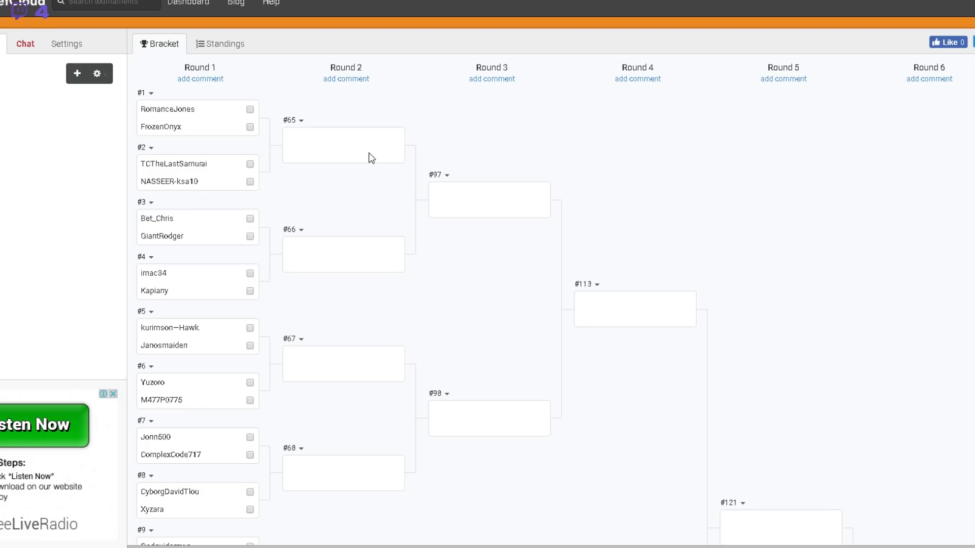
mouse_move(521, 167)
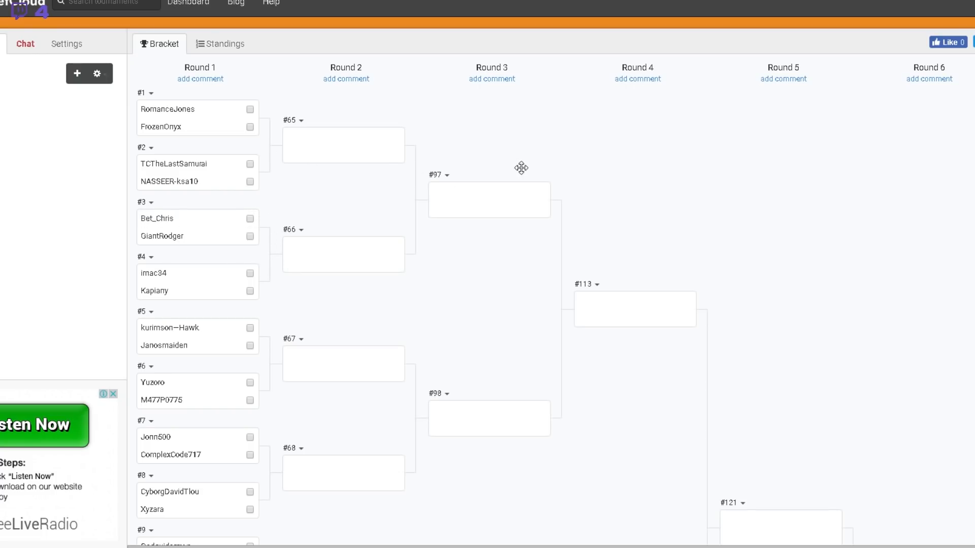
mouse_move(412, 217)
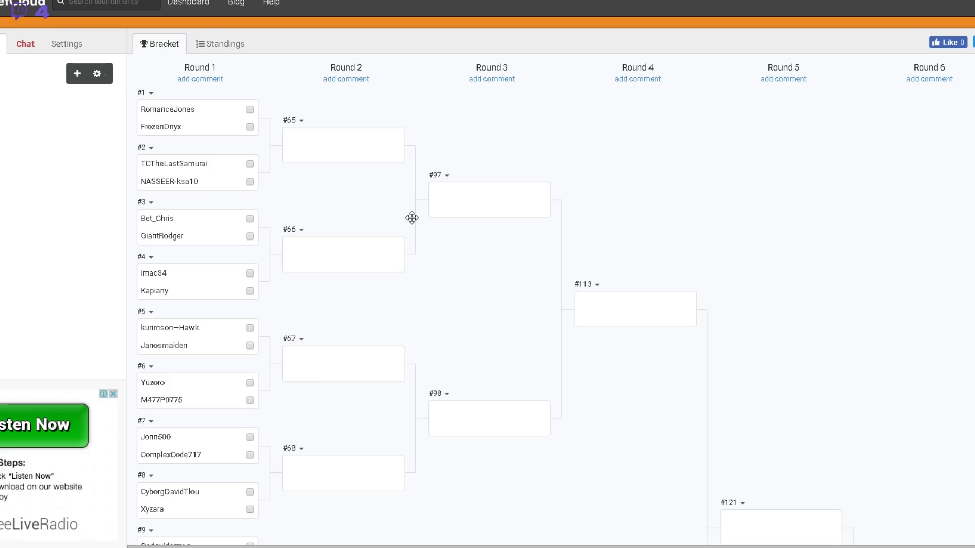
mouse_move(399, 223)
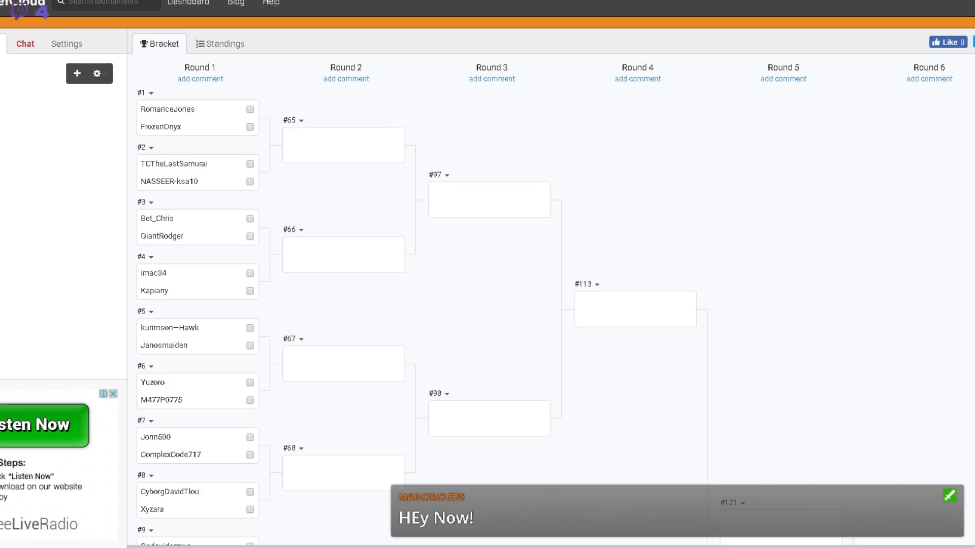
click(947, 496)
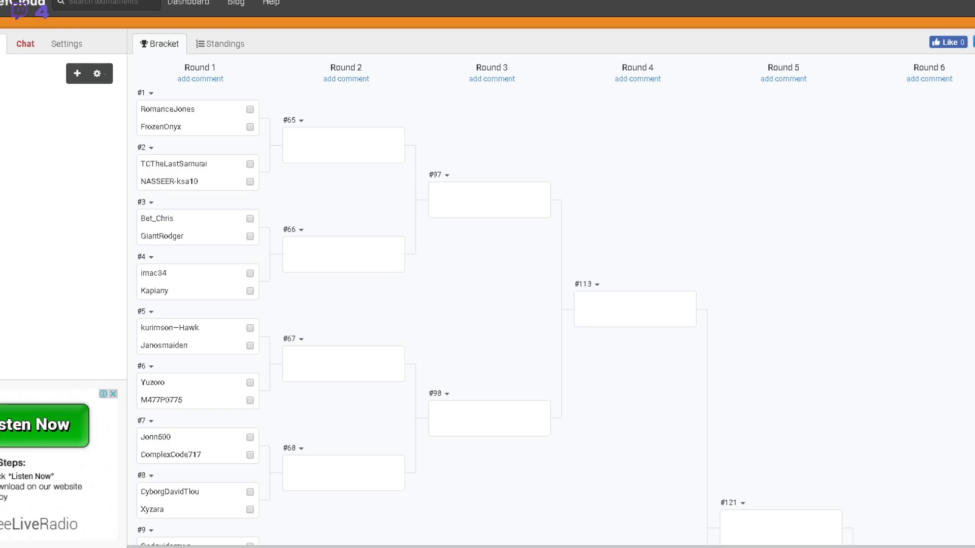
mouse_move(99, 73)
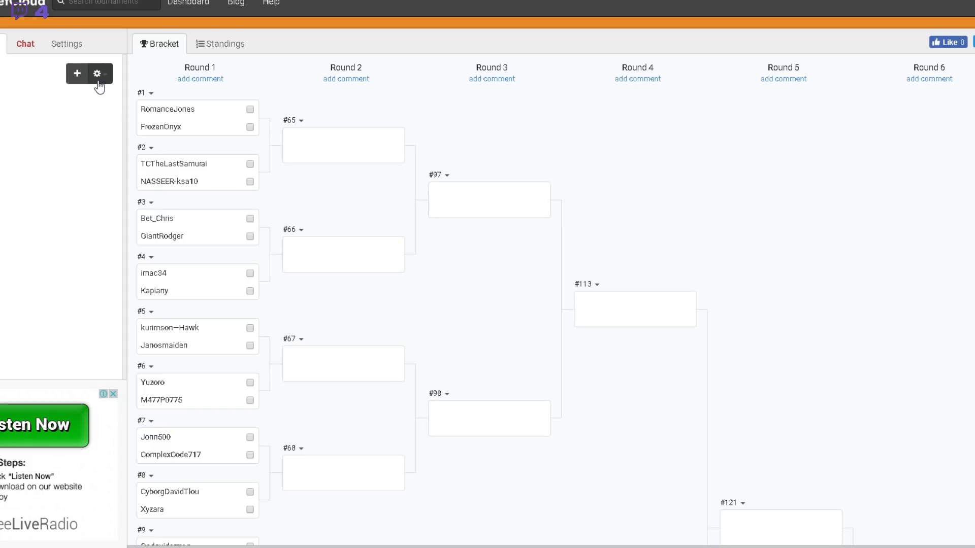
Shuffle the seedings a second time and confirm, producing new Round 1 matchups.
click(98, 73)
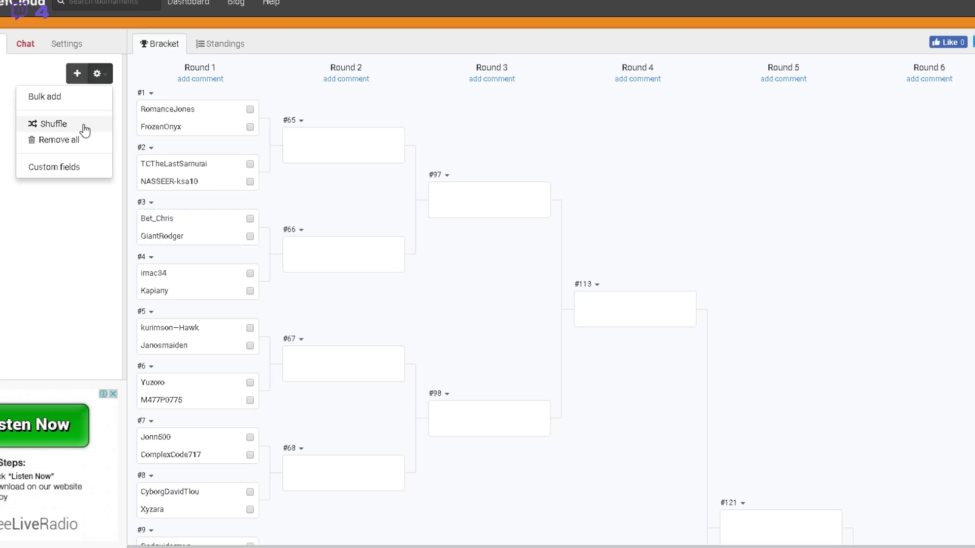
click(56, 123)
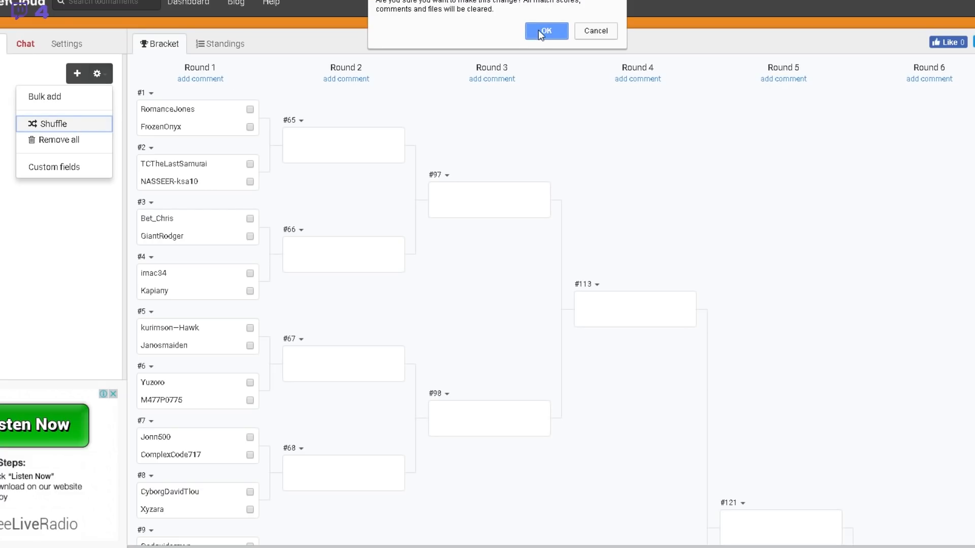
click(545, 31)
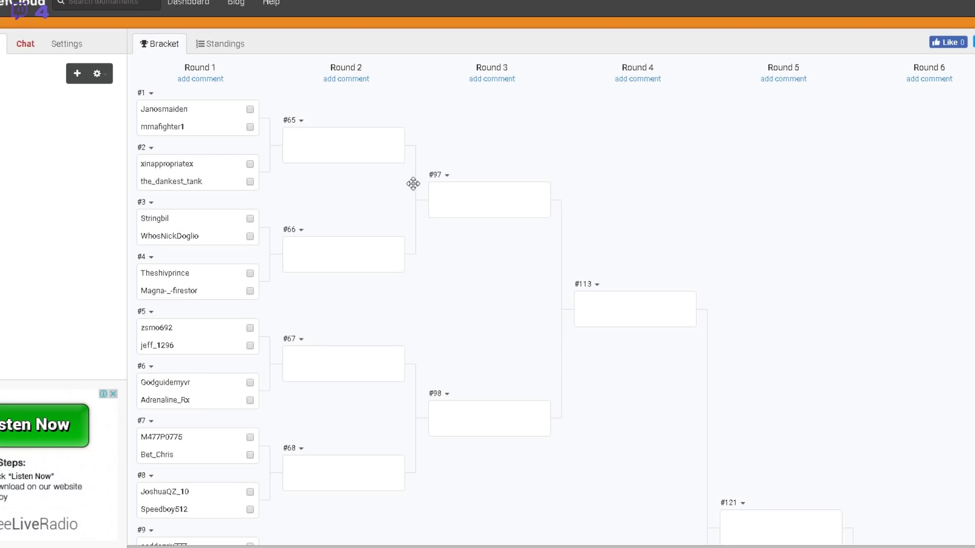
mouse_move(338, 212)
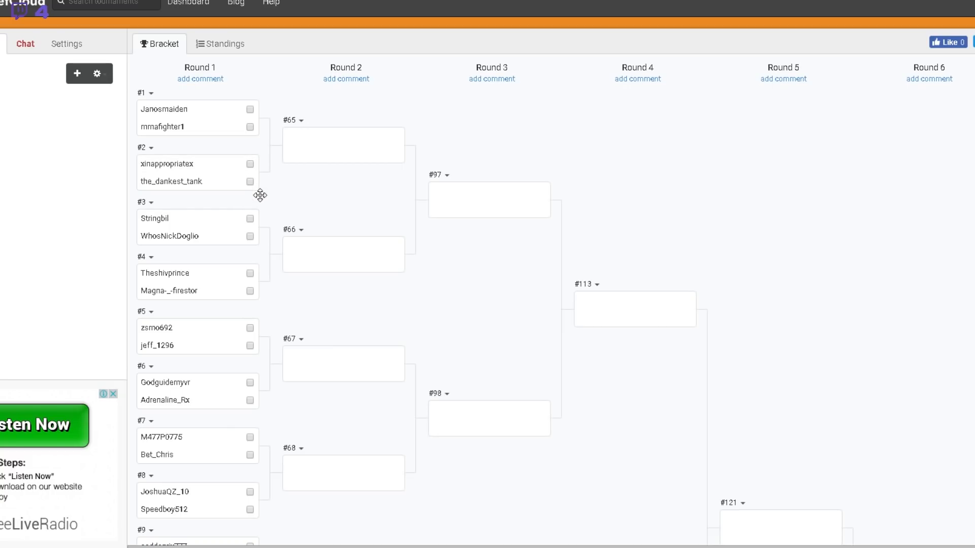
mouse_move(242, 203)
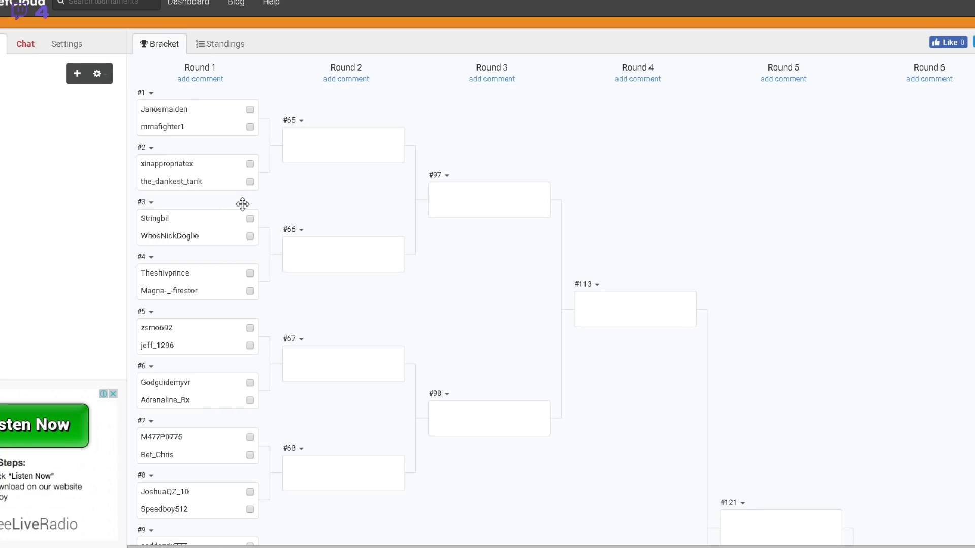
mouse_move(230, 264)
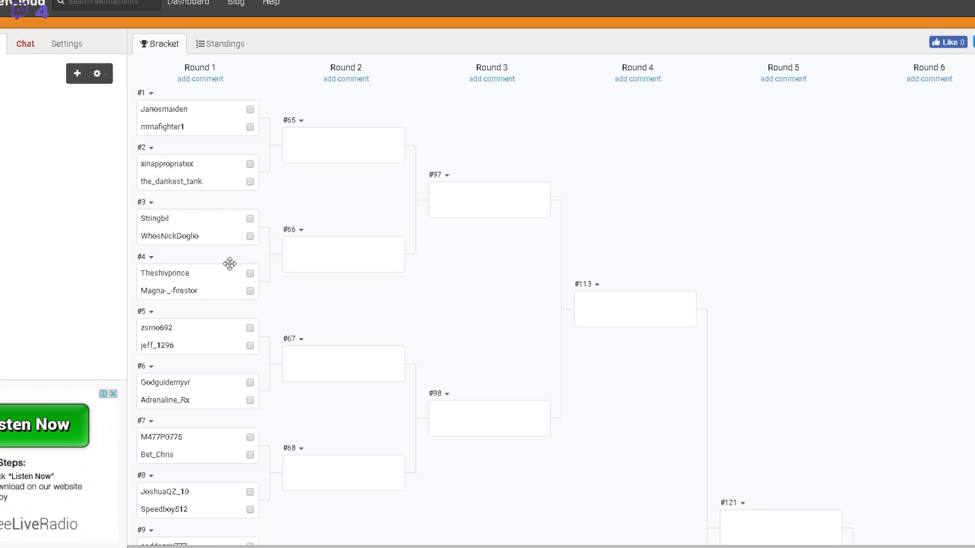
mouse_move(187, 238)
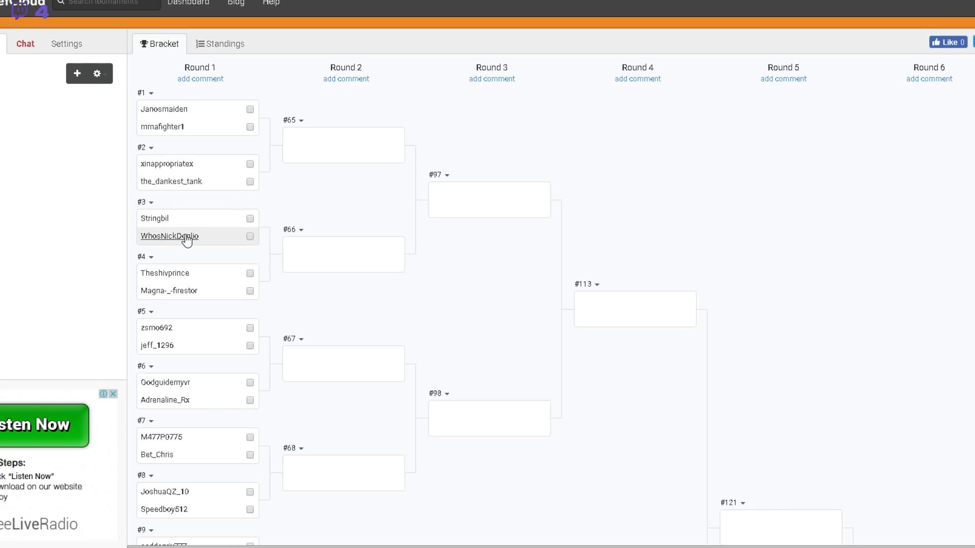
mouse_move(209, 250)
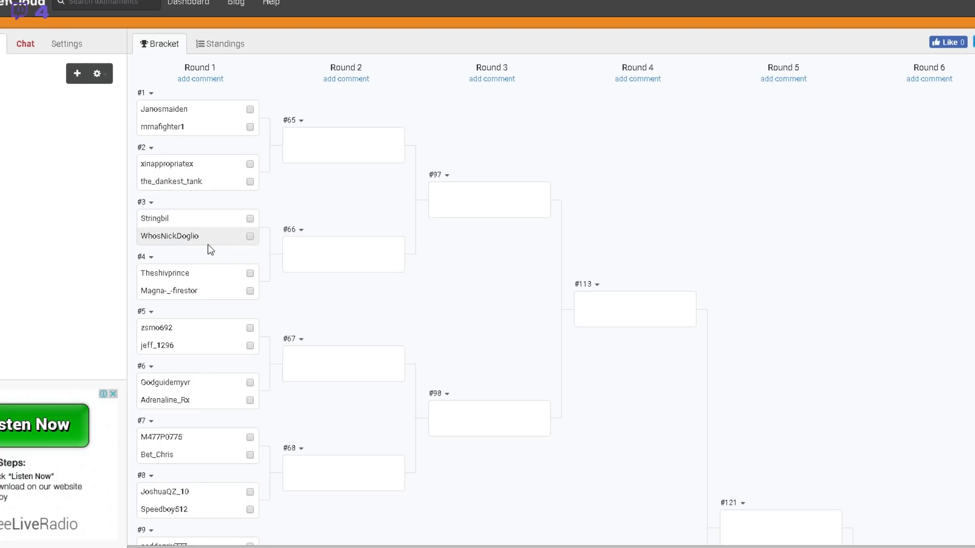
mouse_move(207, 295)
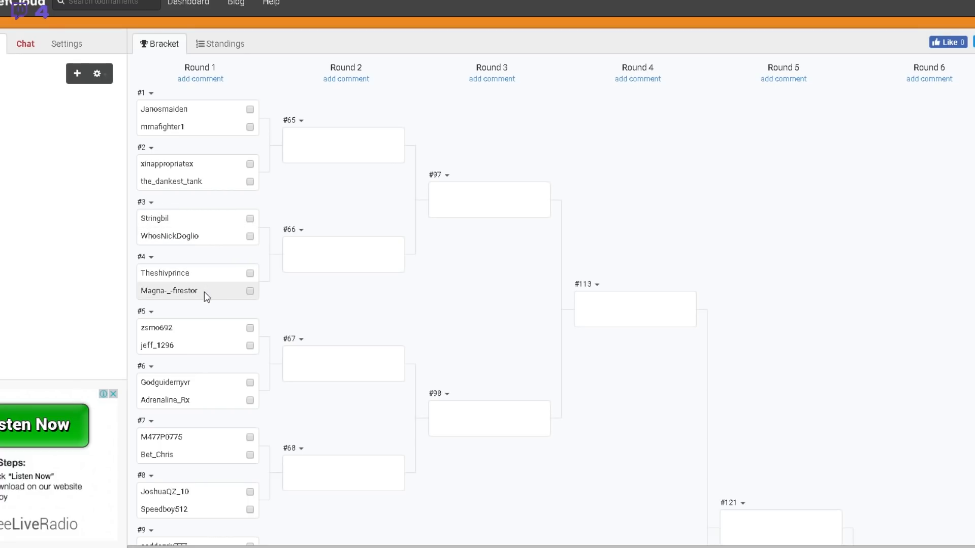
mouse_move(160, 347)
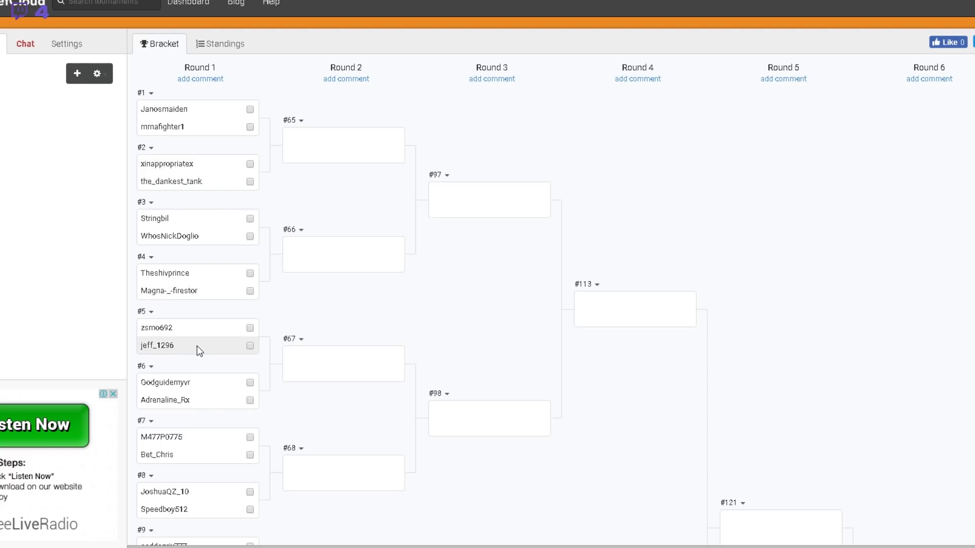
mouse_move(184, 328)
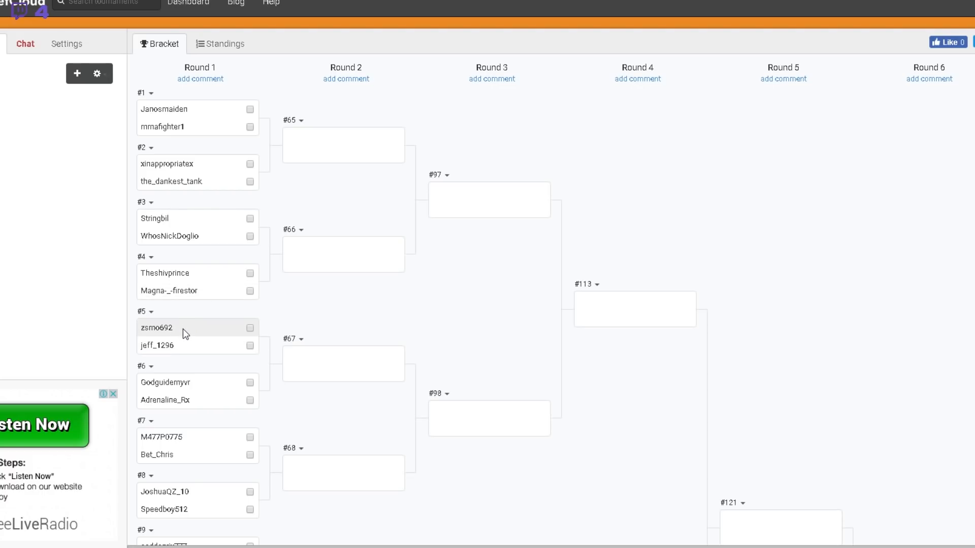
mouse_move(208, 393)
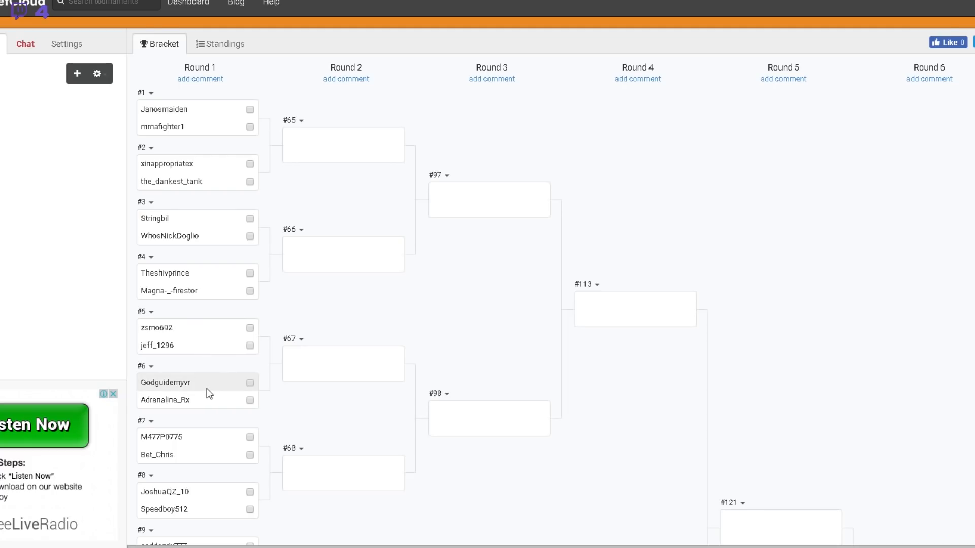
mouse_move(214, 403)
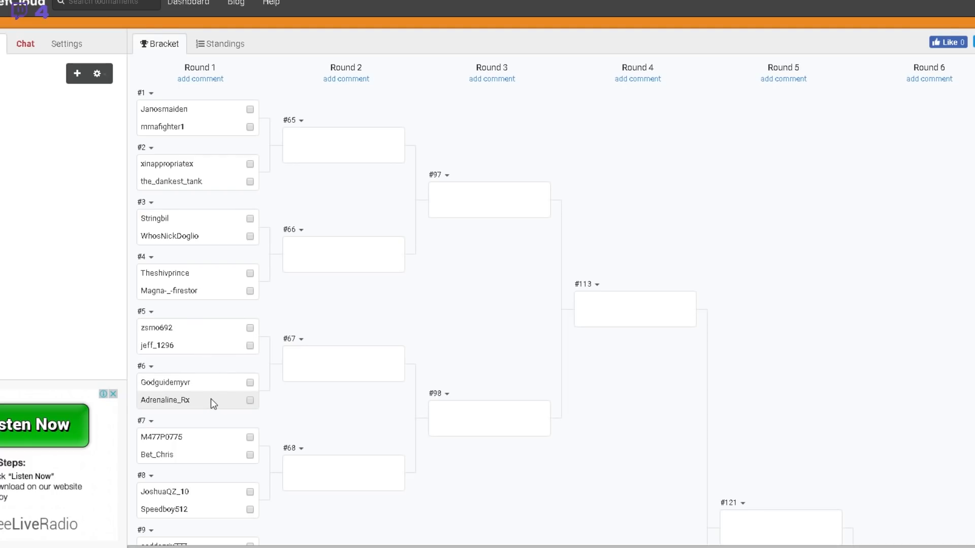
scroll(down, 3)
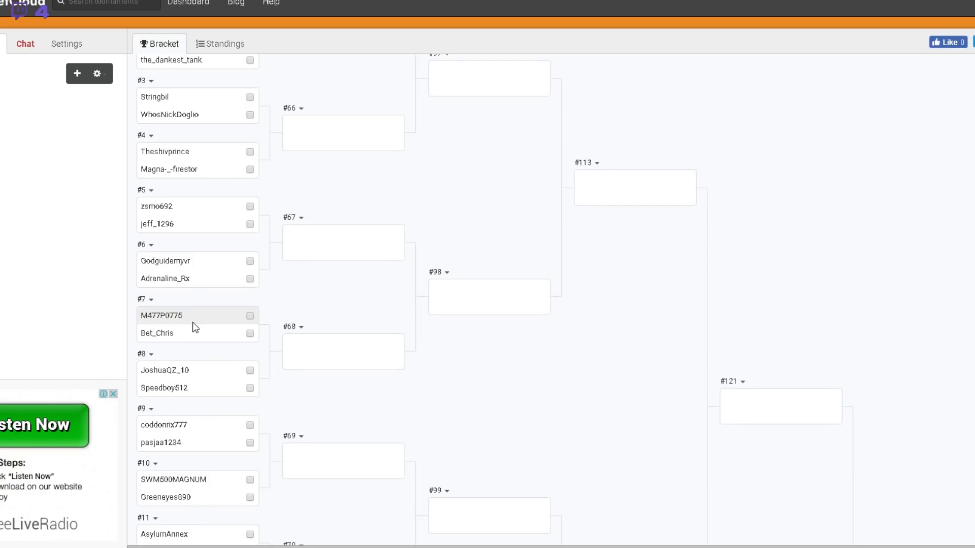
mouse_move(262, 350)
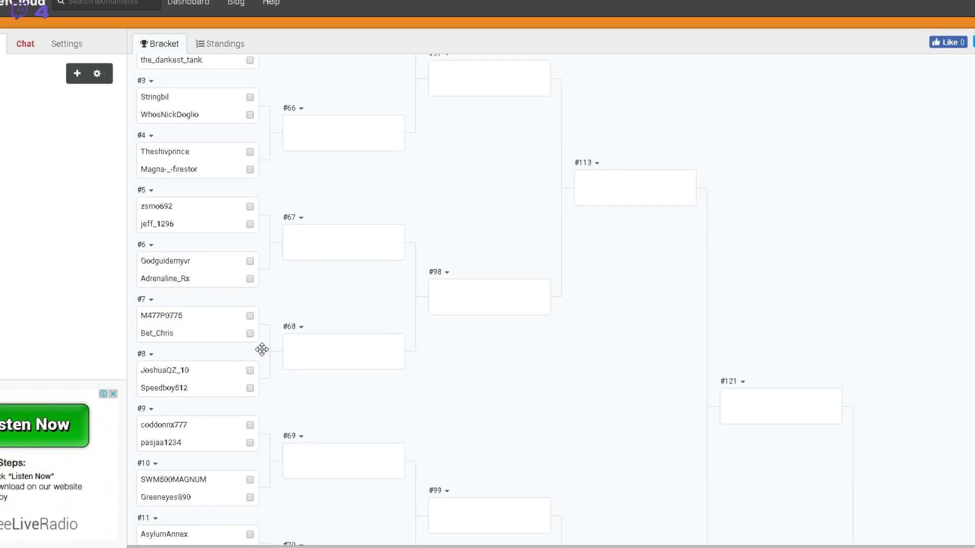
scroll(down, 3)
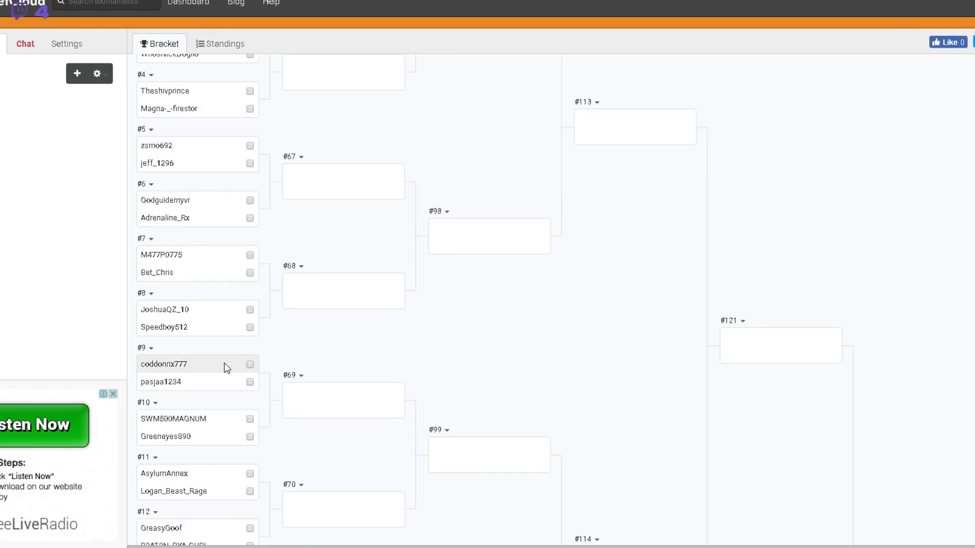
mouse_move(205, 381)
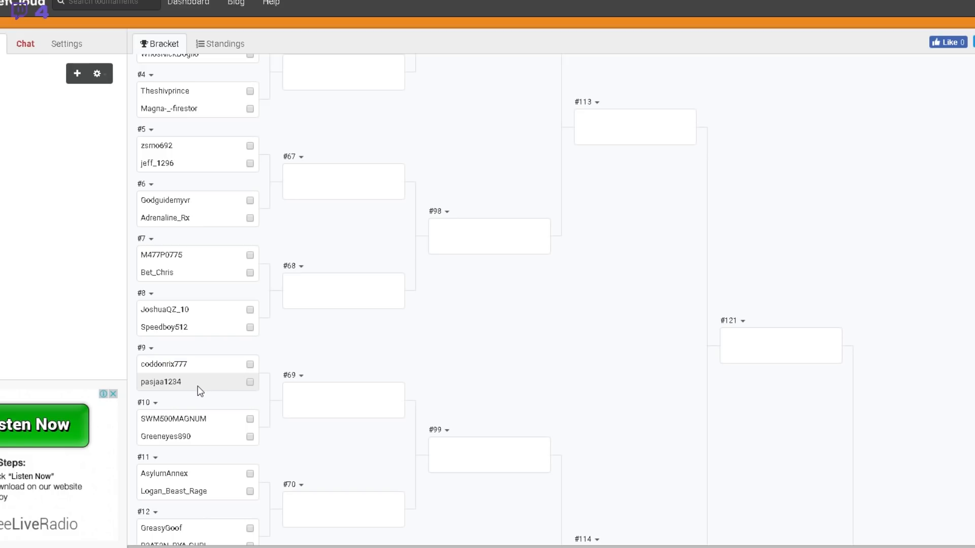
scroll(down, 3)
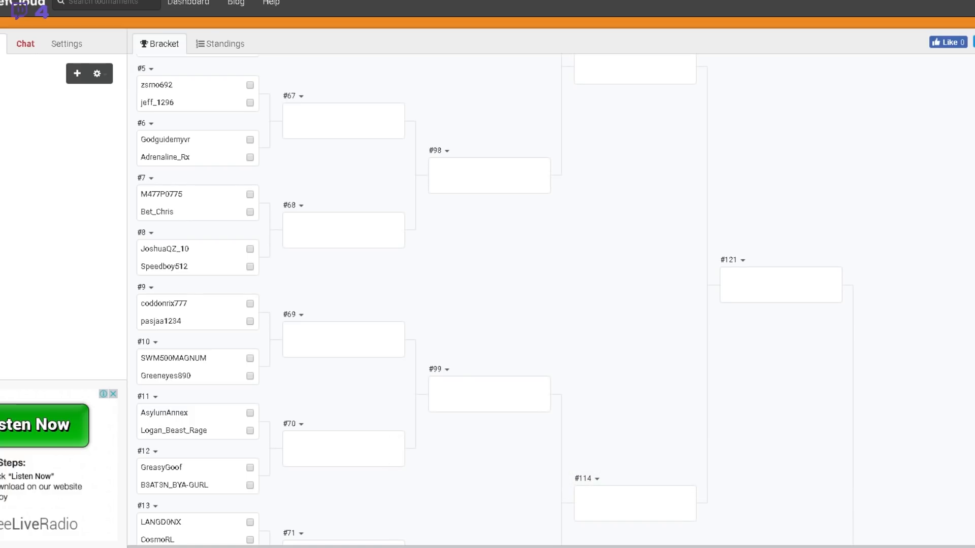
mouse_move(369, 269)
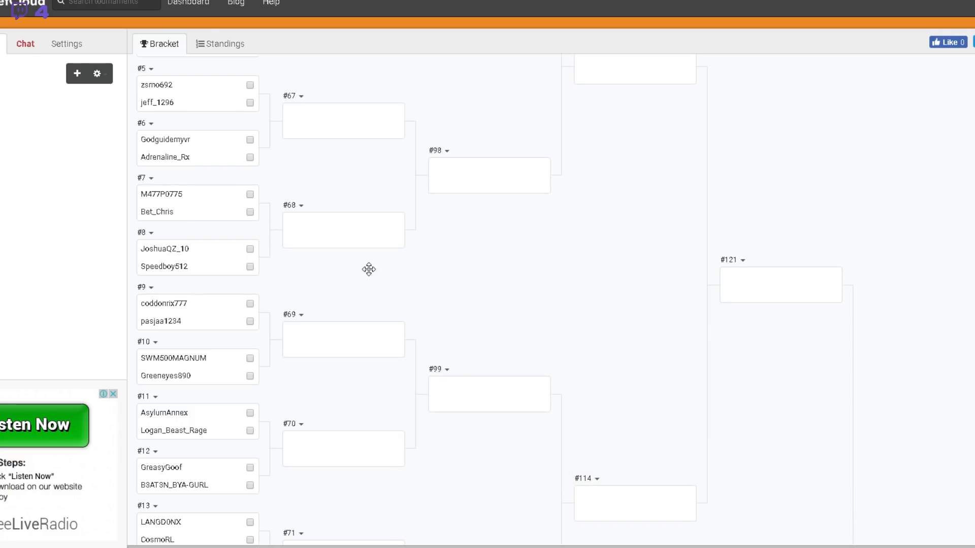
scroll(down, 3)
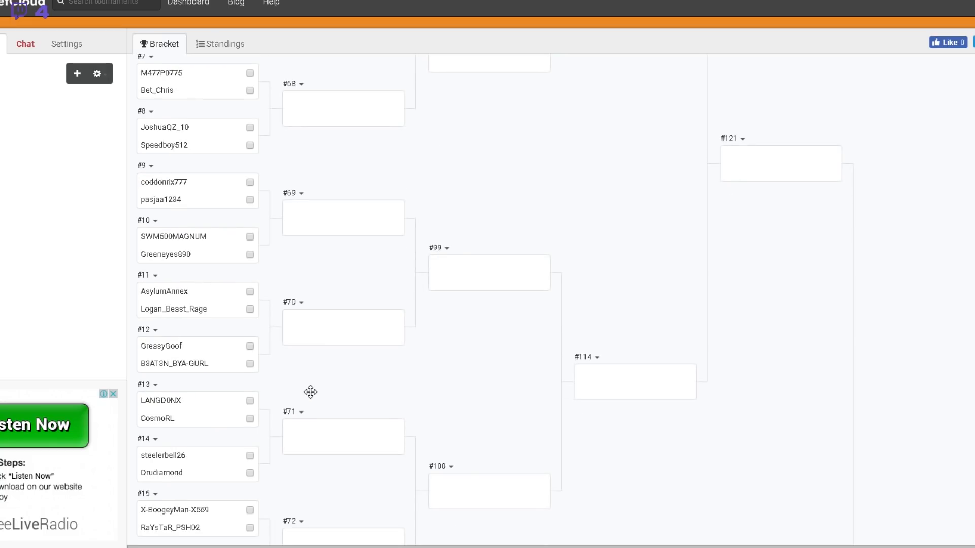
scroll(down, 3)
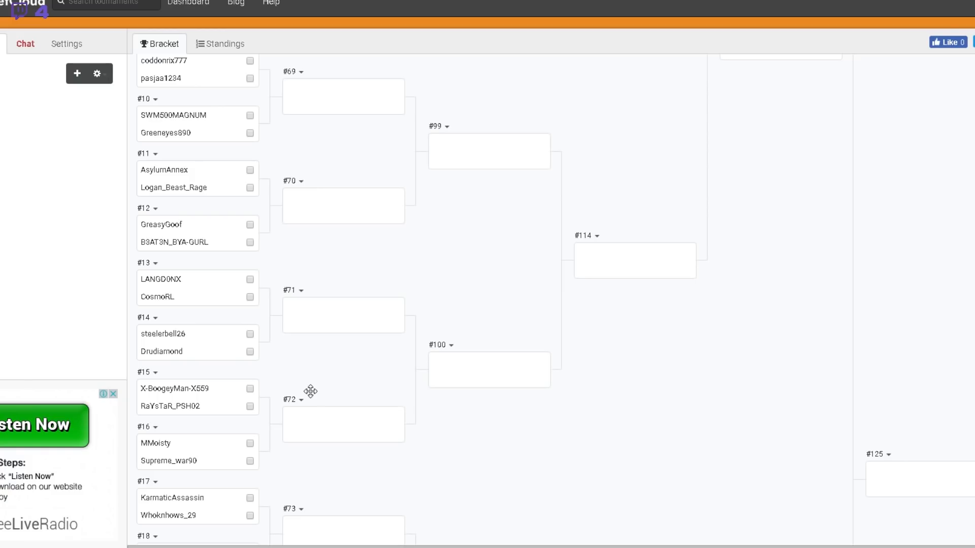
mouse_move(214, 407)
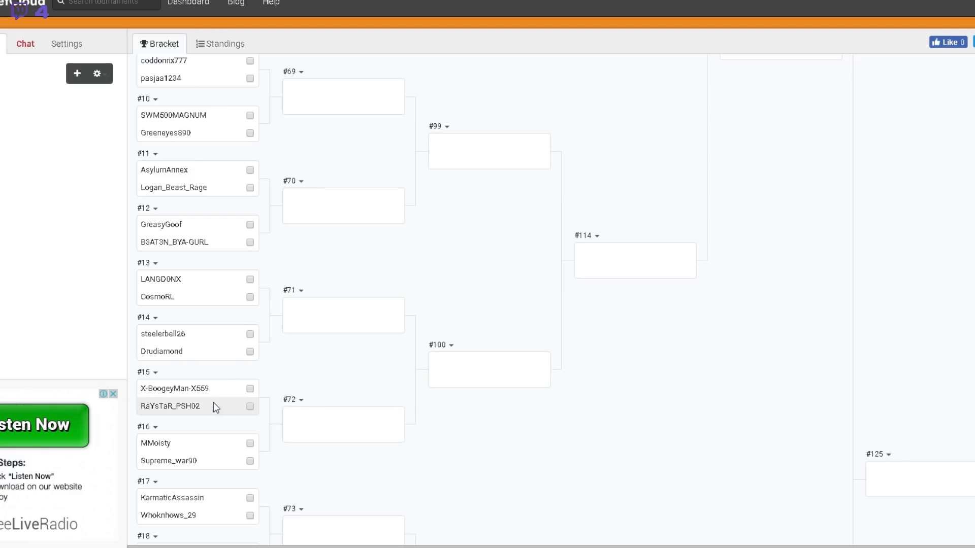
mouse_move(296, 420)
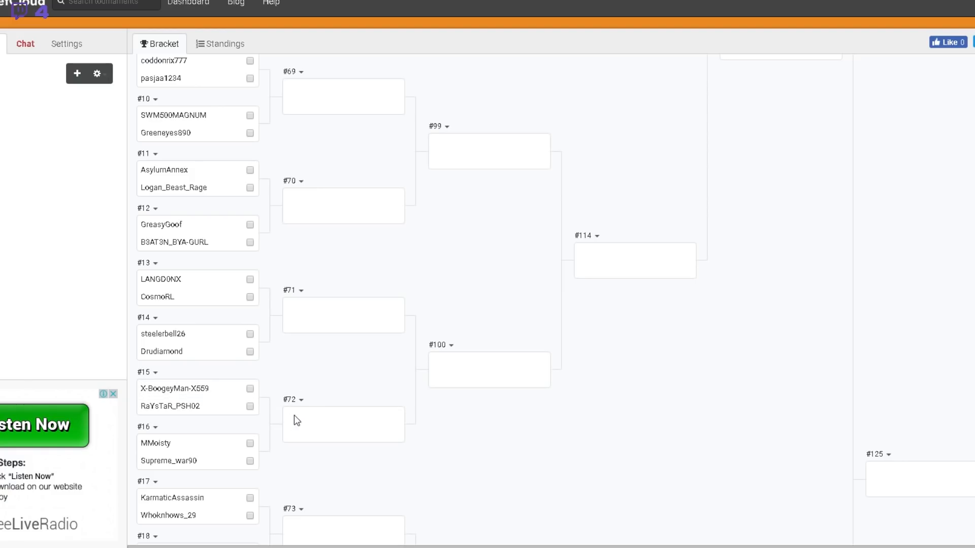
scroll(down, 3)
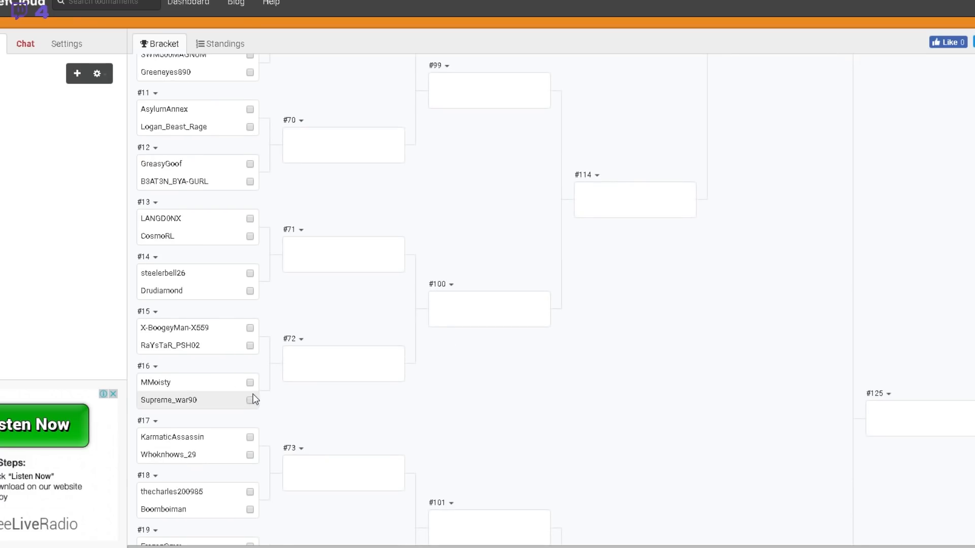
scroll(down, 3)
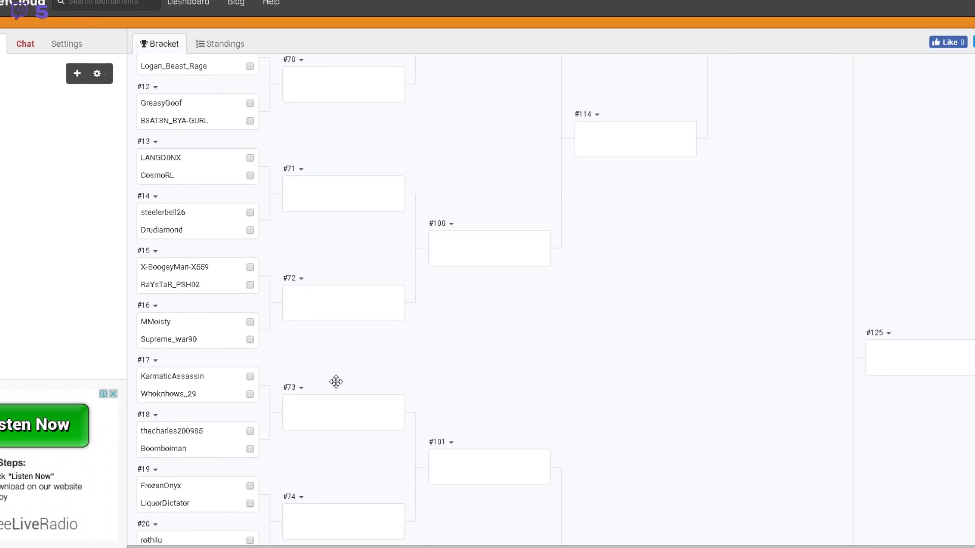
mouse_move(217, 394)
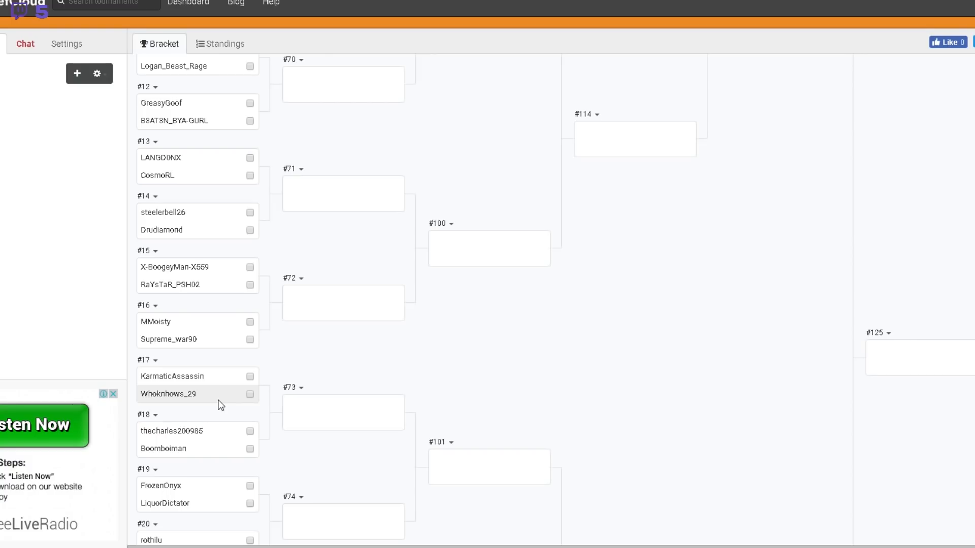
mouse_move(244, 438)
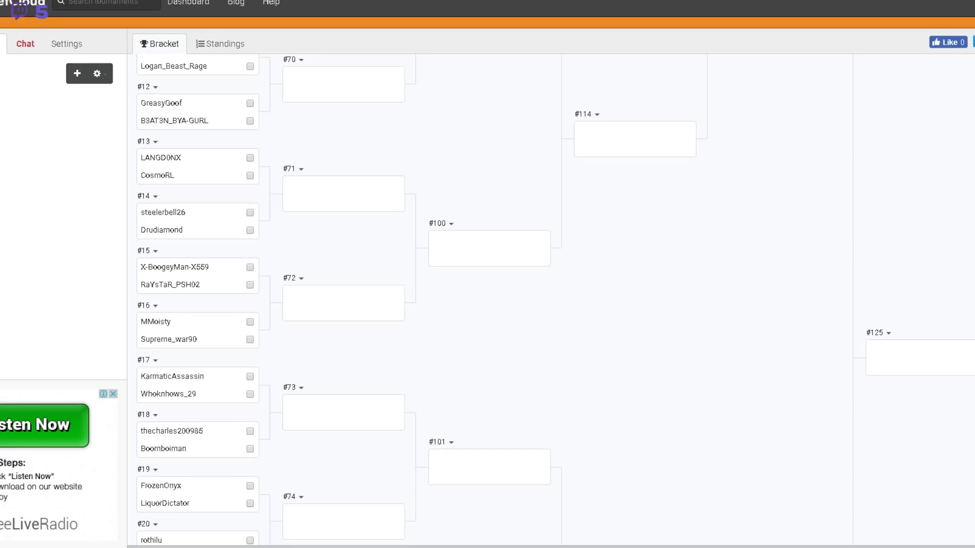
scroll(down, 3)
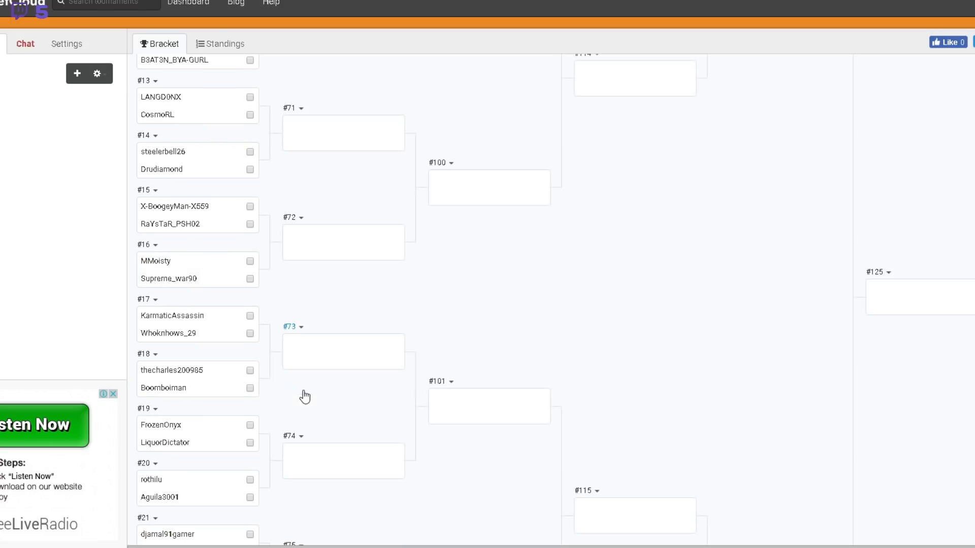
scroll(down, 3)
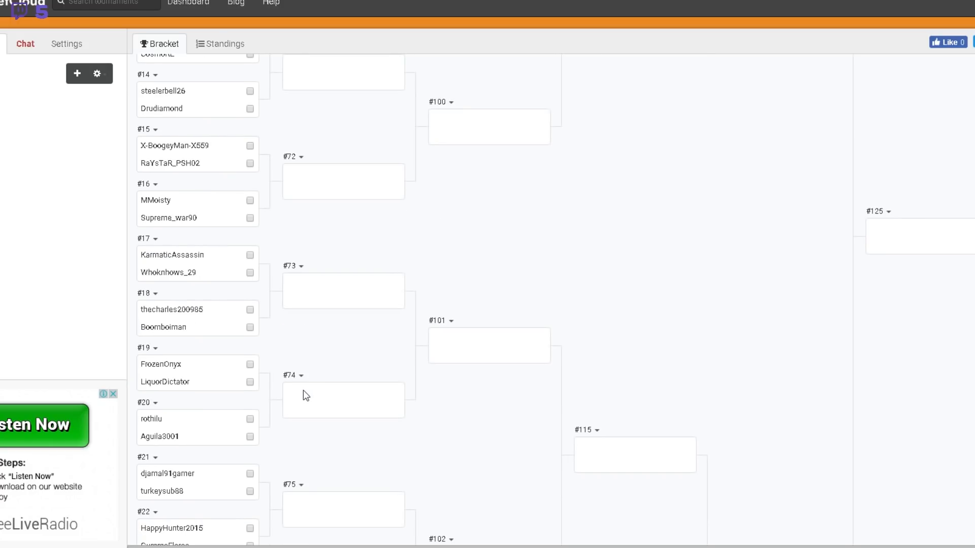
scroll(down, 3)
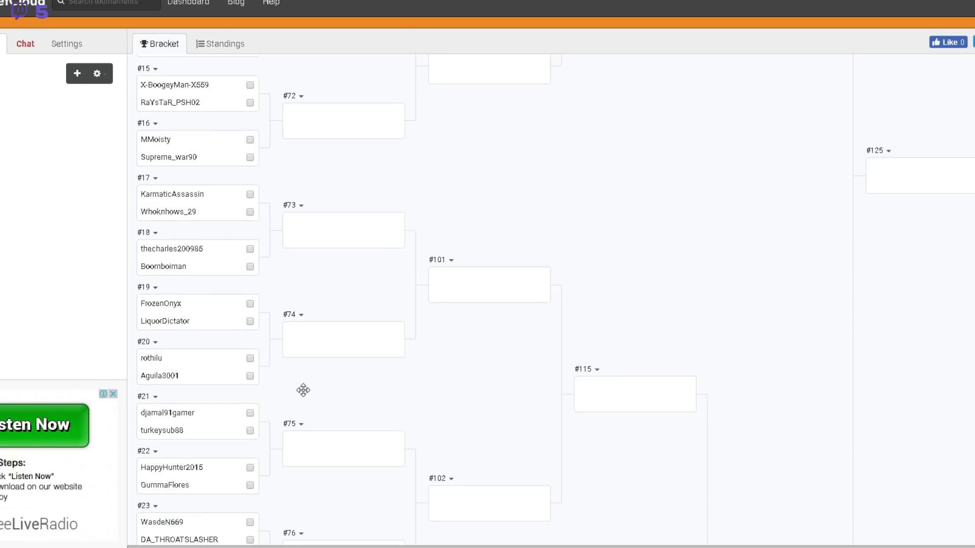
scroll(down, 3)
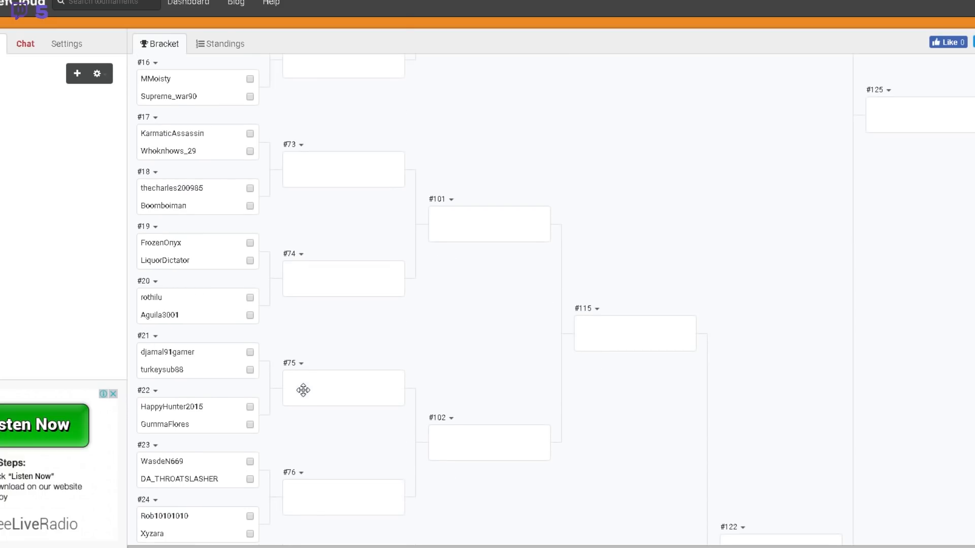
mouse_move(197, 320)
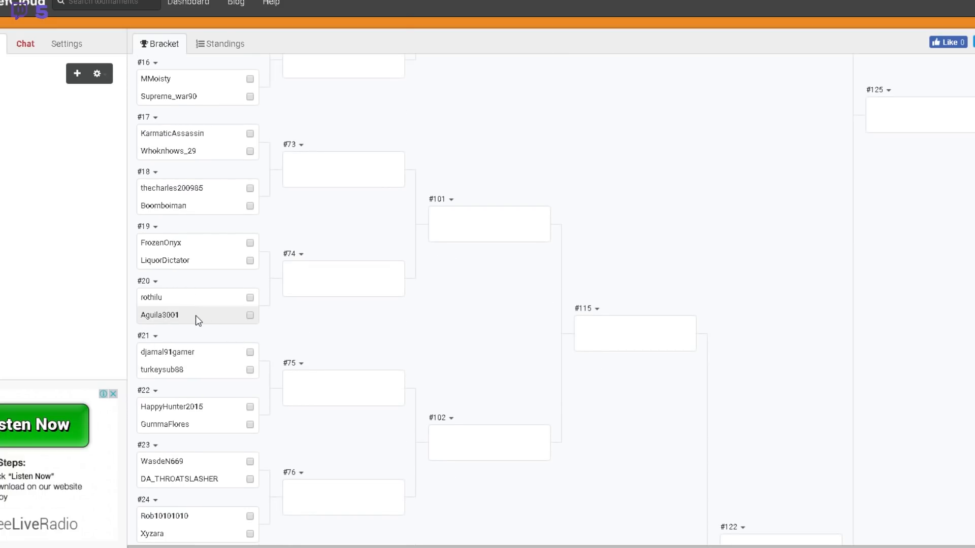
mouse_move(302, 346)
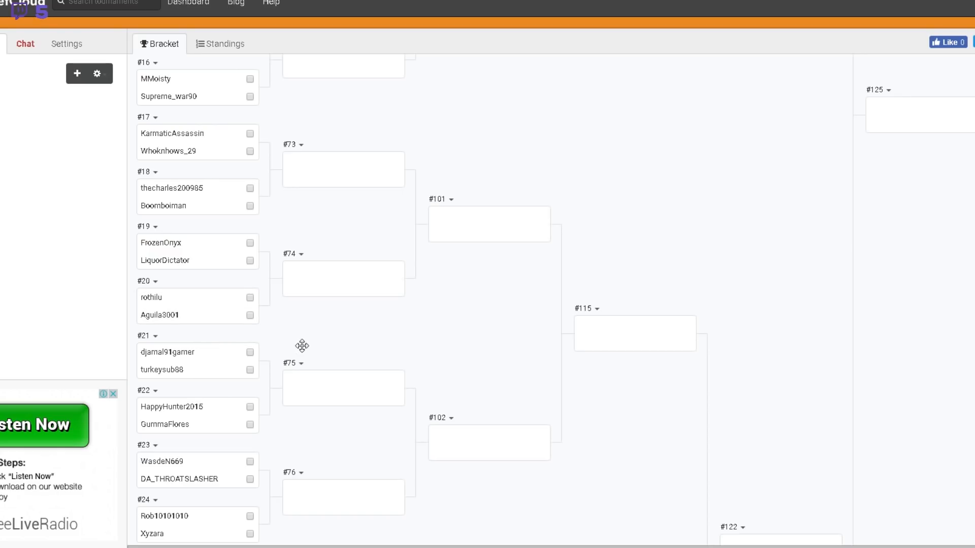
scroll(down, 3)
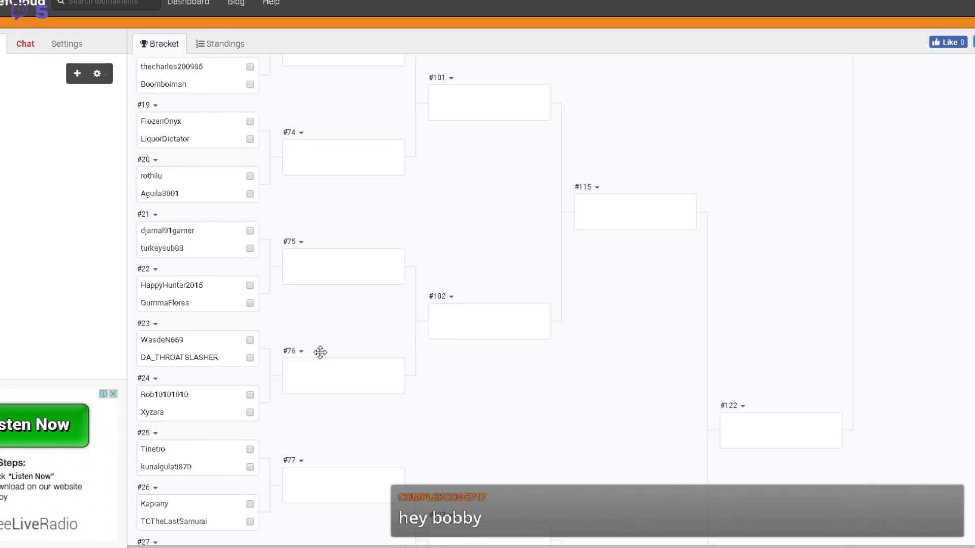
scroll(down, 3)
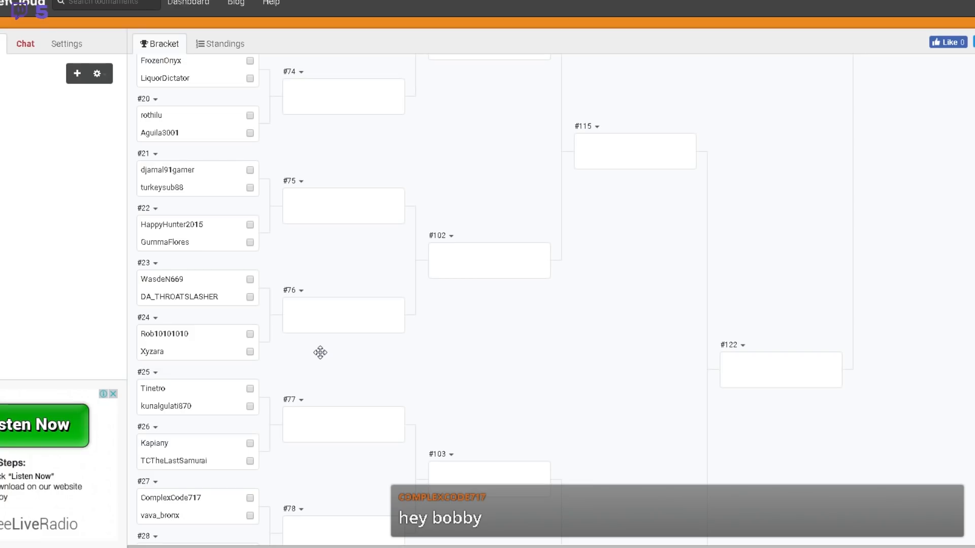
scroll(down, 3)
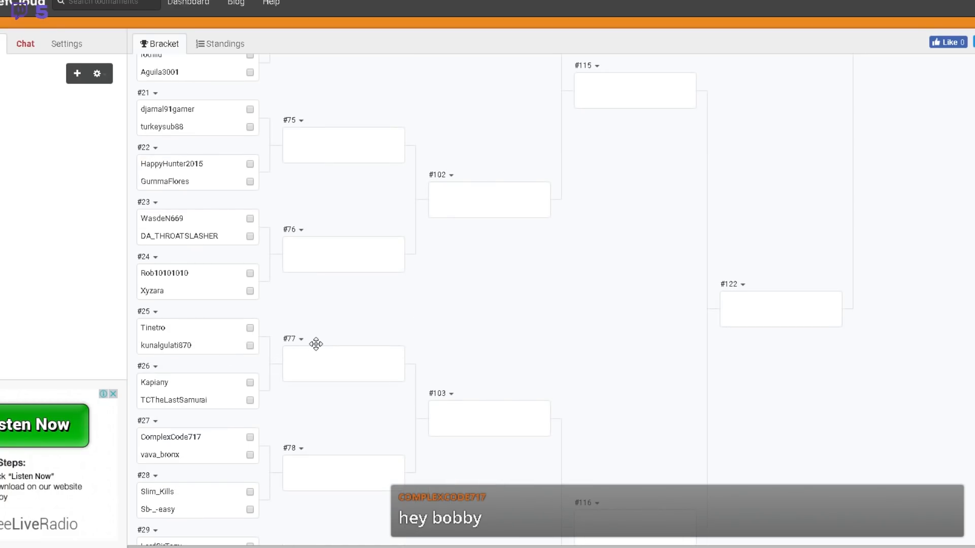
mouse_move(207, 353)
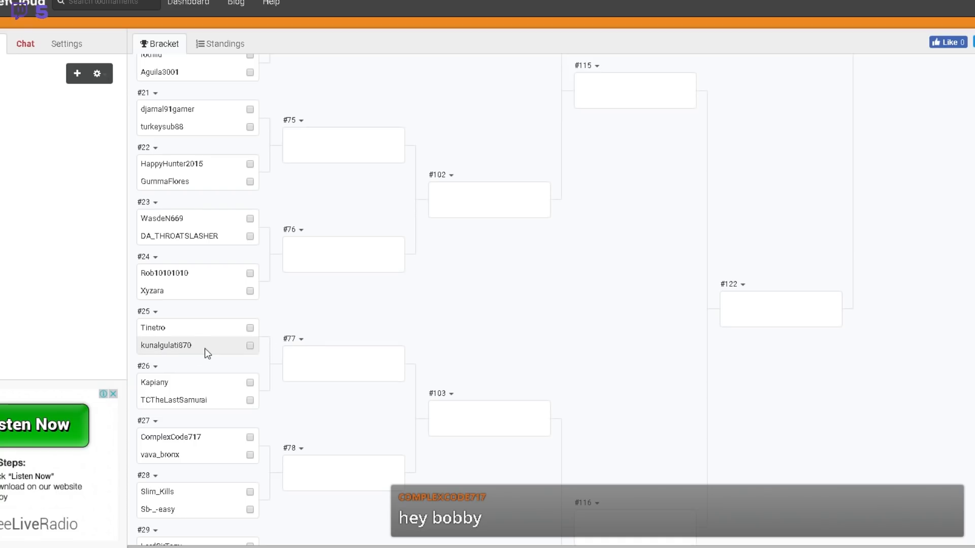
scroll(down, 3)
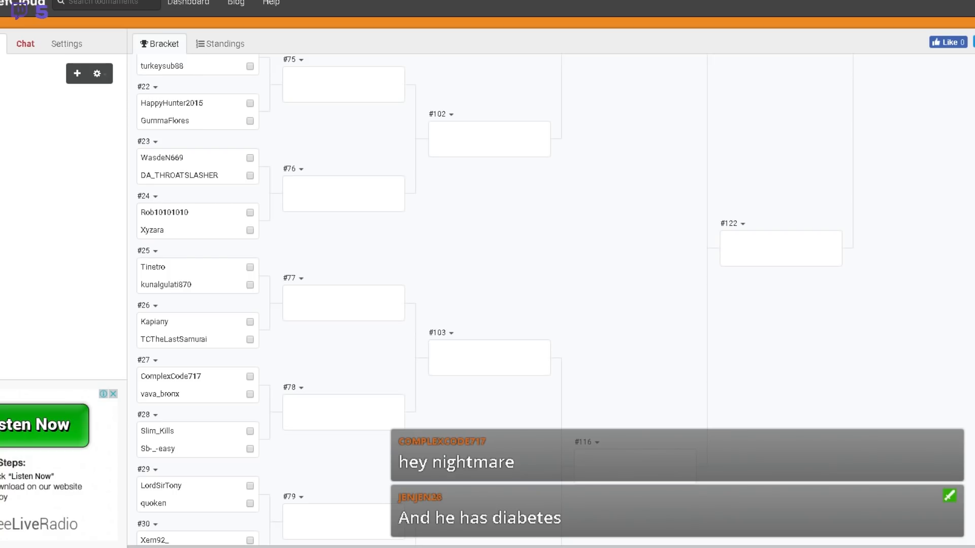
mouse_move(315, 368)
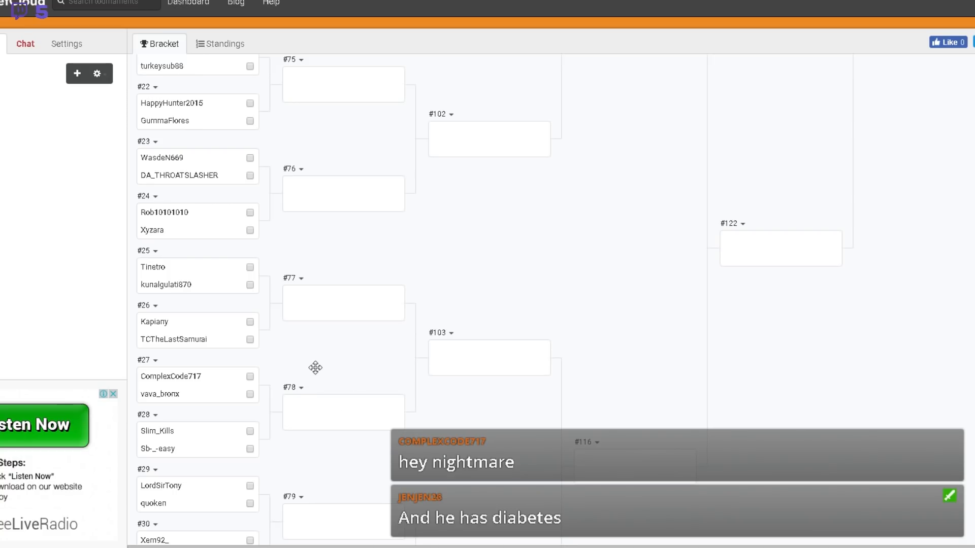
mouse_move(329, 322)
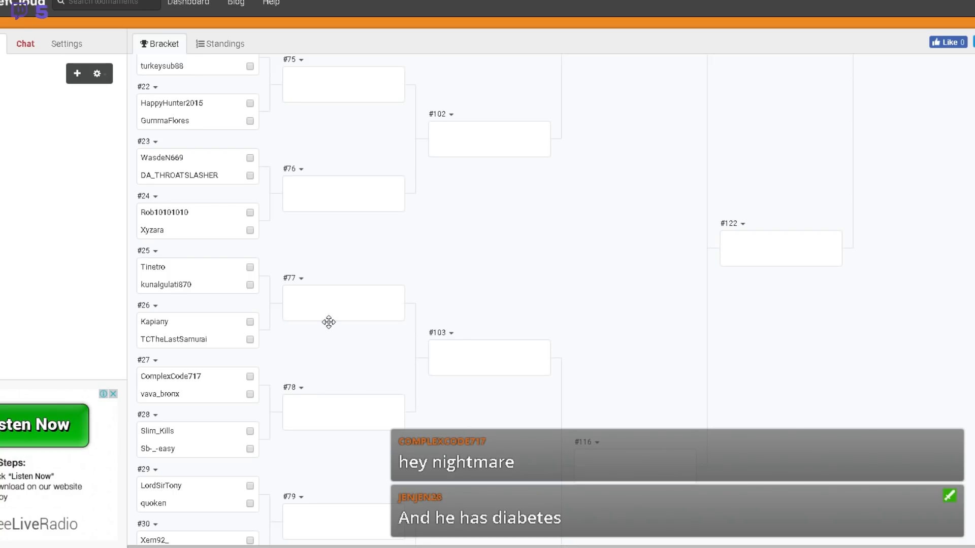
mouse_move(359, 361)
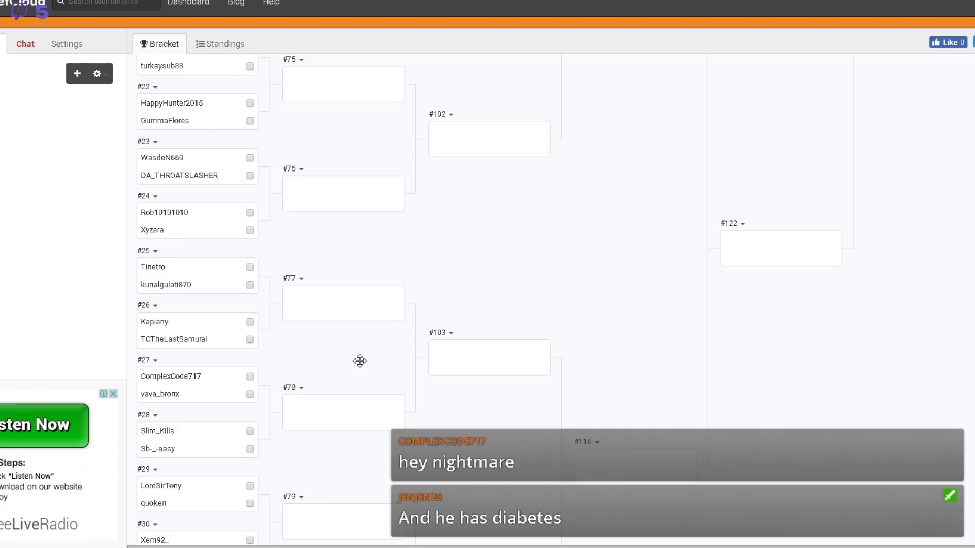
scroll(down, 3)
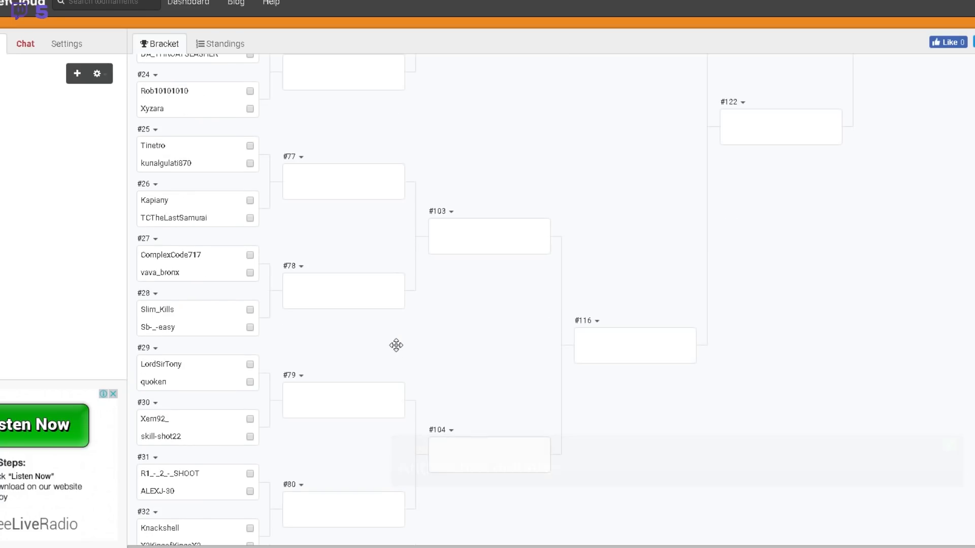
mouse_move(283, 355)
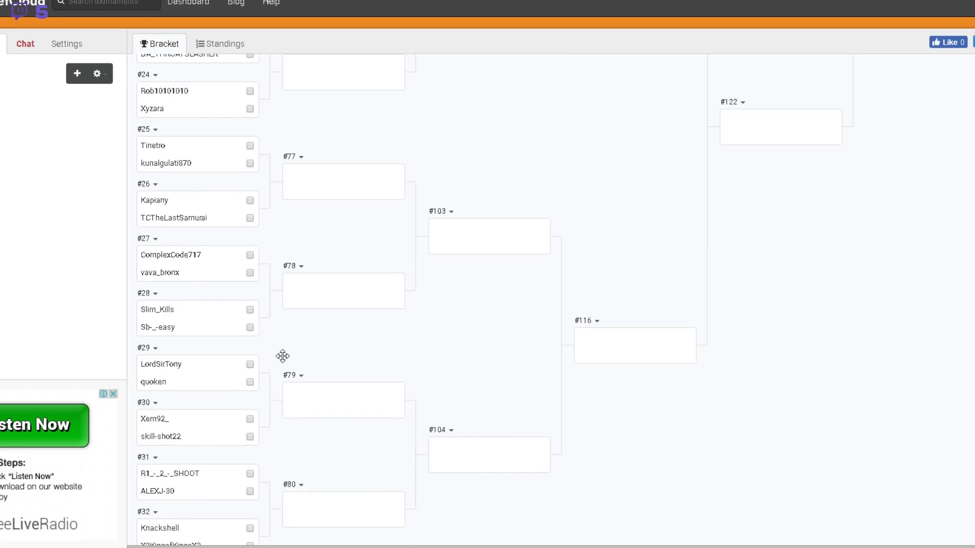
mouse_move(287, 379)
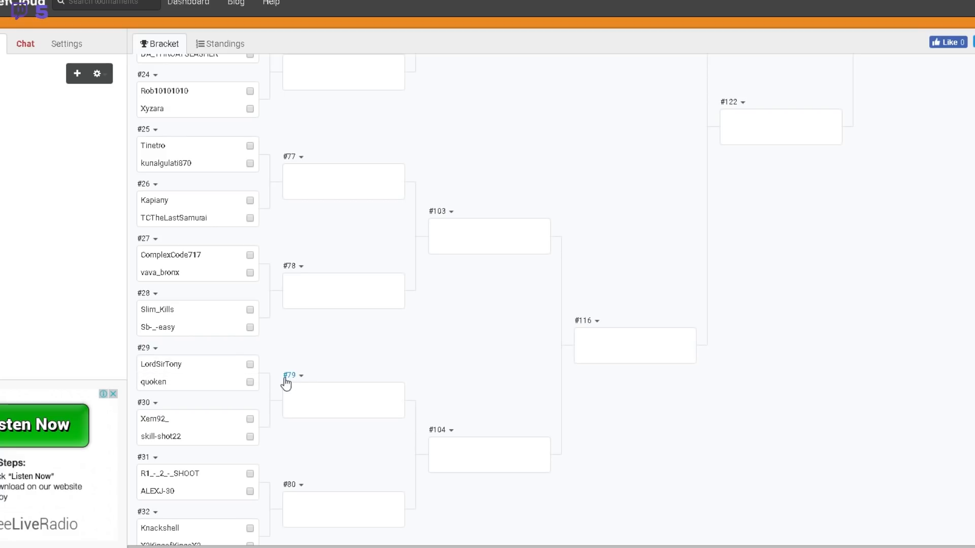
scroll(down, 3)
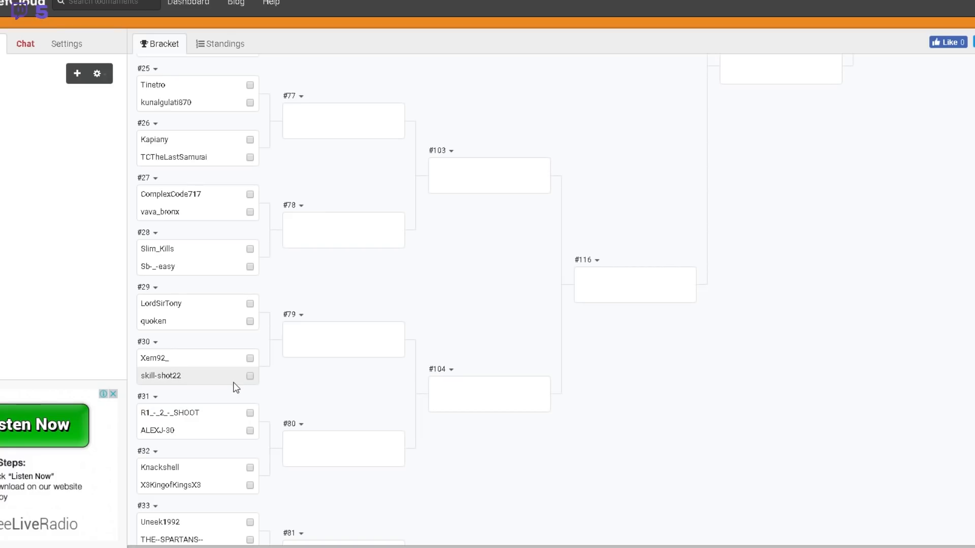
scroll(down, 3)
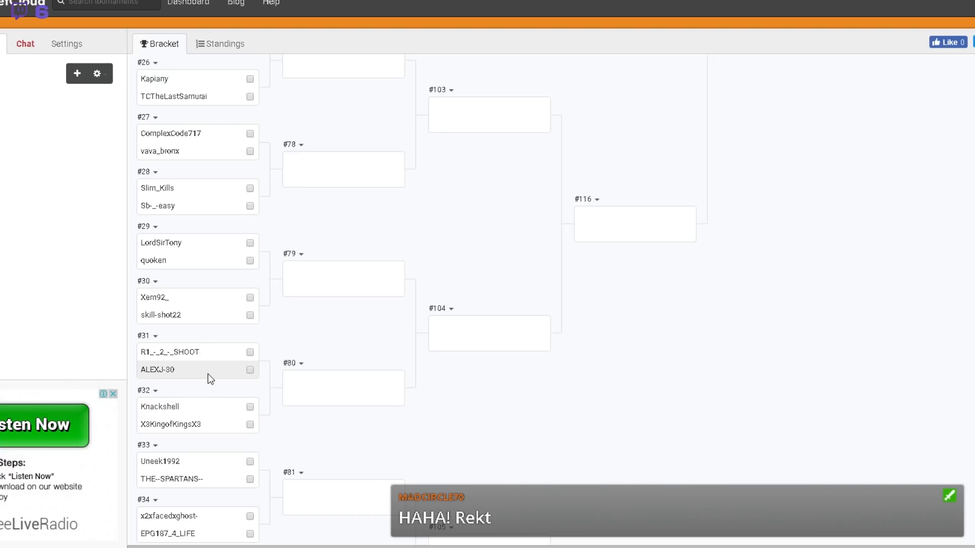
mouse_move(209, 360)
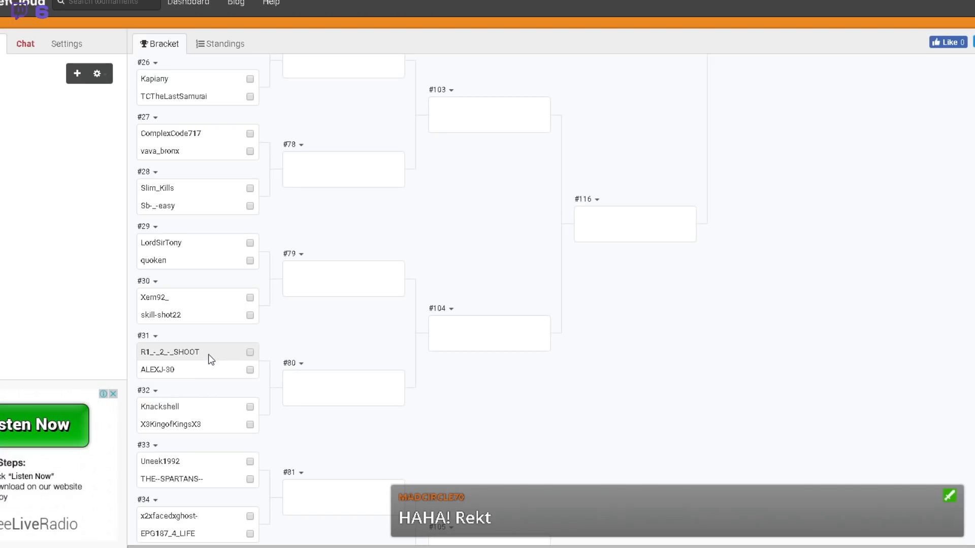
mouse_move(231, 355)
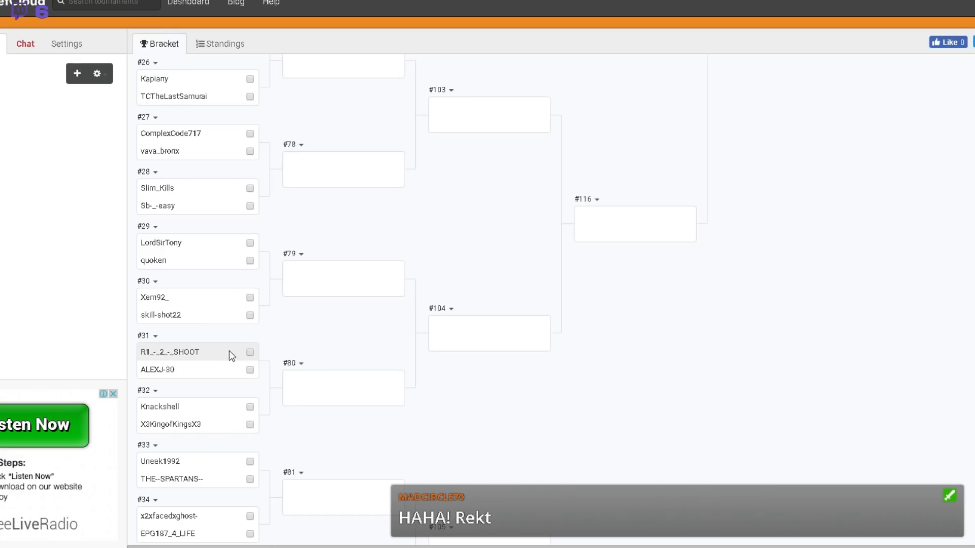
mouse_move(314, 383)
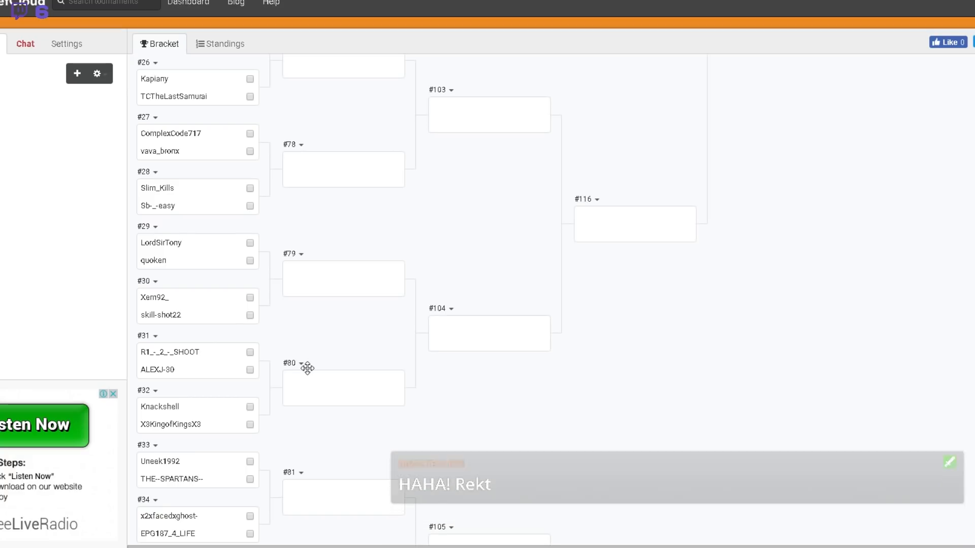
scroll(down, 3)
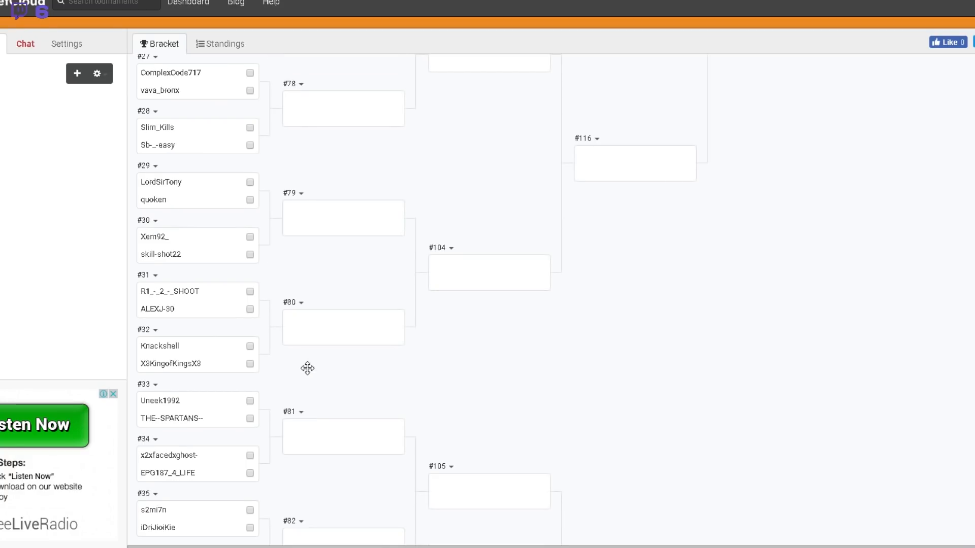
scroll(down, 3)
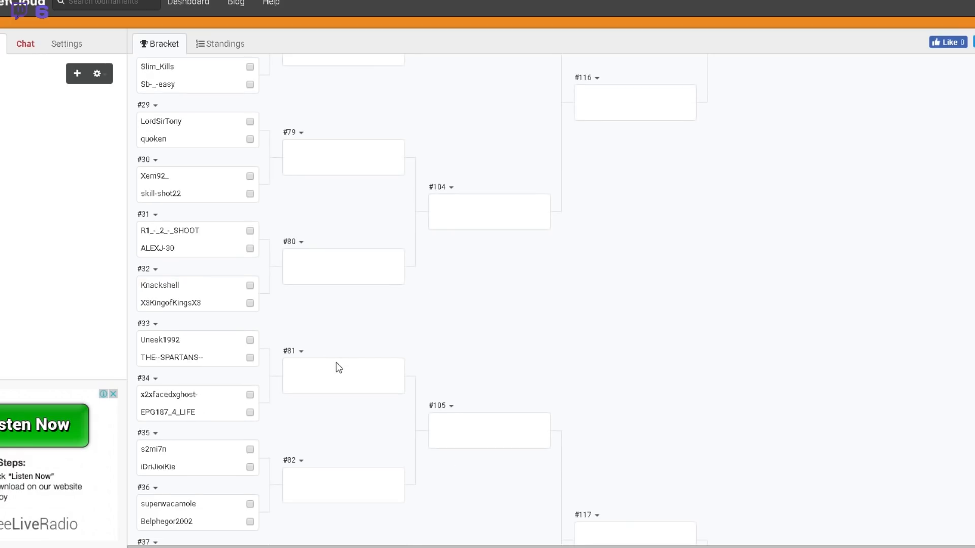
scroll(down, 3)
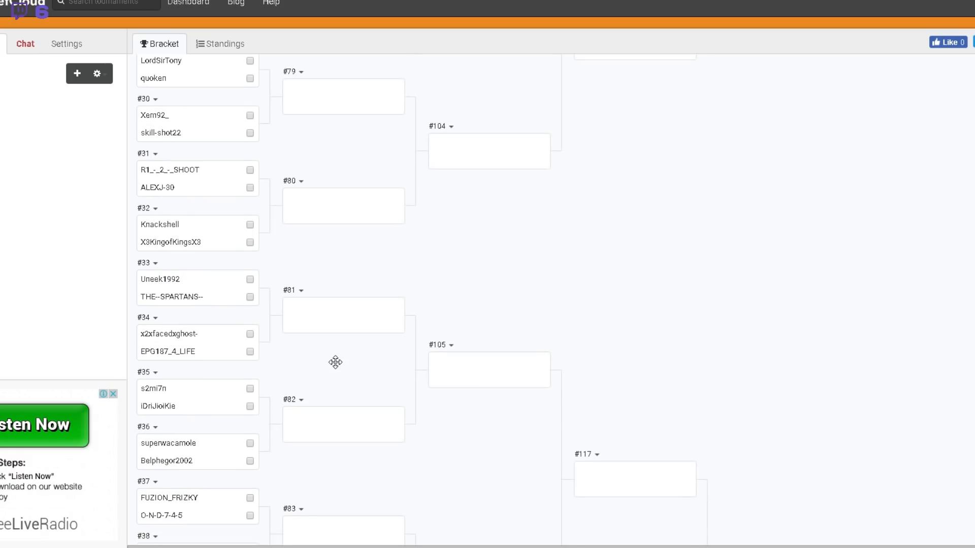
mouse_move(230, 449)
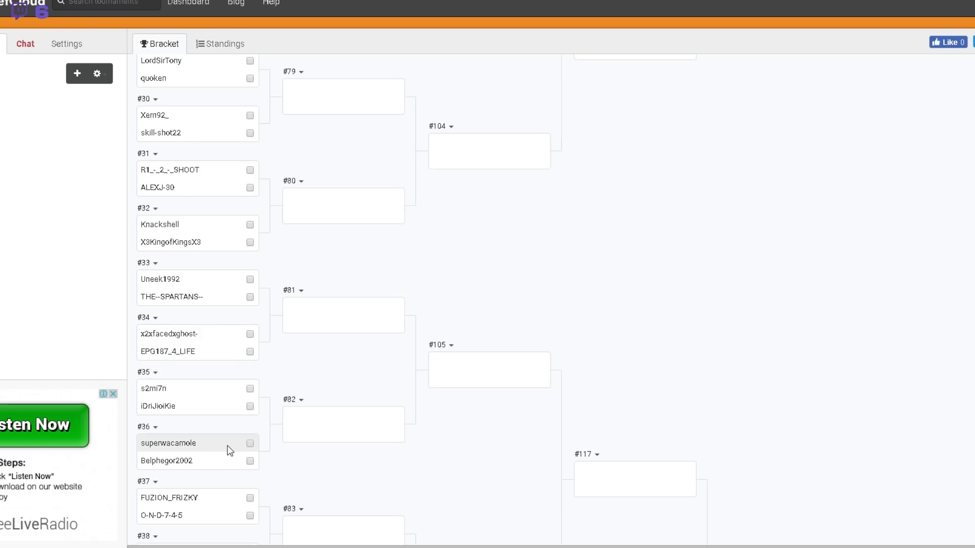
mouse_move(242, 447)
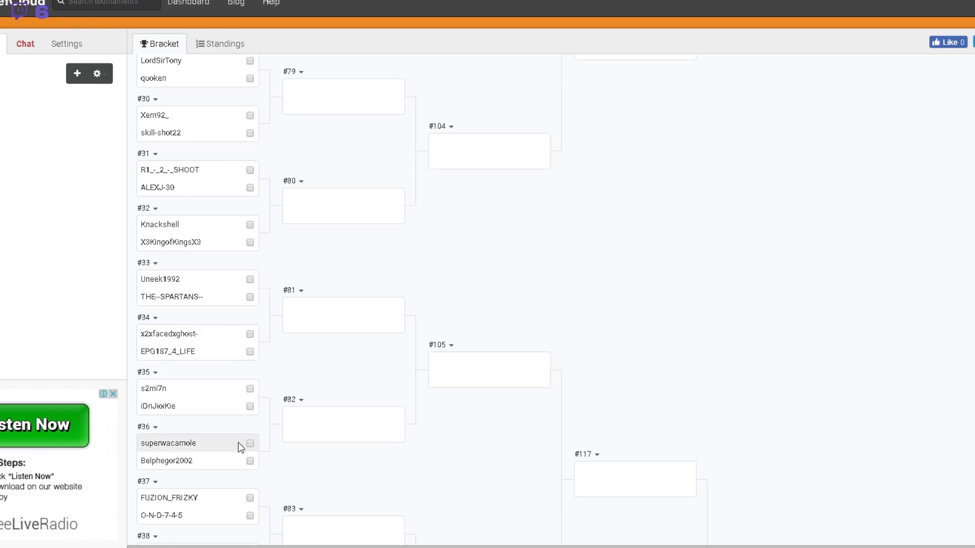
scroll(down, 3)
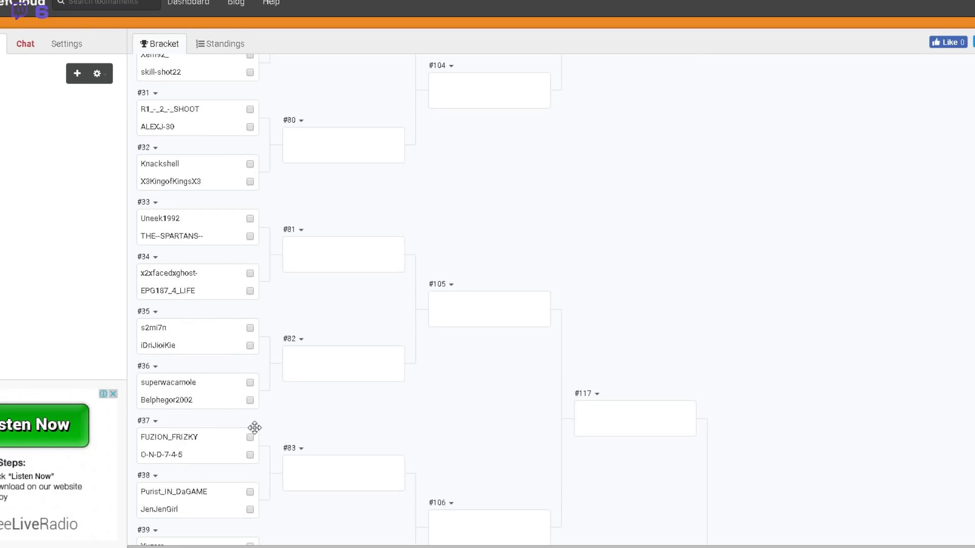
scroll(down, 3)
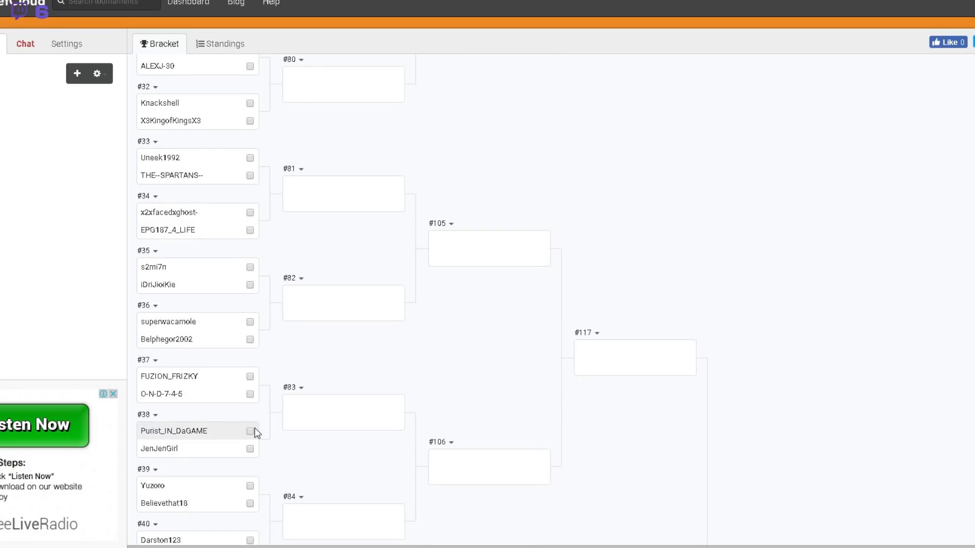
scroll(down, 3)
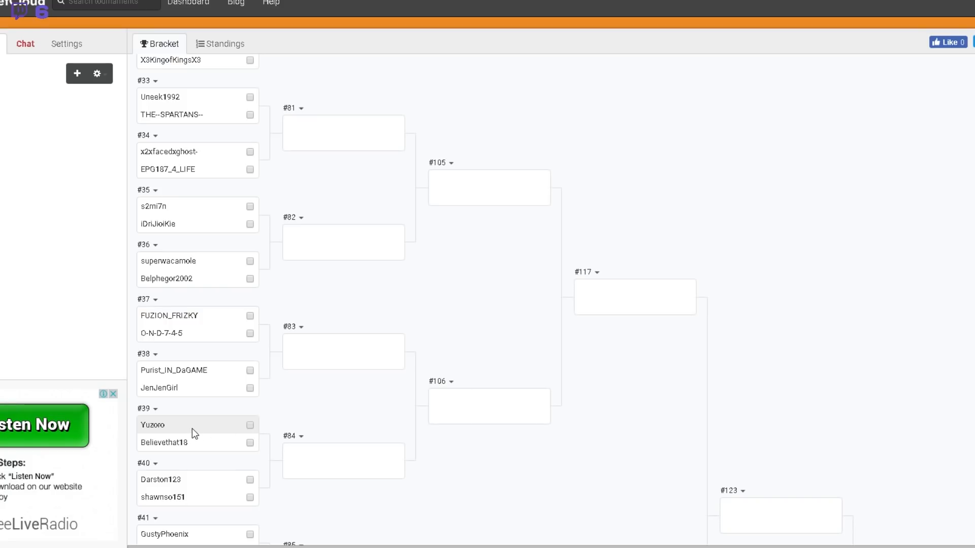
mouse_move(202, 446)
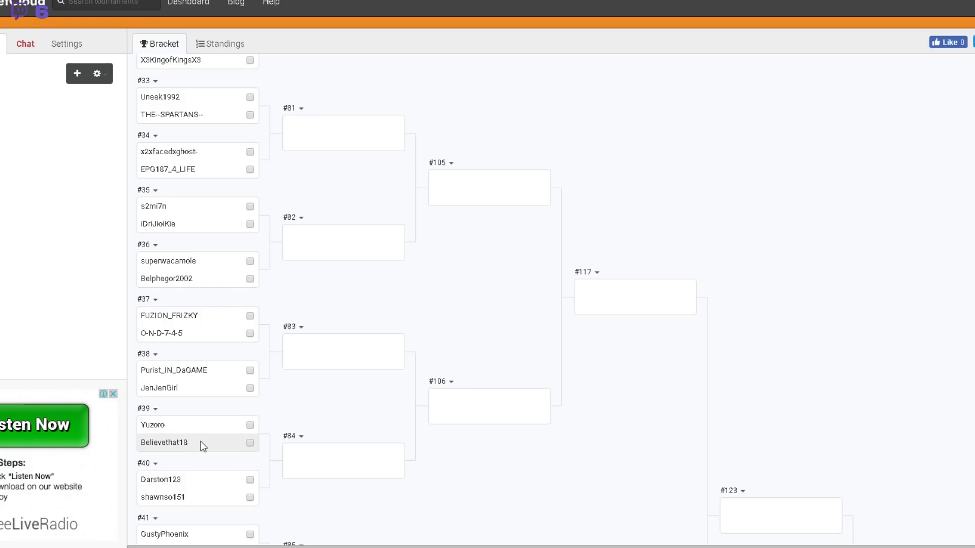
mouse_move(194, 444)
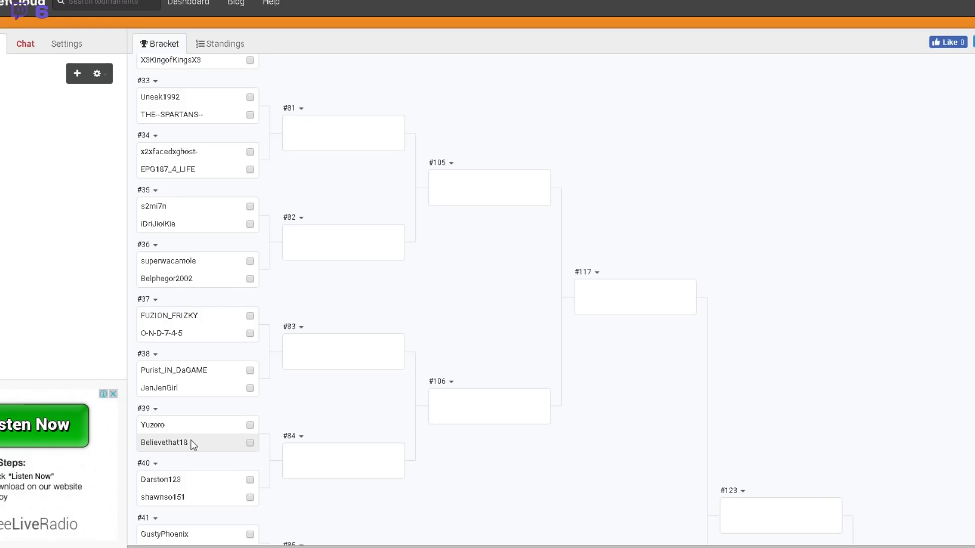
mouse_move(187, 428)
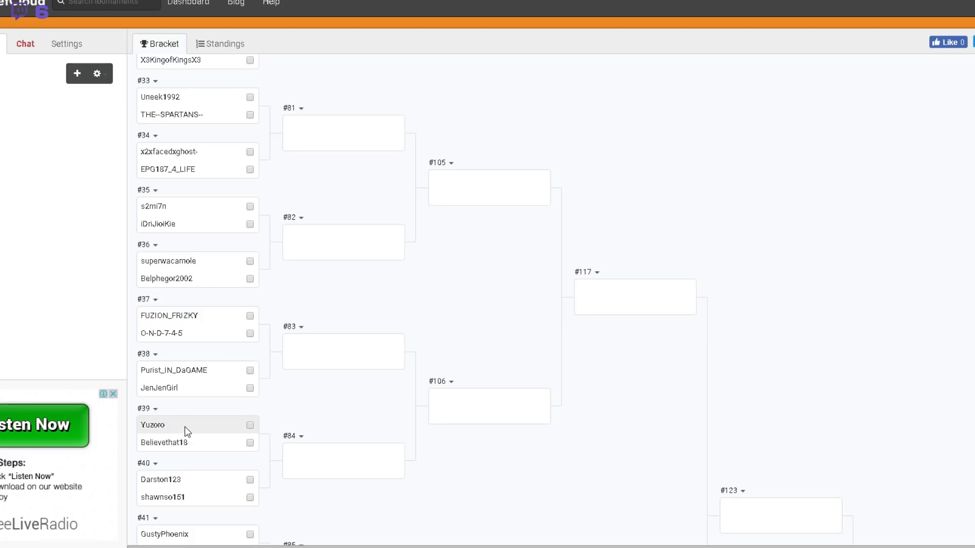
mouse_move(205, 443)
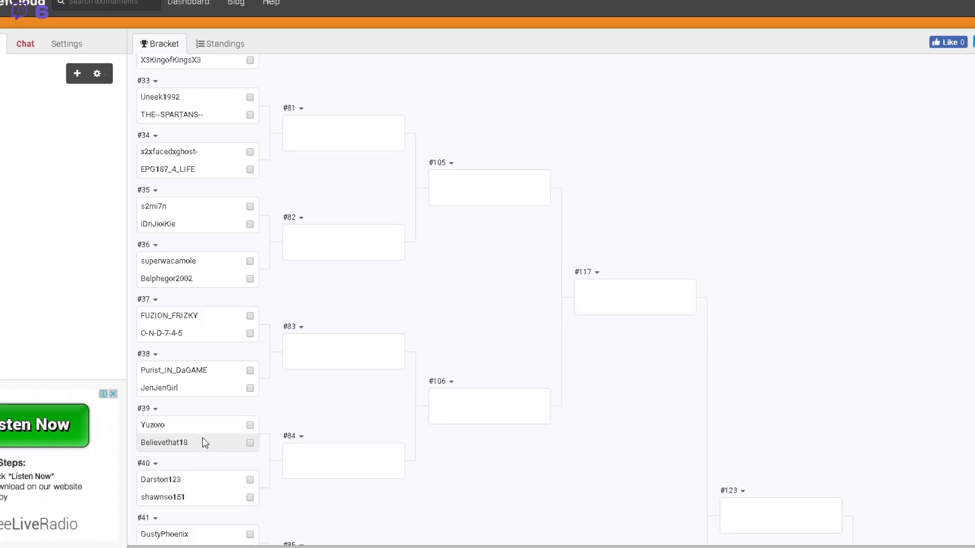
mouse_move(202, 448)
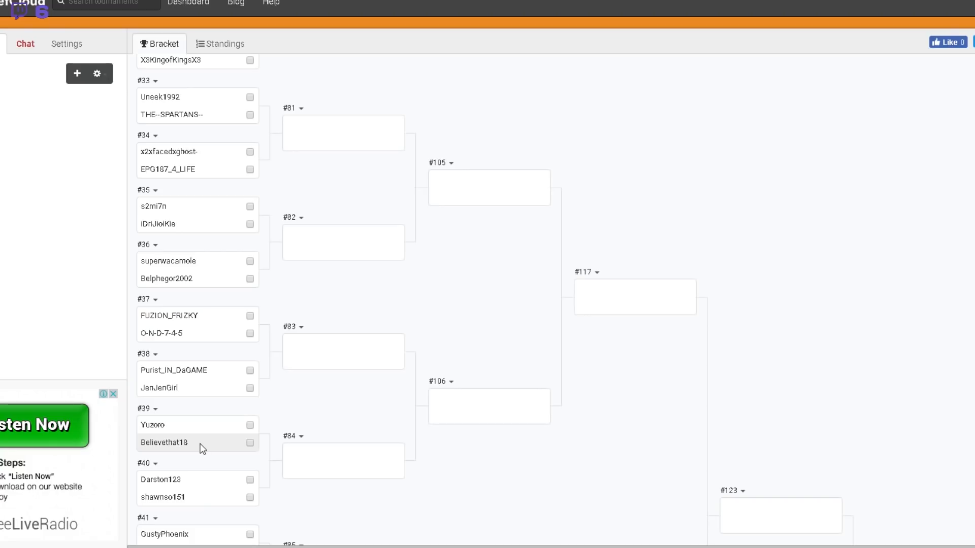
mouse_move(206, 439)
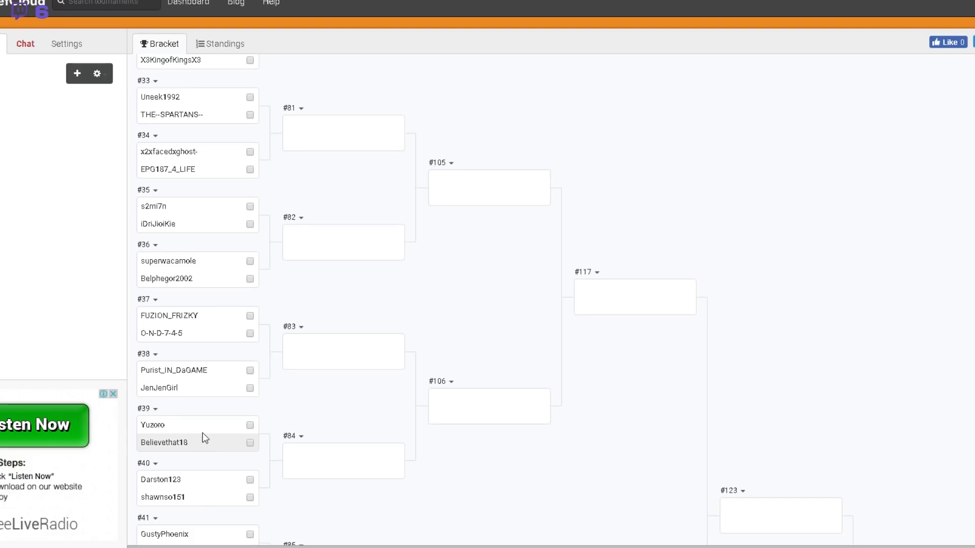
mouse_move(206, 439)
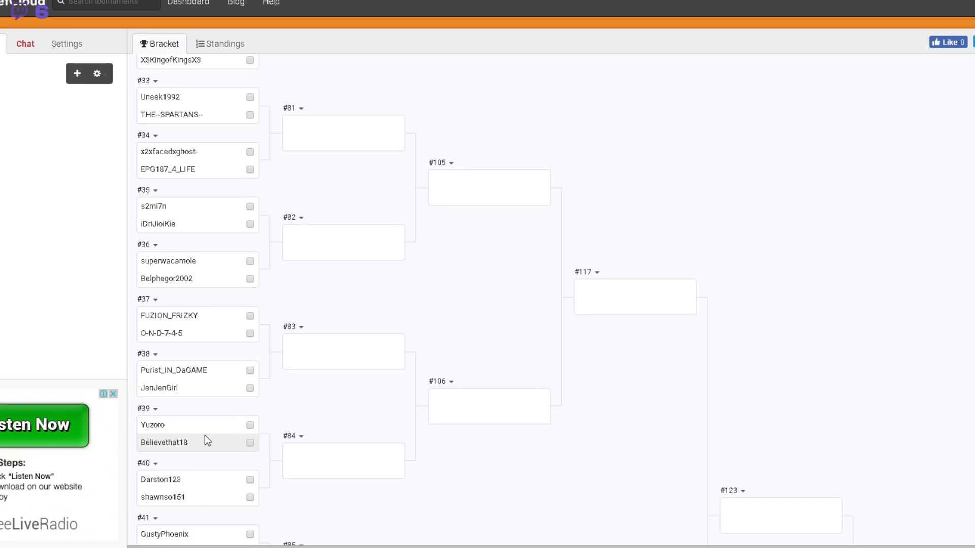
mouse_move(207, 434)
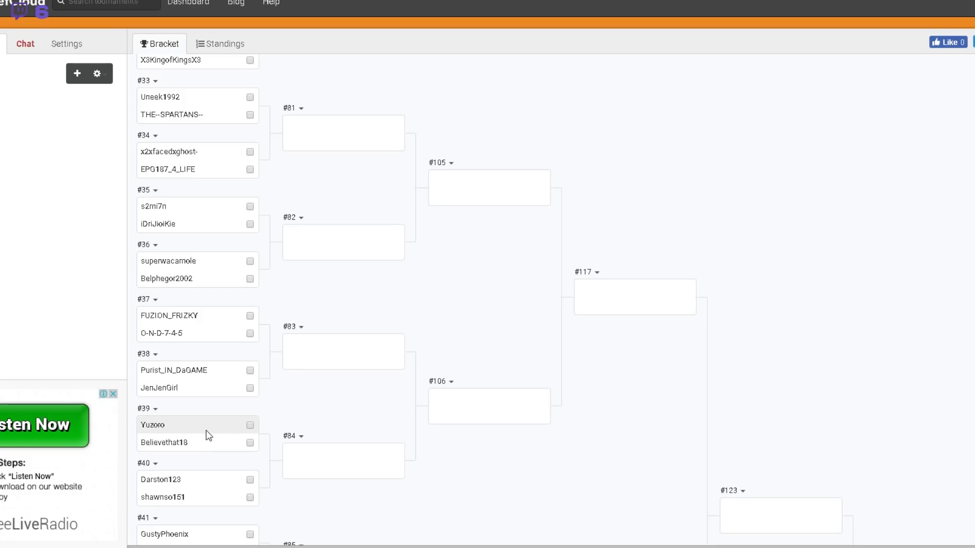
mouse_move(189, 447)
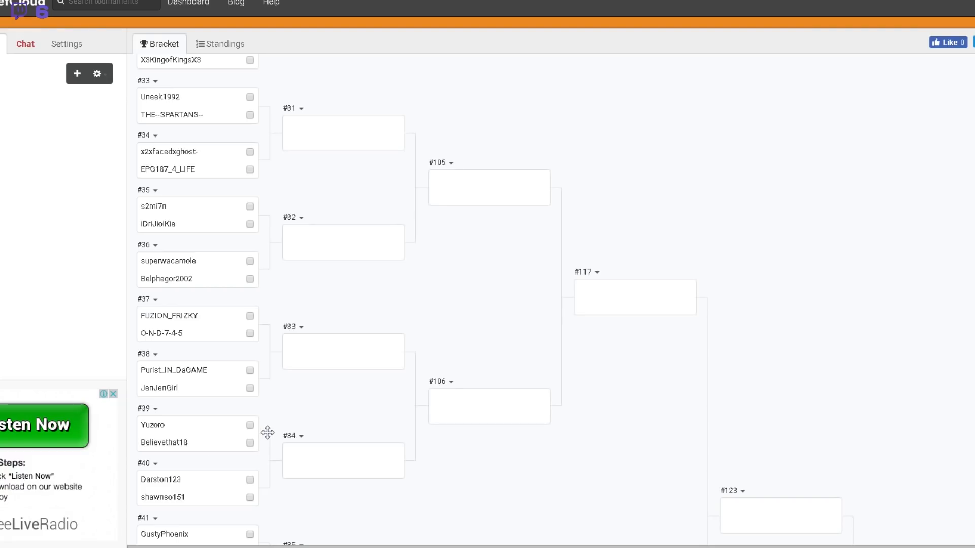
mouse_move(212, 434)
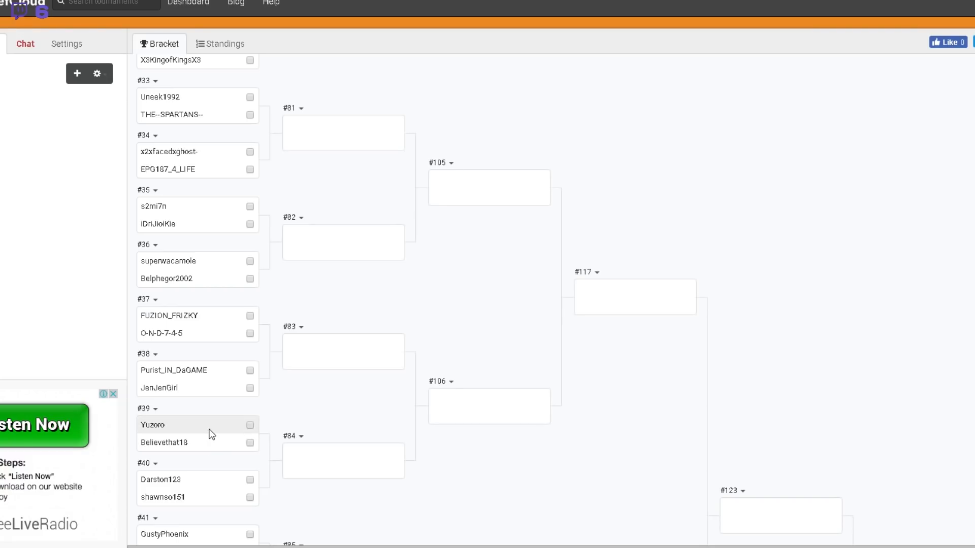
mouse_move(210, 449)
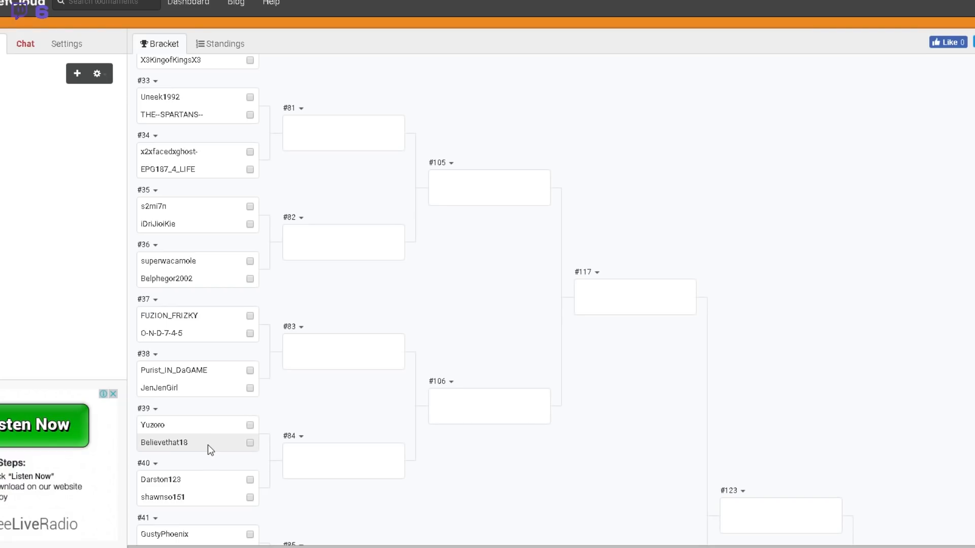
scroll(down, 3)
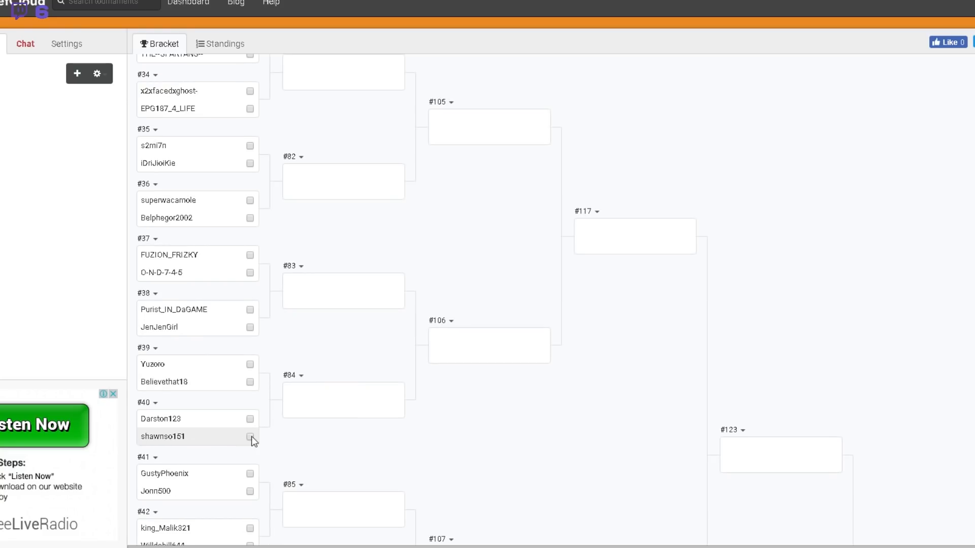
scroll(down, 3)
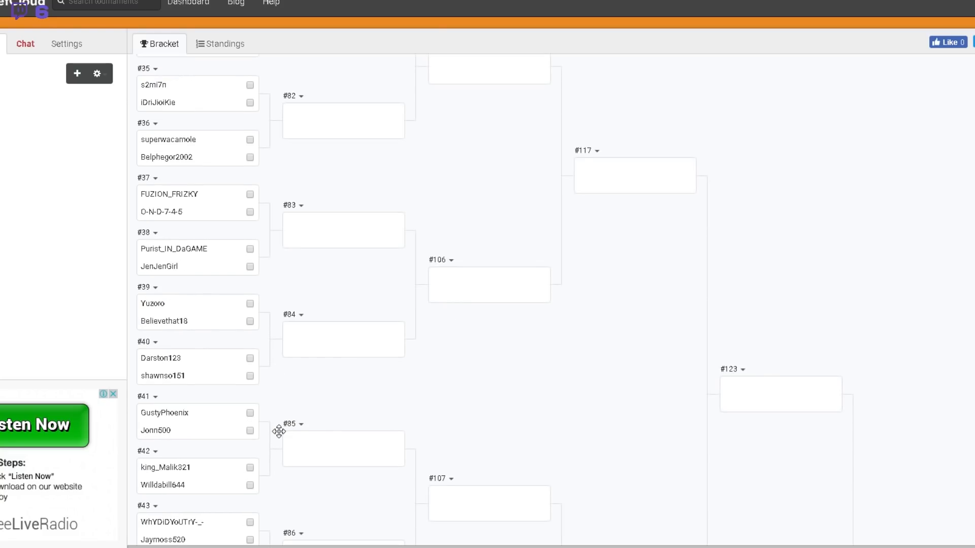
scroll(down, 3)
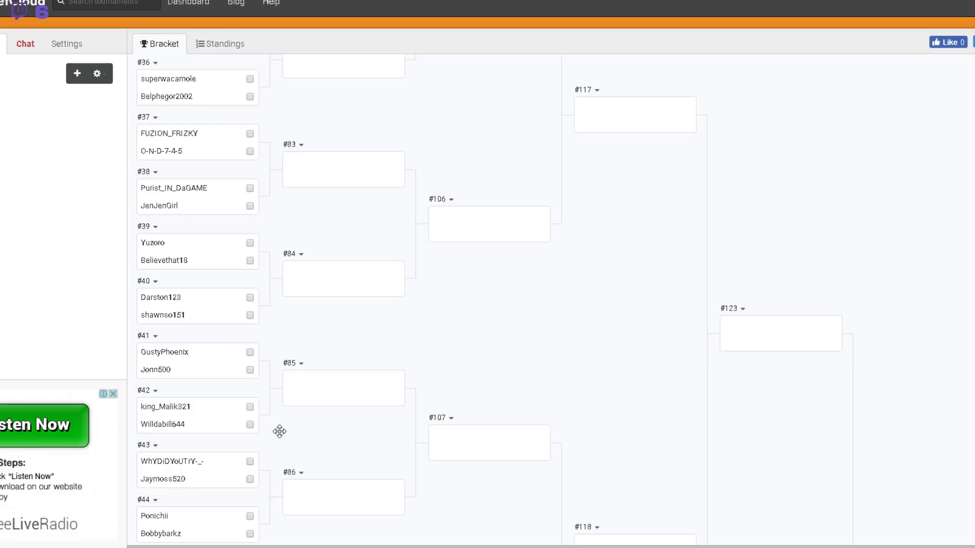
mouse_move(167, 370)
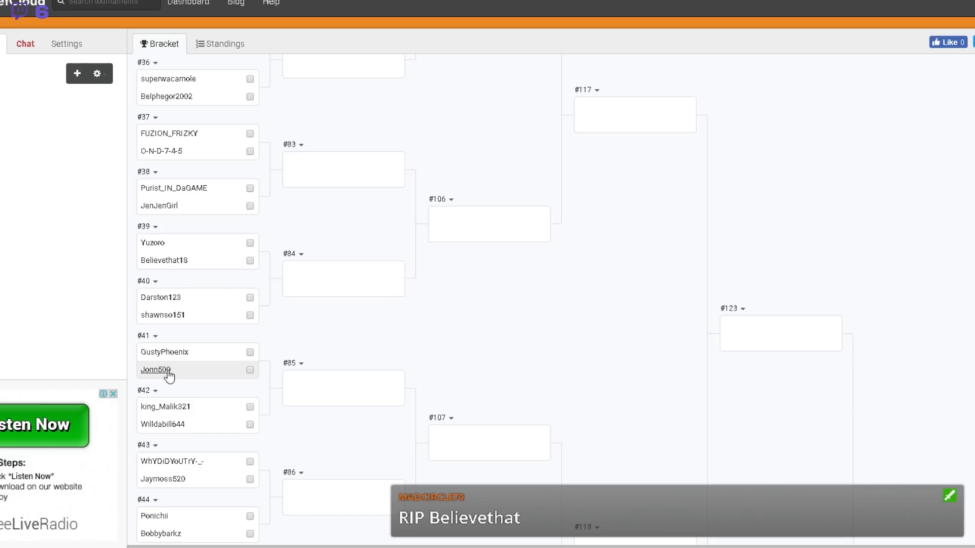
mouse_move(178, 354)
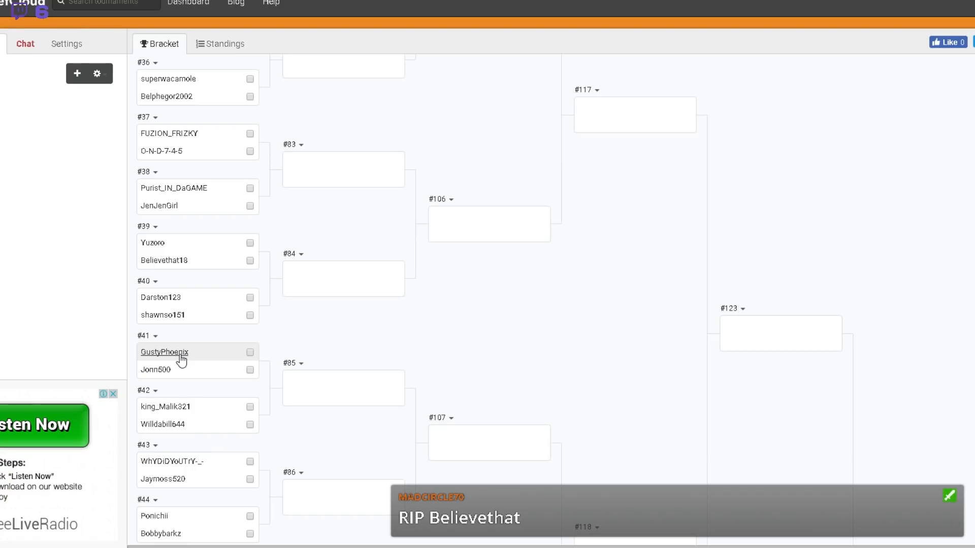
mouse_move(205, 360)
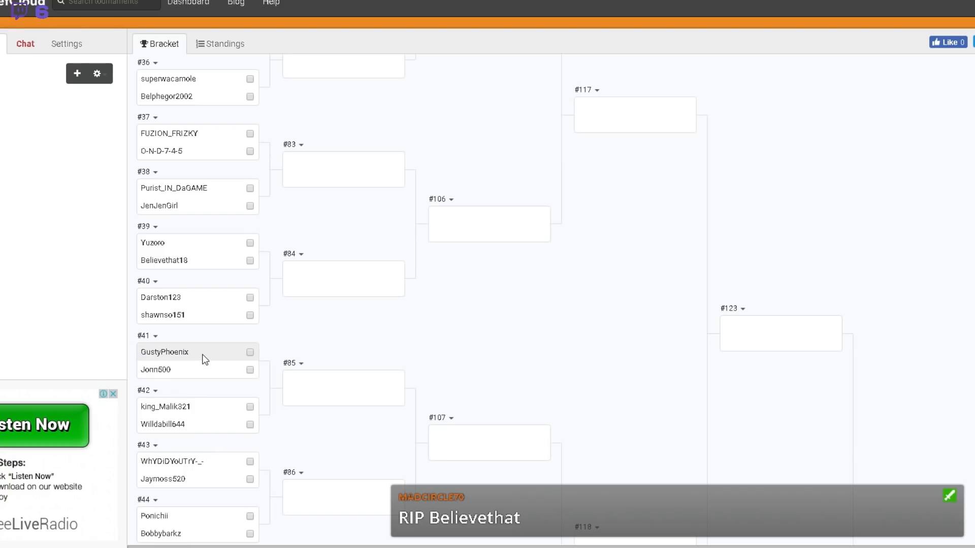
mouse_move(214, 376)
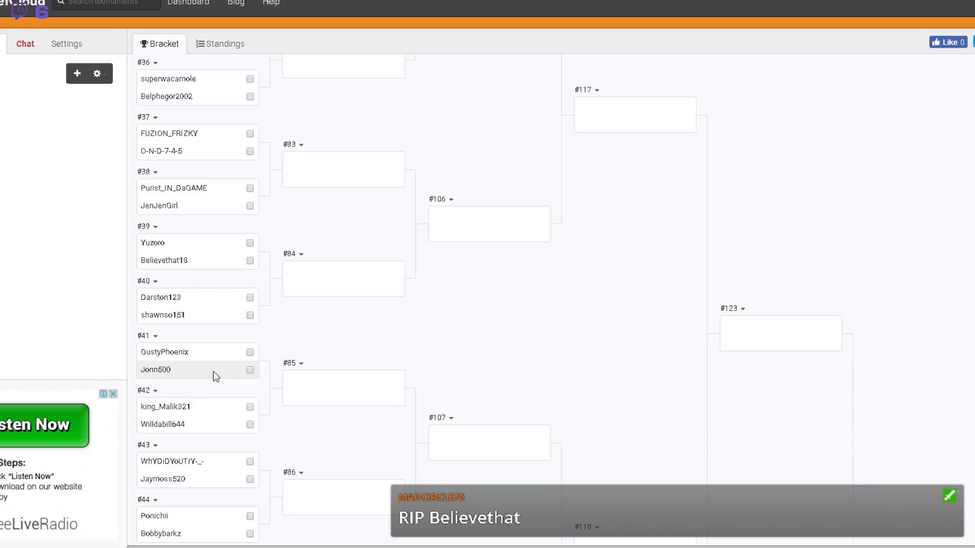
mouse_move(289, 442)
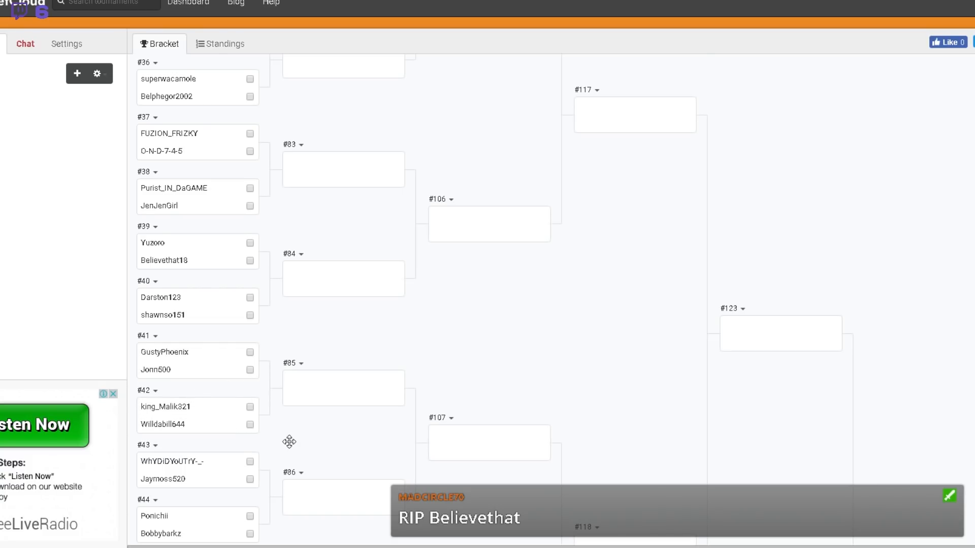
Scroll down past matches #40–#50 until Round 1 matches #51–#58 are on screen.
scroll(down, 3)
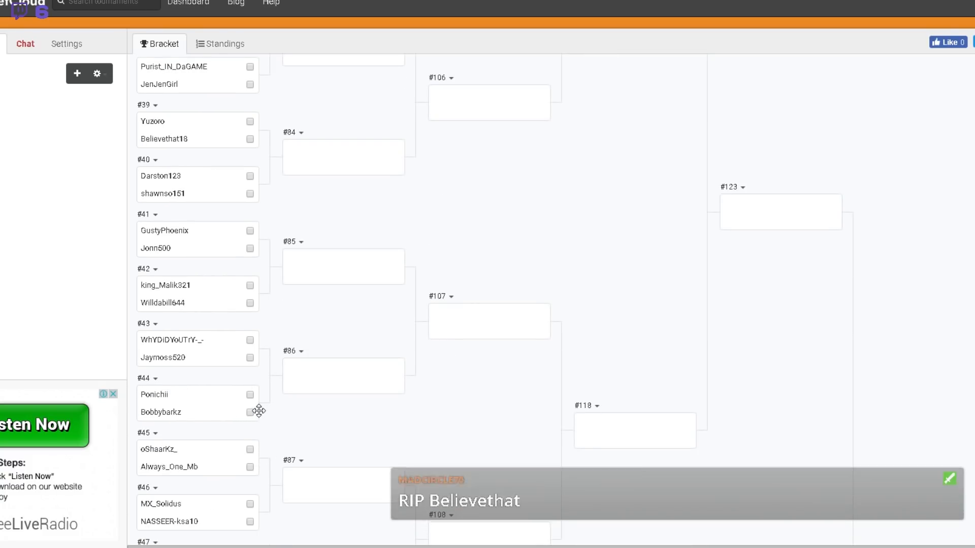
scroll(down, 3)
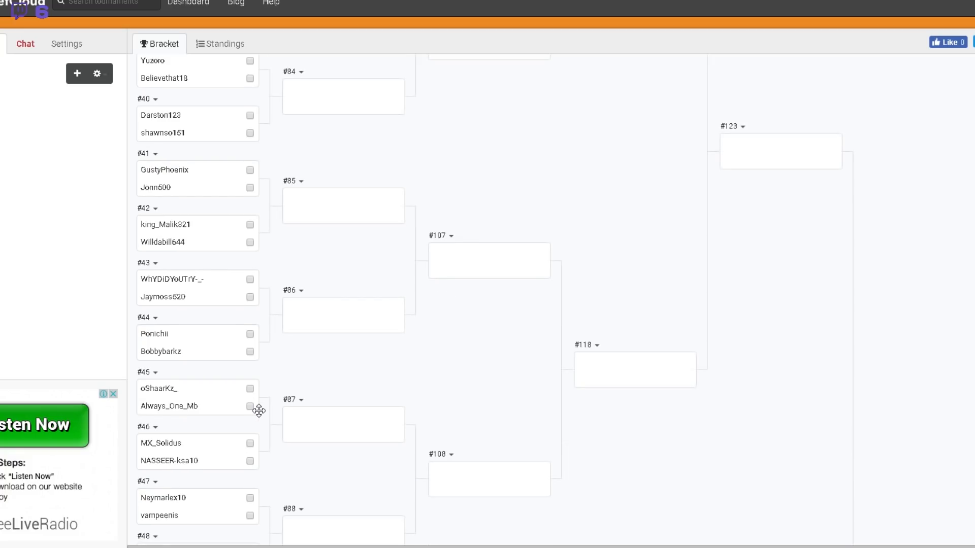
scroll(down, 3)
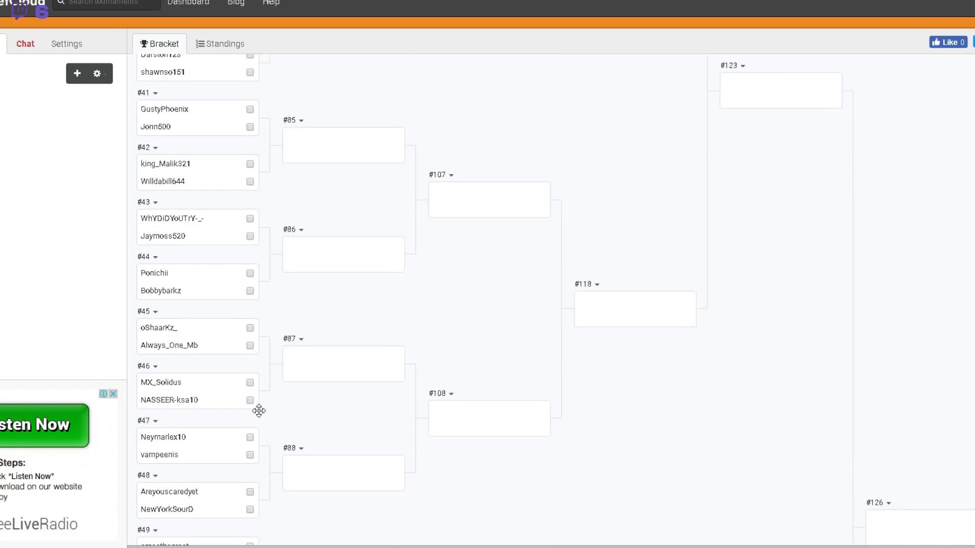
scroll(down, 3)
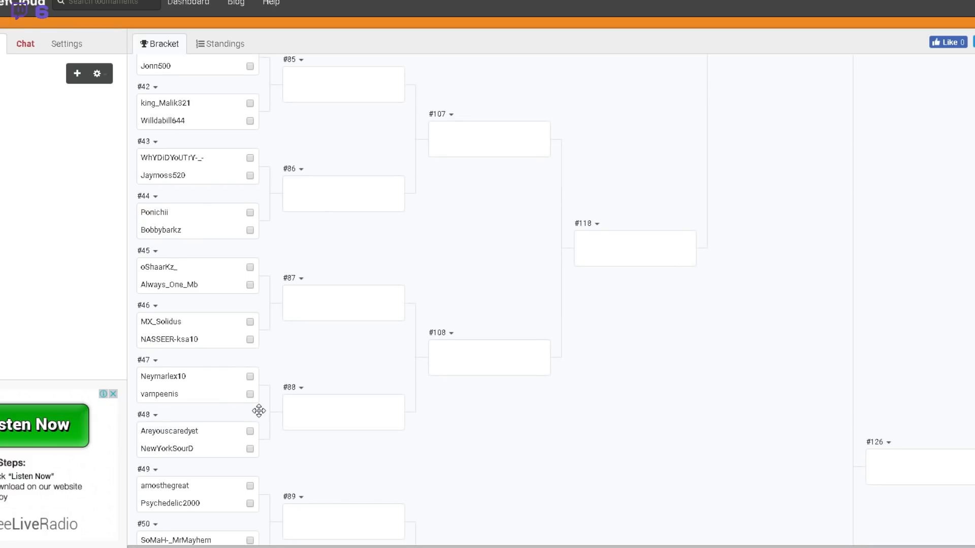
scroll(down, 3)
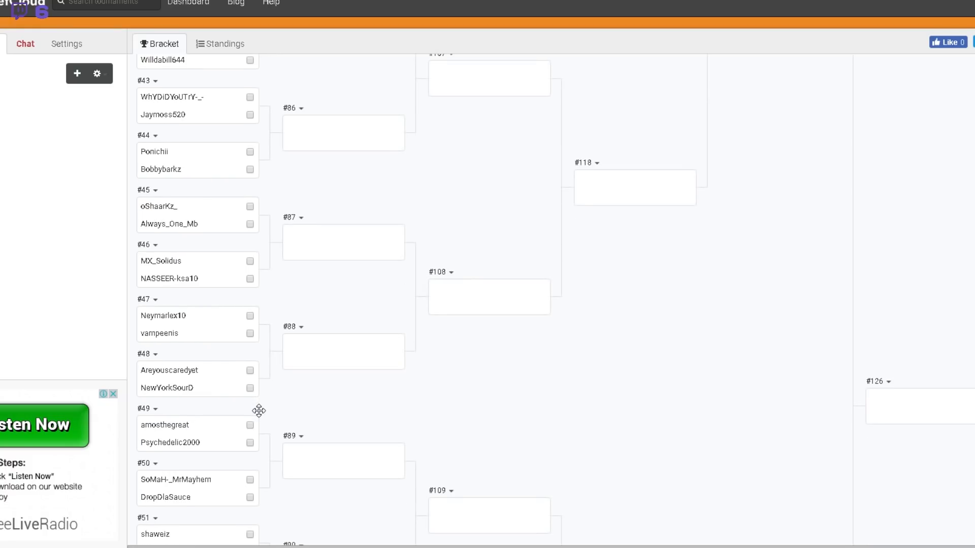
scroll(down, 3)
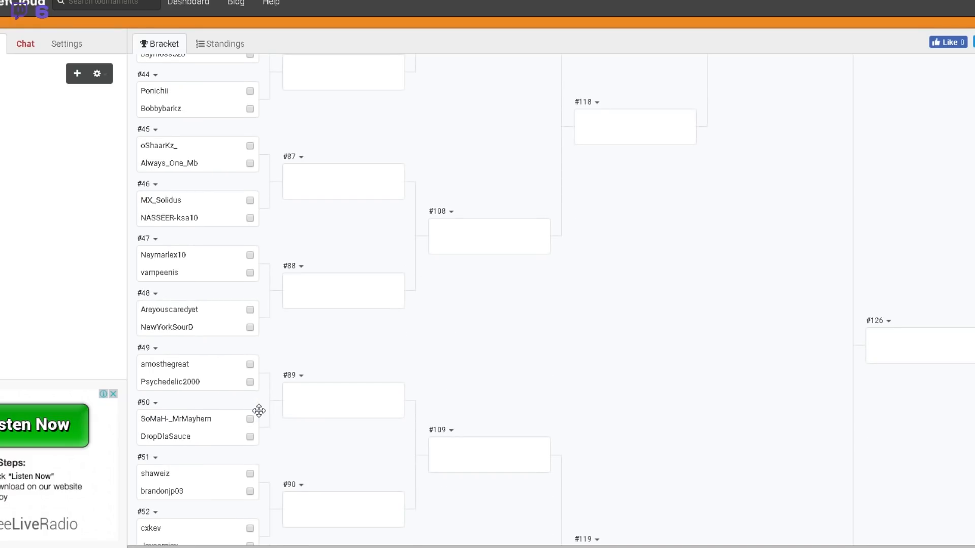
scroll(down, 3)
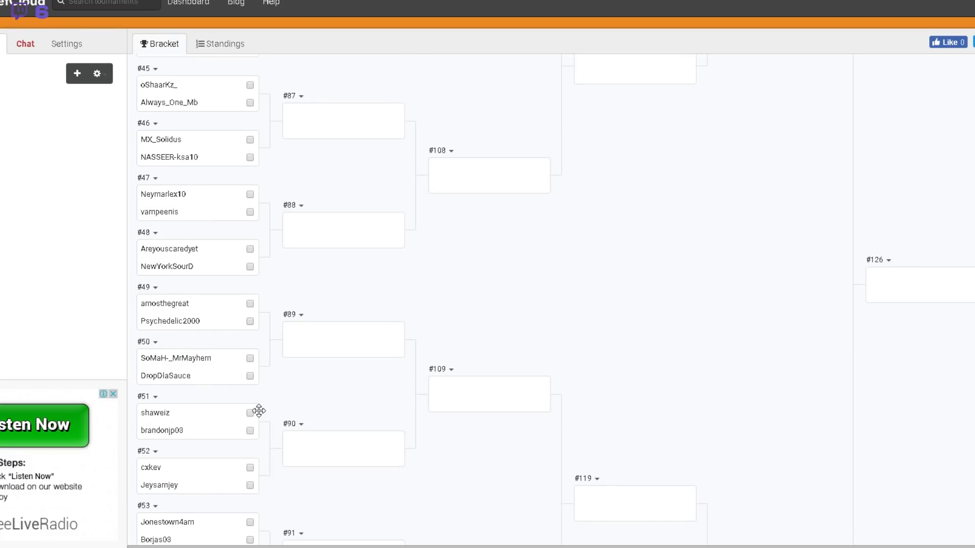
scroll(down, 3)
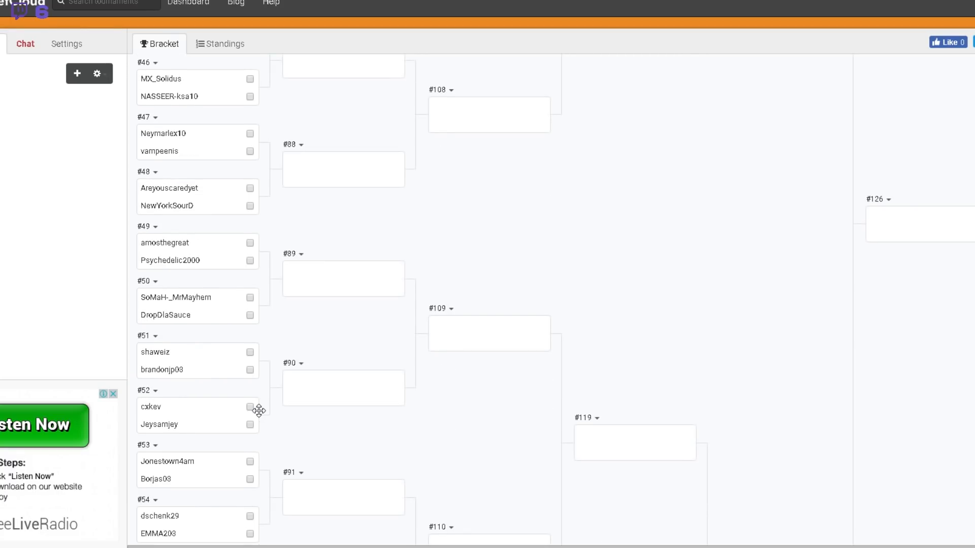
scroll(down, 3)
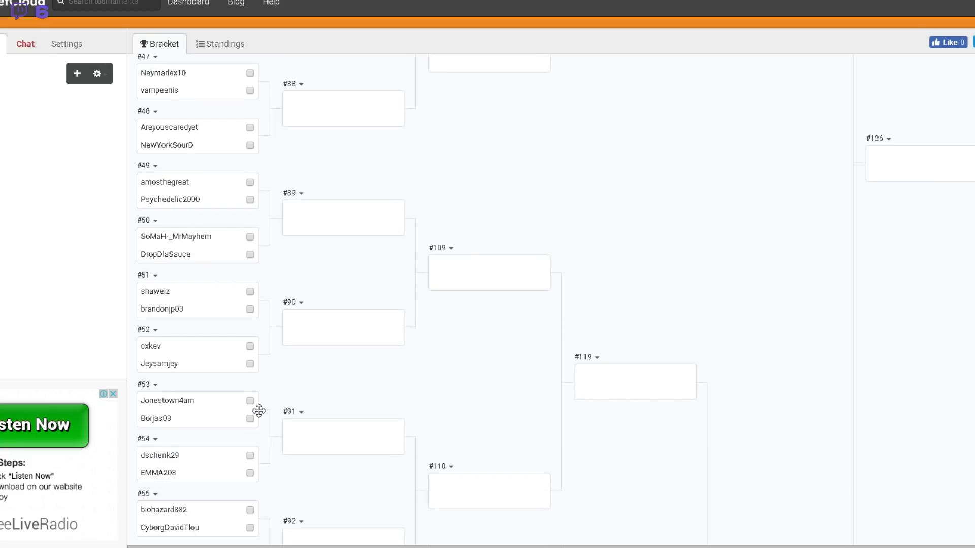
scroll(down, 3)
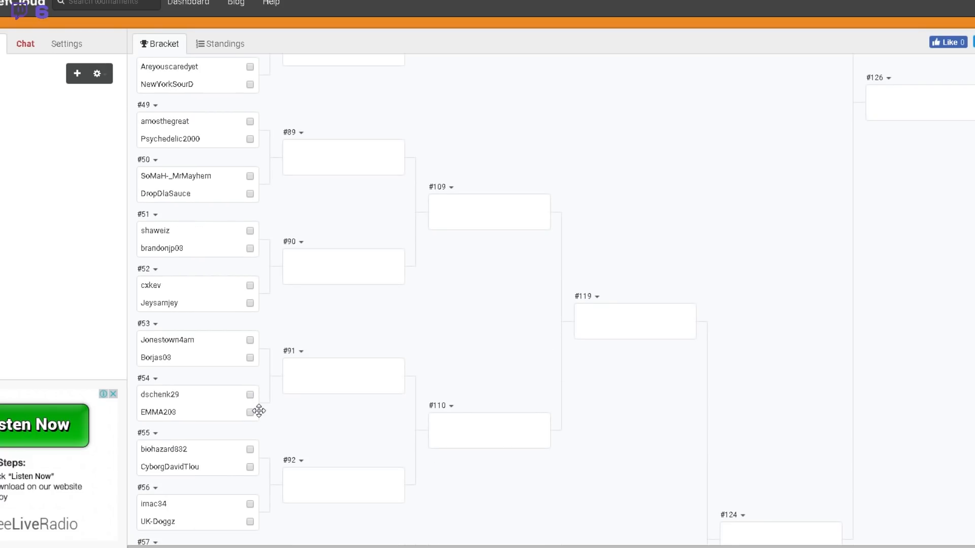
scroll(down, 3)
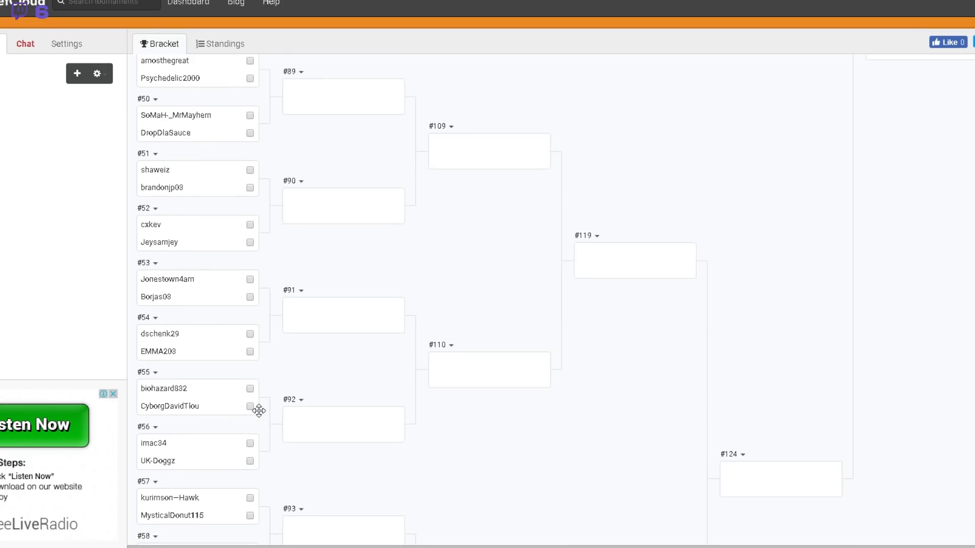
scroll(down, 3)
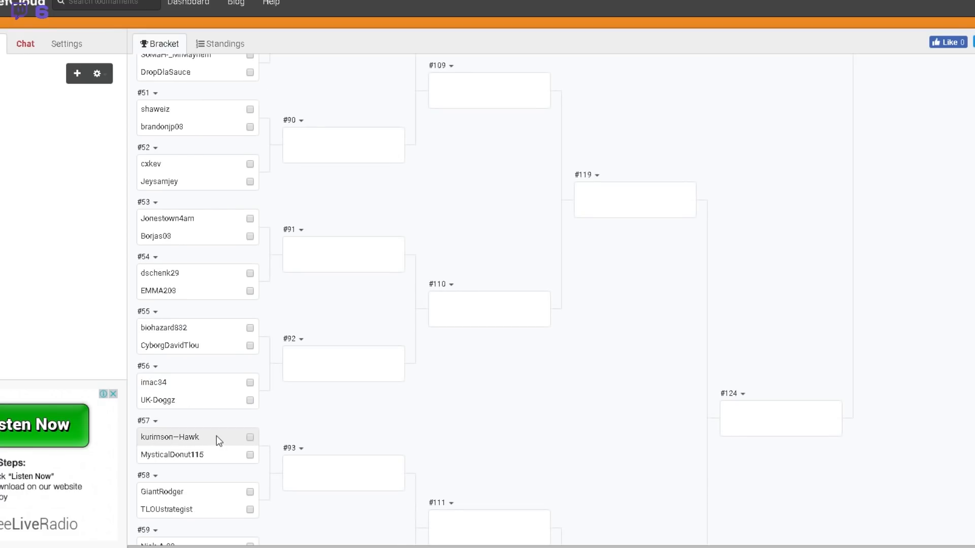
mouse_move(212, 447)
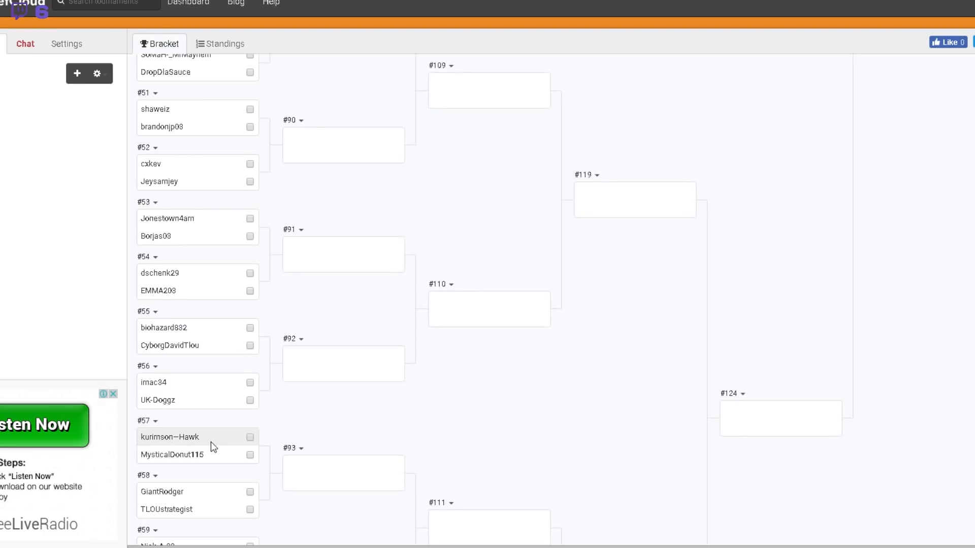
mouse_move(218, 458)
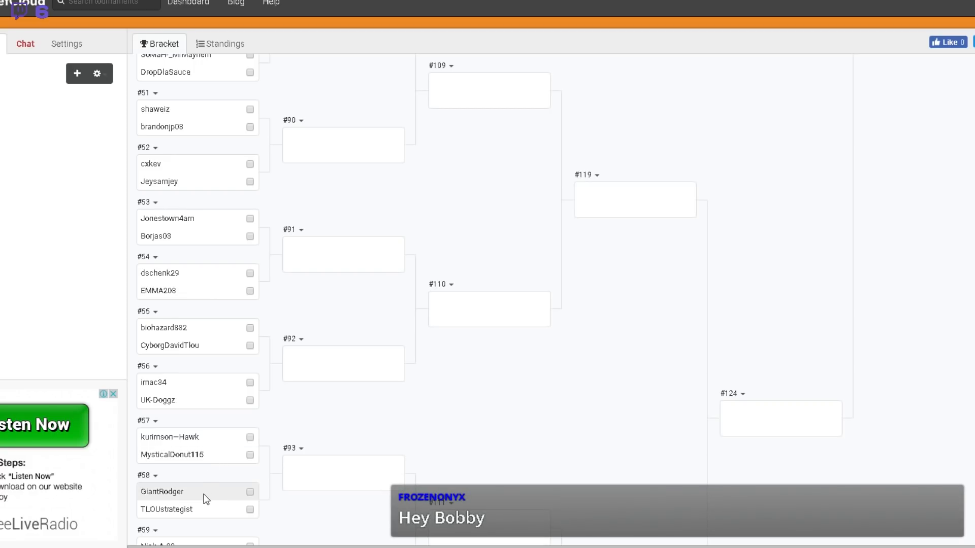
mouse_move(203, 514)
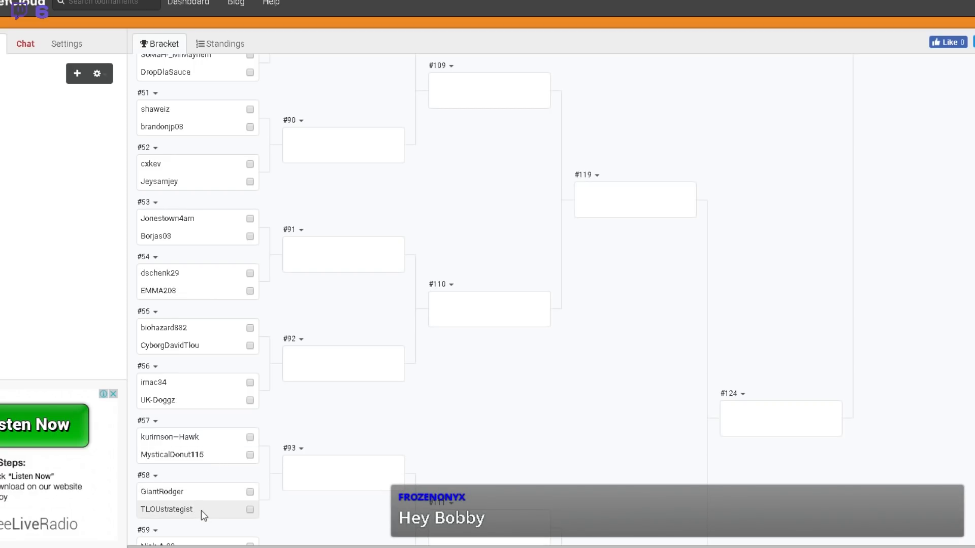
mouse_move(200, 501)
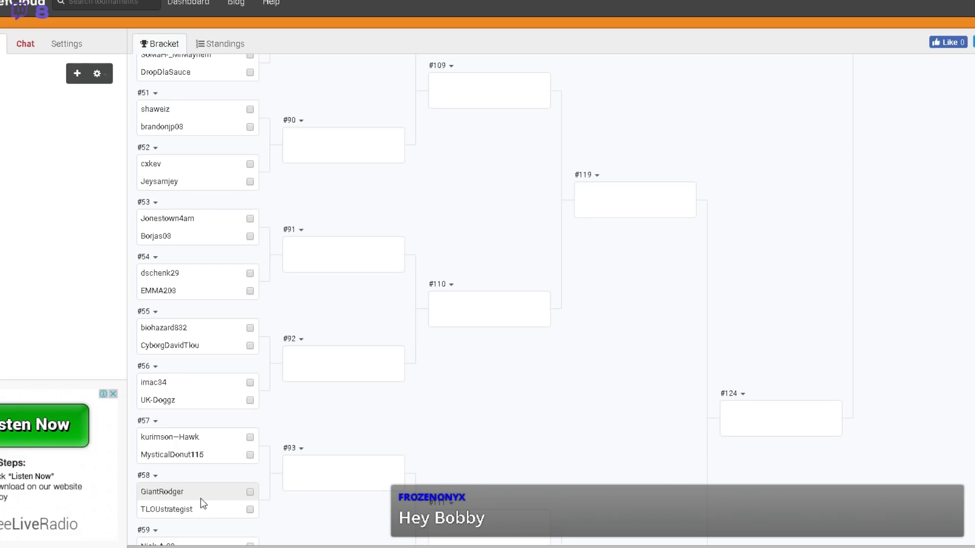
Scroll down to review Round 1 matches #57–#64, then back up to #51–#59.
scroll(down, 3)
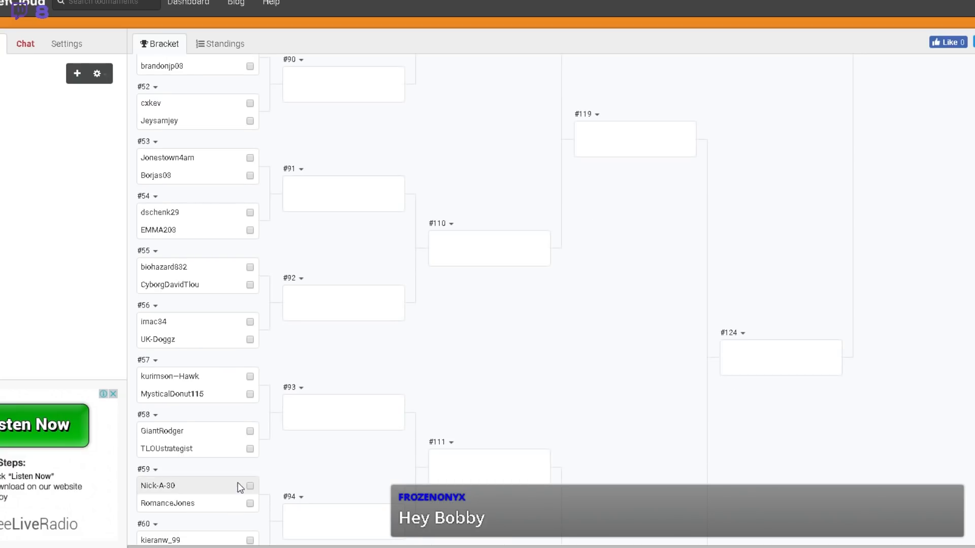
mouse_move(207, 509)
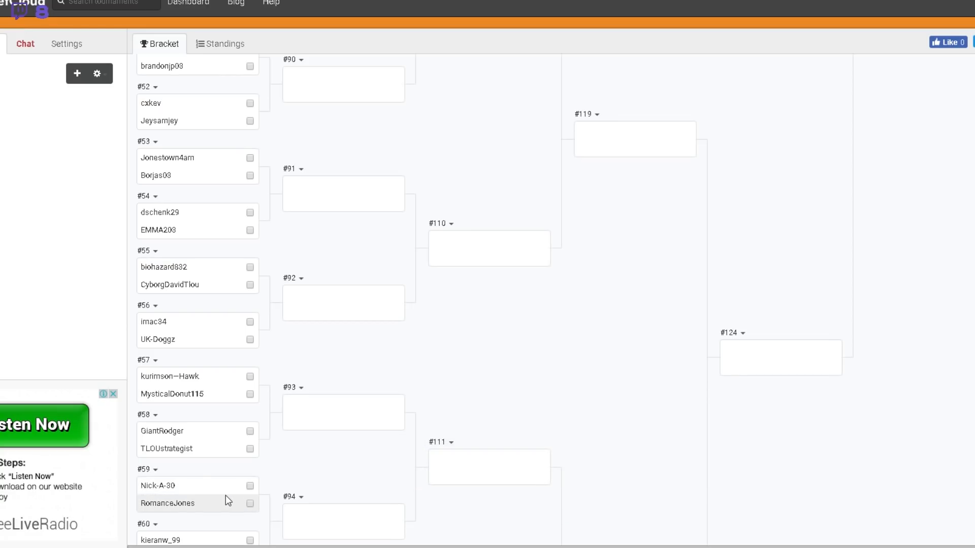
scroll(down, 3)
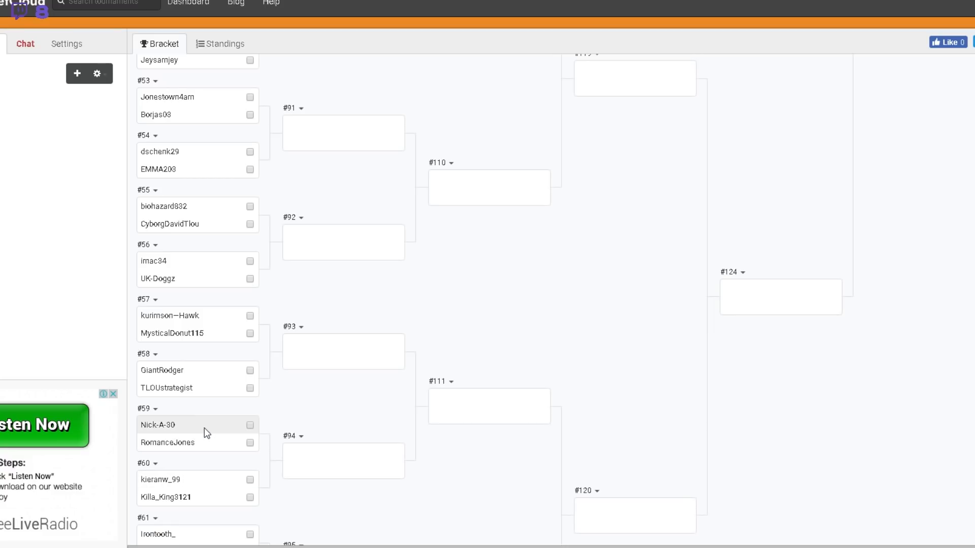
mouse_move(201, 443)
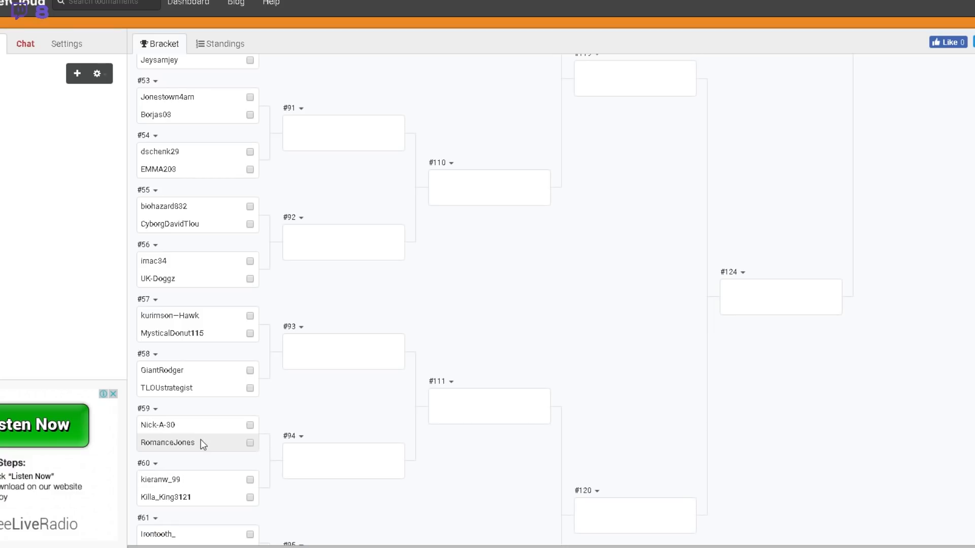
mouse_move(200, 436)
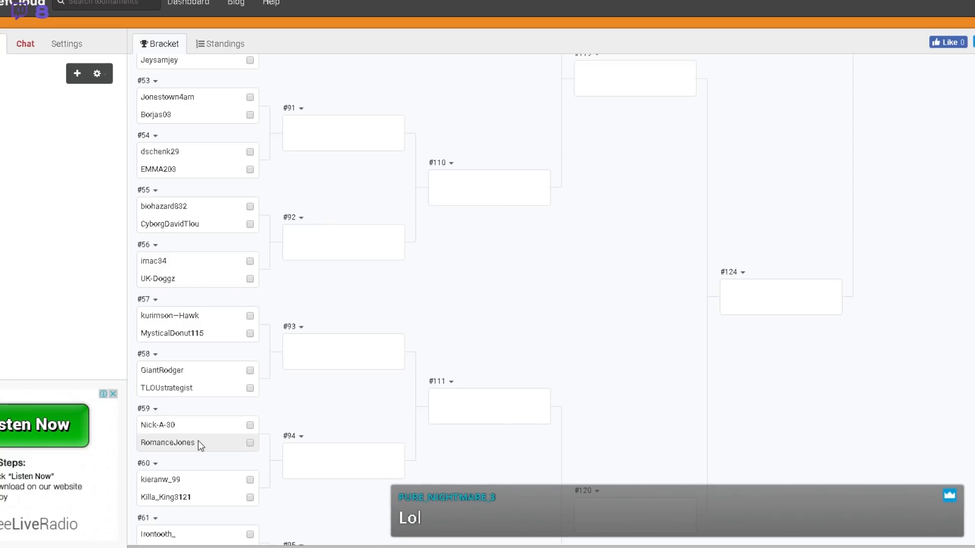
mouse_move(214, 442)
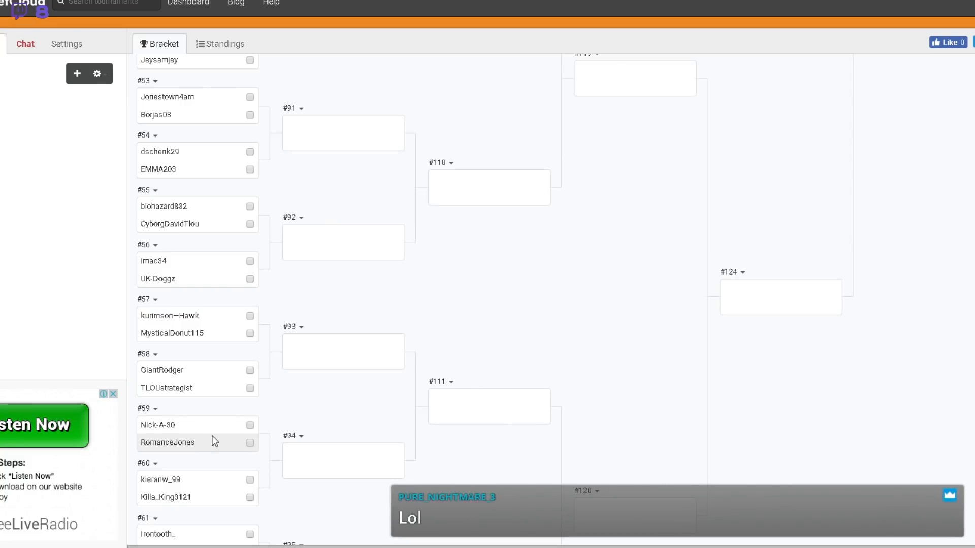
mouse_move(208, 450)
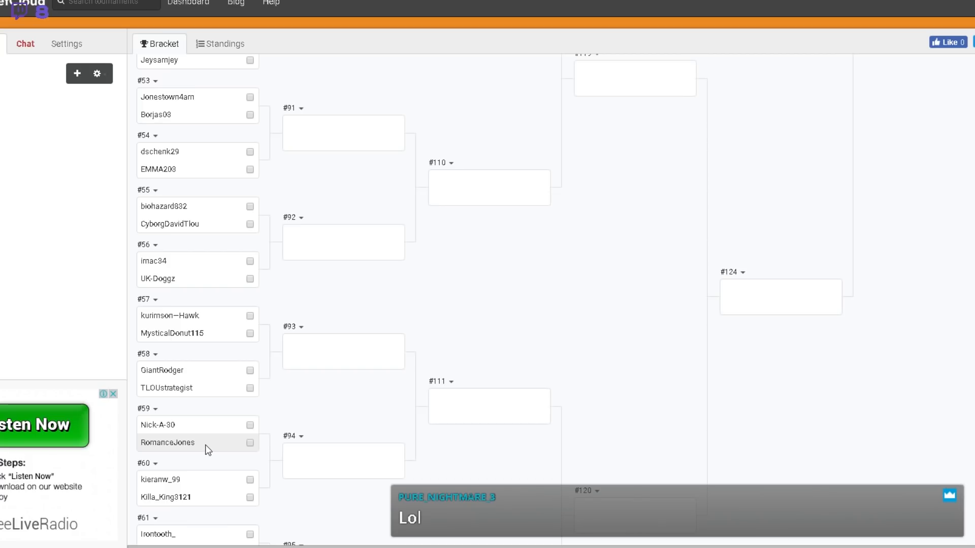
mouse_move(199, 450)
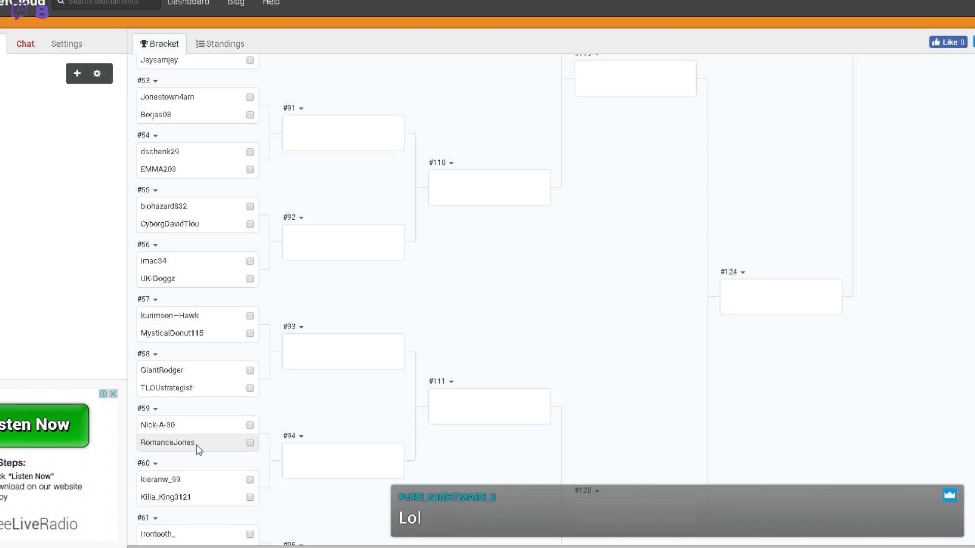
mouse_move(215, 434)
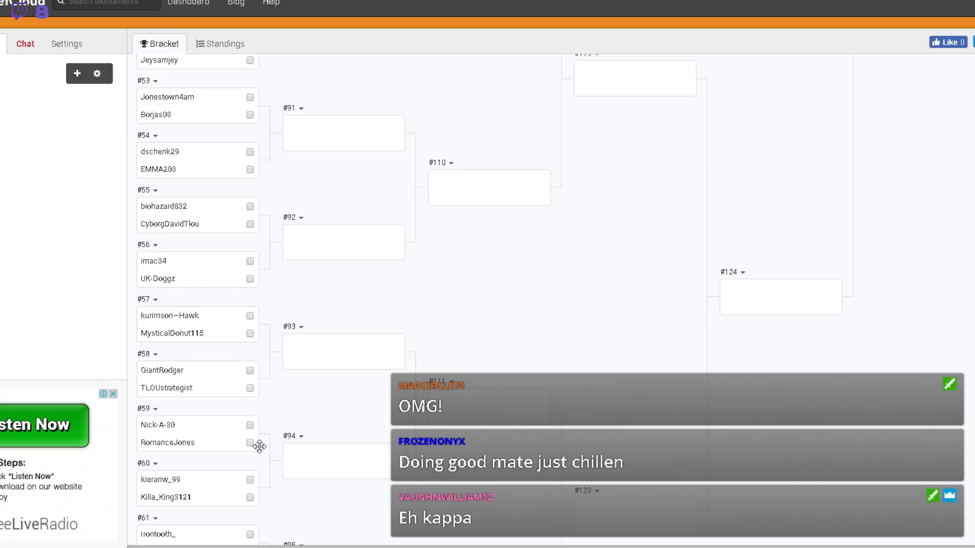
mouse_move(268, 434)
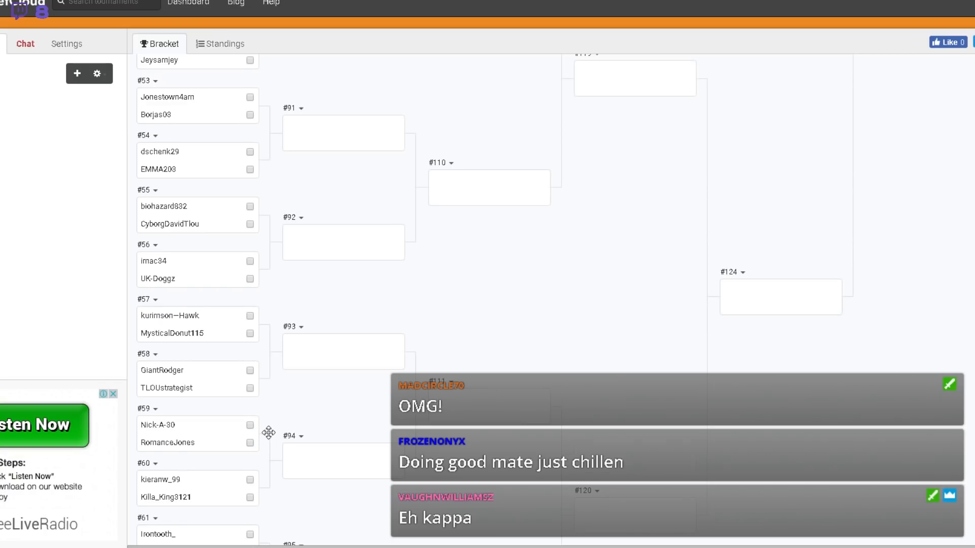
scroll(down, 3)
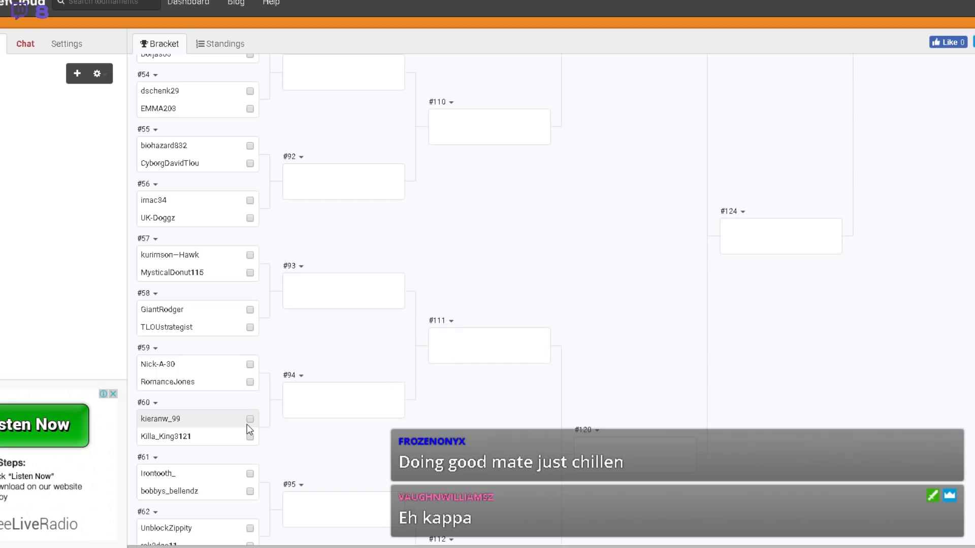
scroll(down, 3)
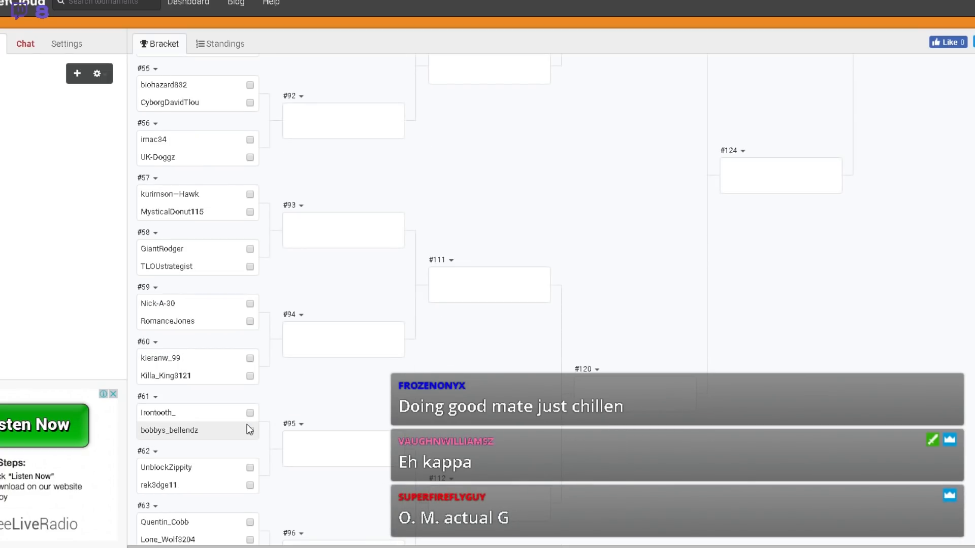
scroll(down, 3)
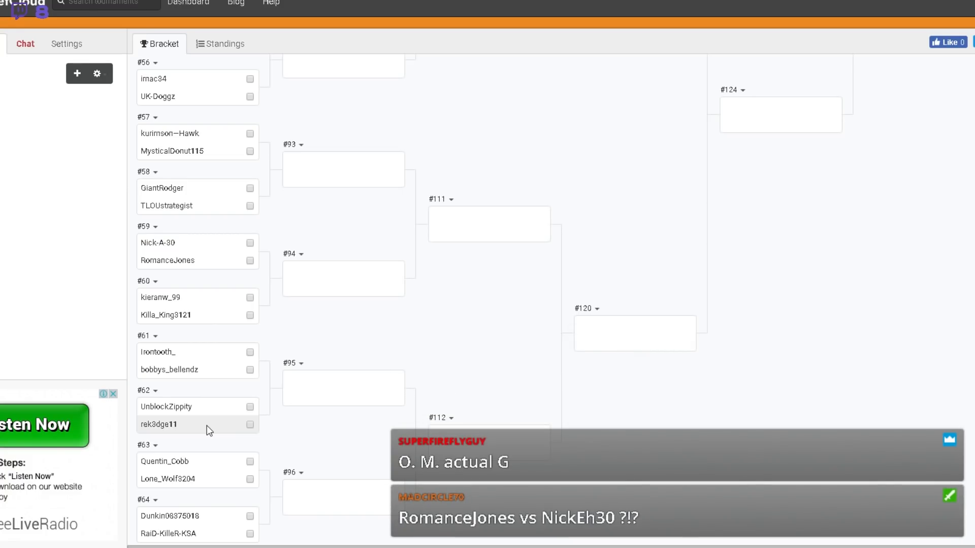
scroll(down, 3)
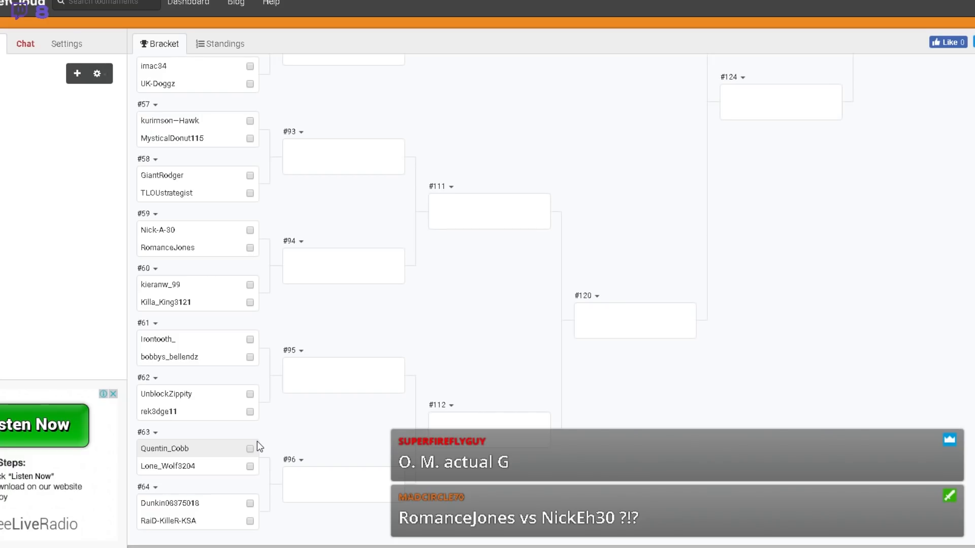
mouse_move(223, 527)
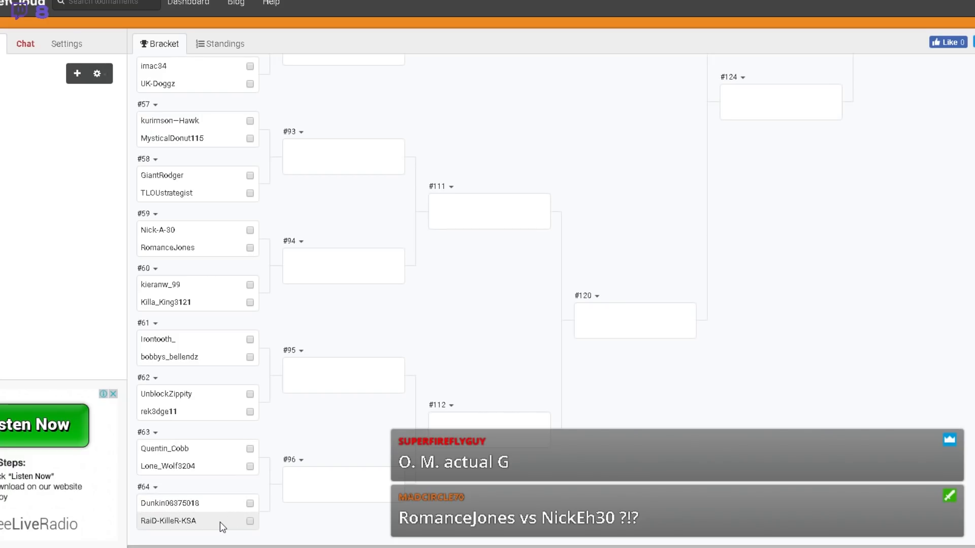
scroll(up, 3)
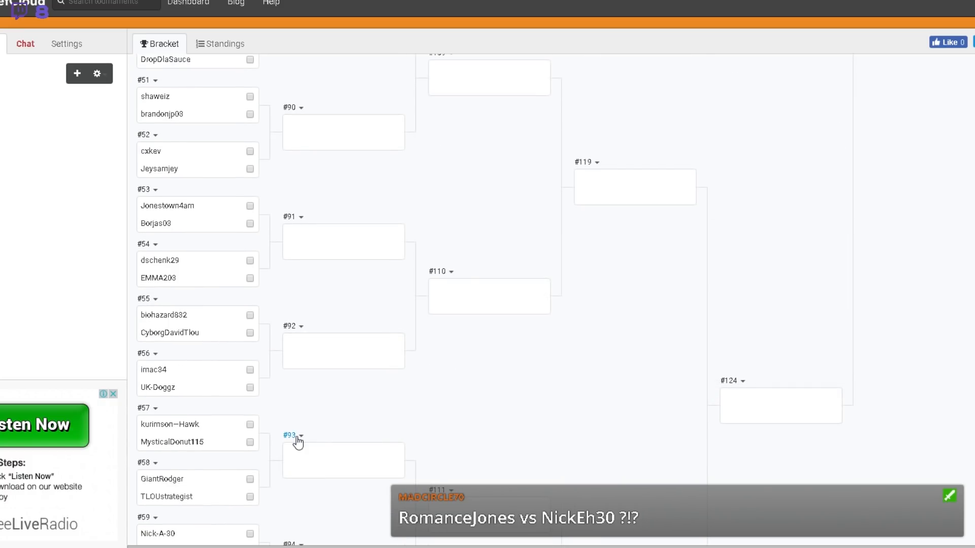
Scroll back up the bracket from match #45 to Round 1 matches #37–#44.
scroll(down, 3)
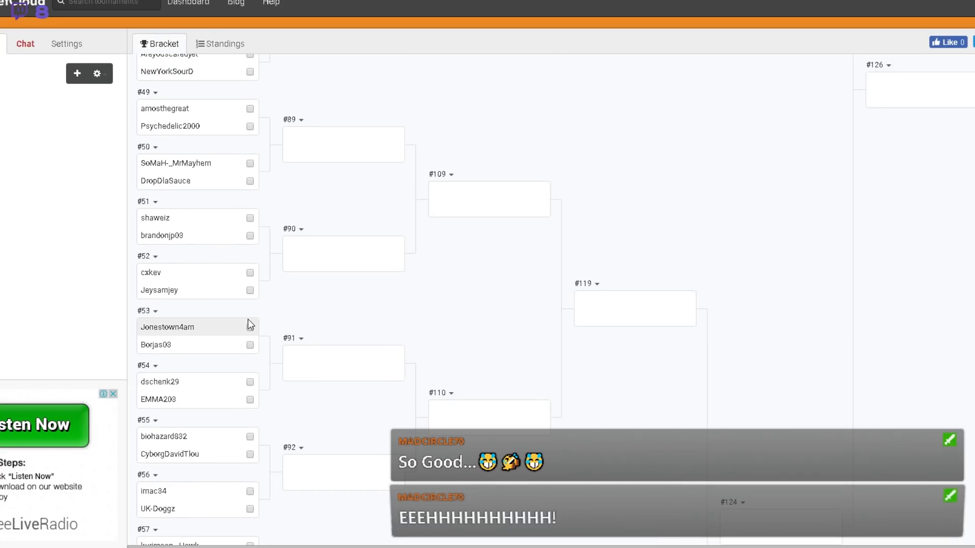
scroll(up, 3)
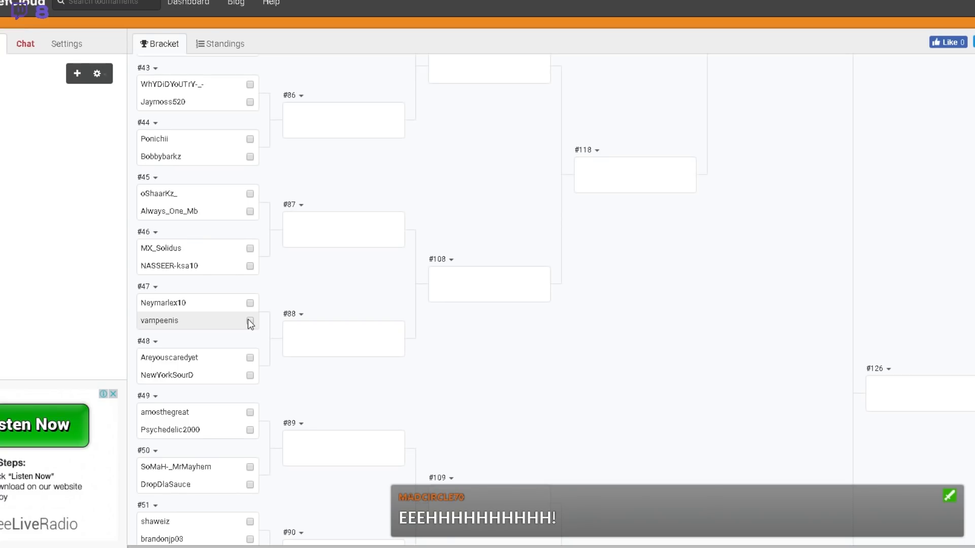
scroll(up, 3)
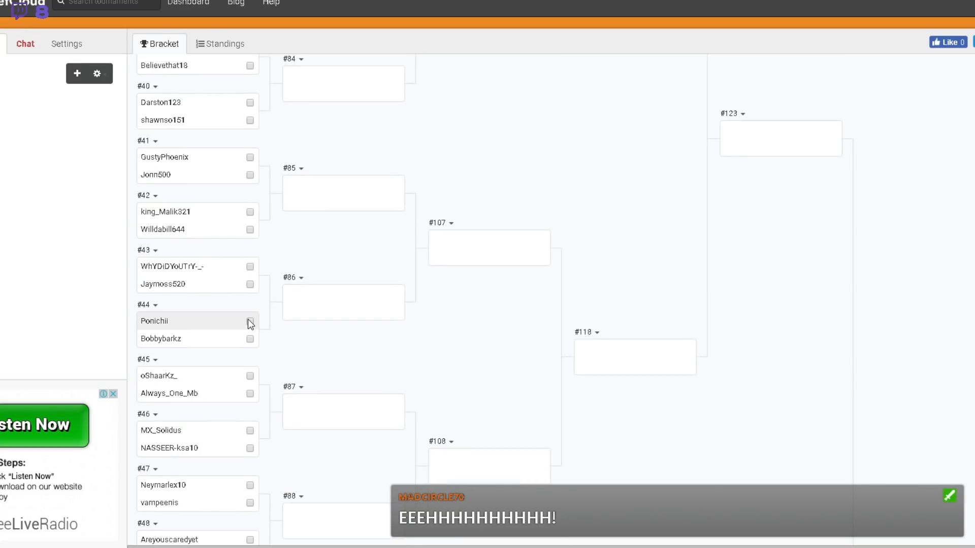
scroll(up, 3)
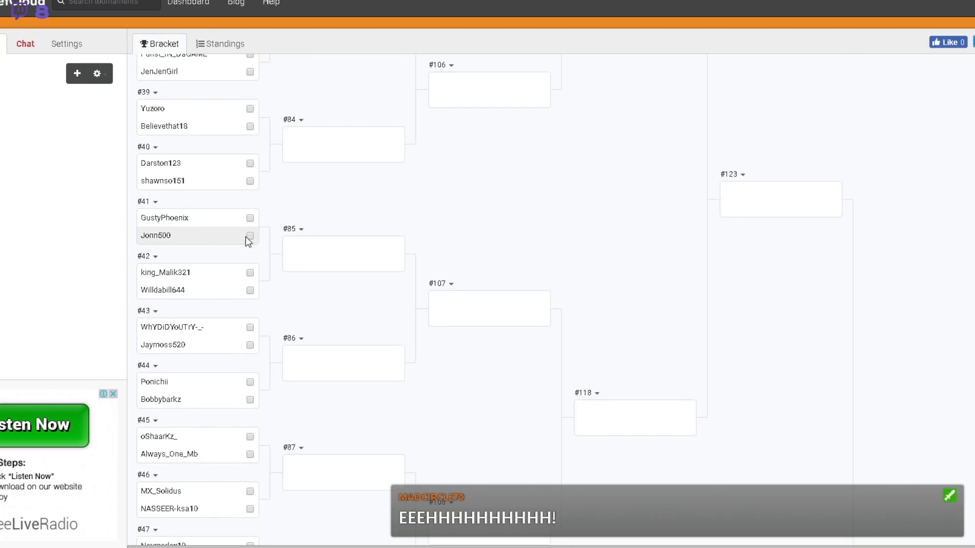
scroll(up, 3)
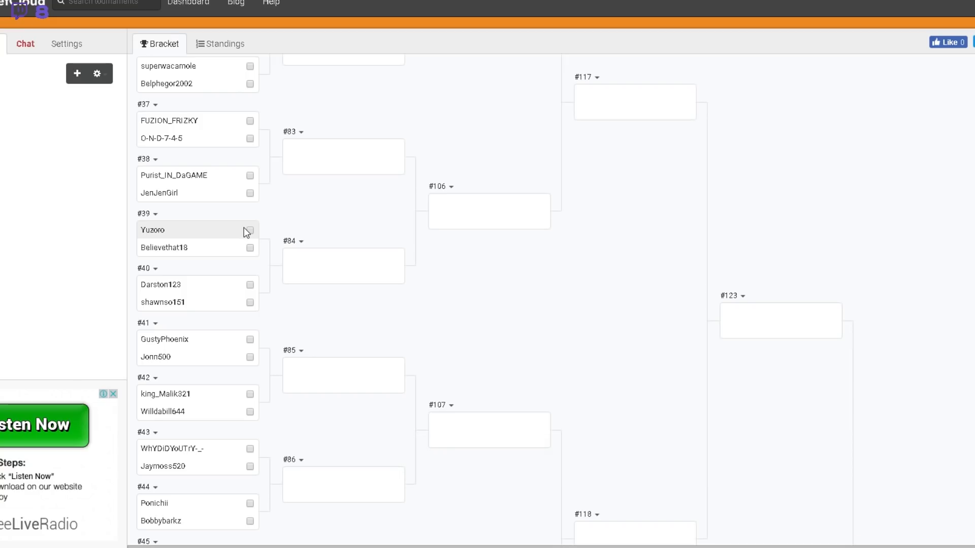
mouse_move(201, 200)
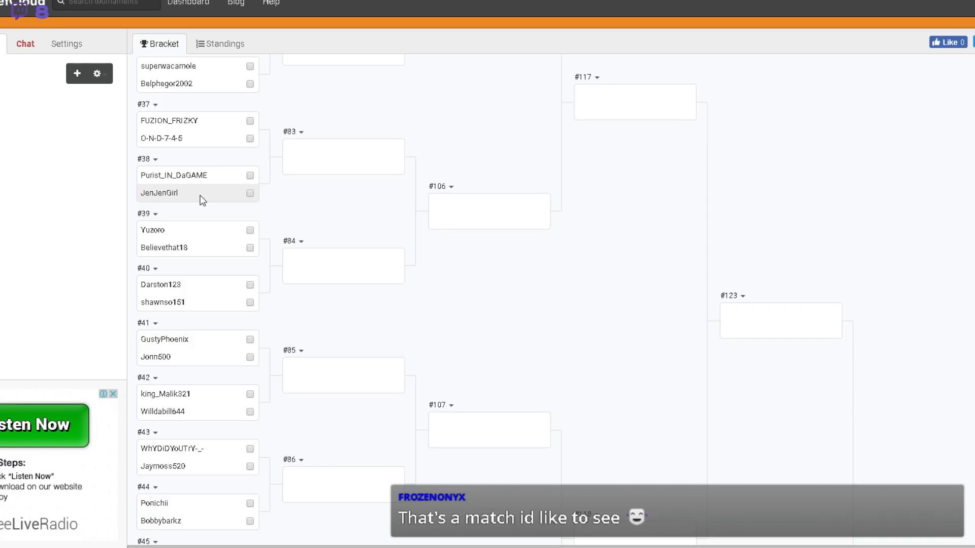
mouse_move(214, 181)
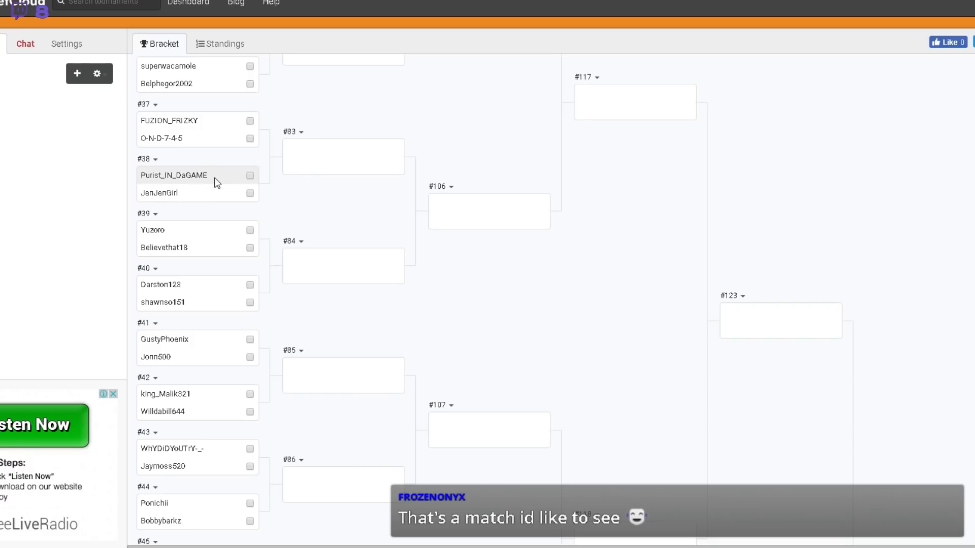
mouse_move(231, 182)
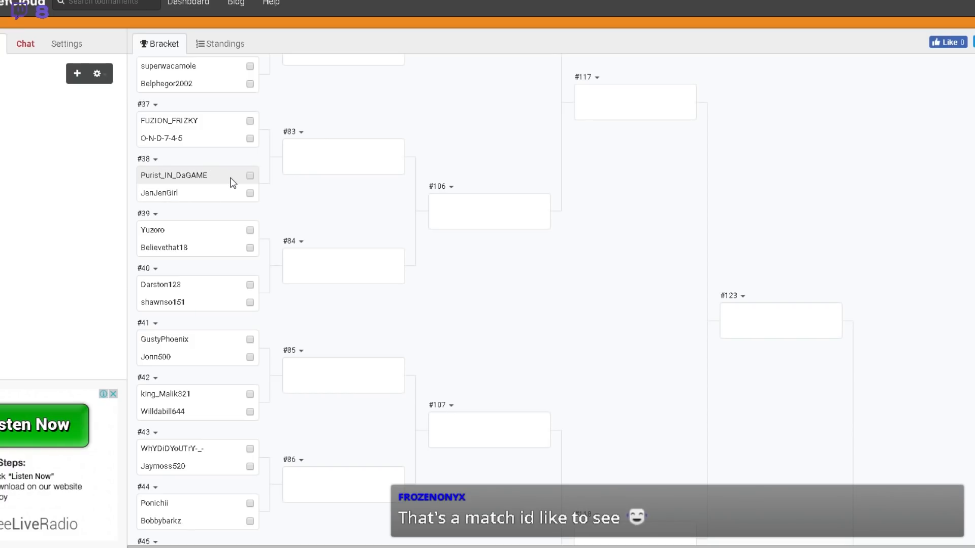
mouse_move(214, 186)
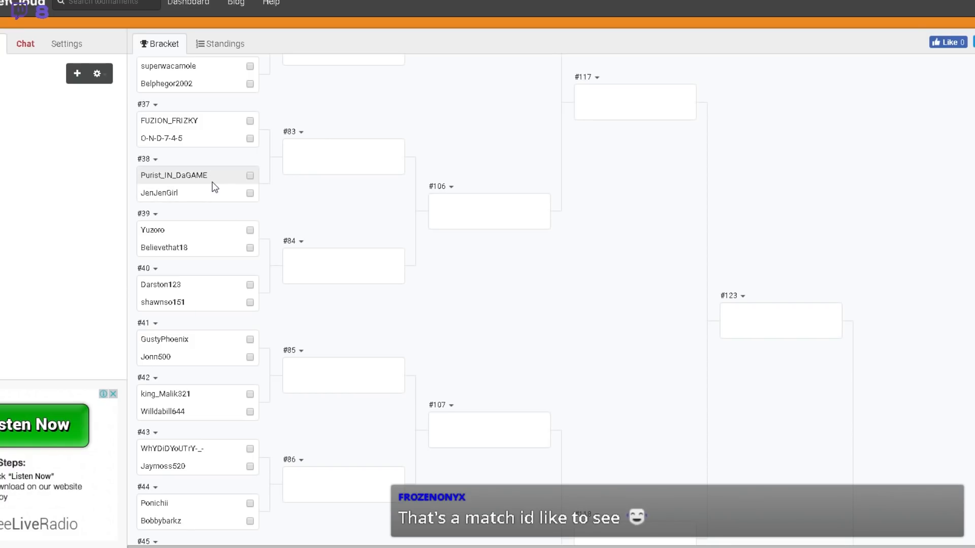
mouse_move(214, 199)
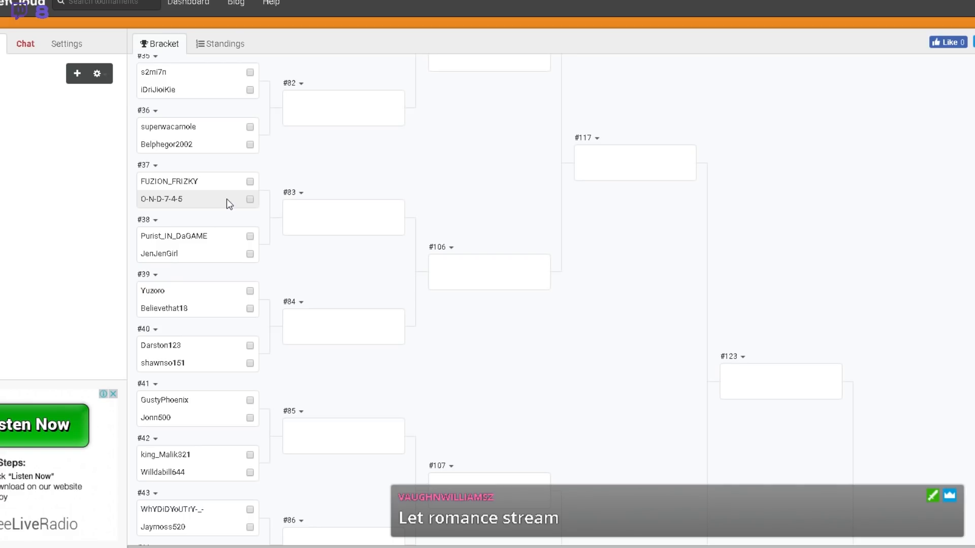
mouse_move(223, 181)
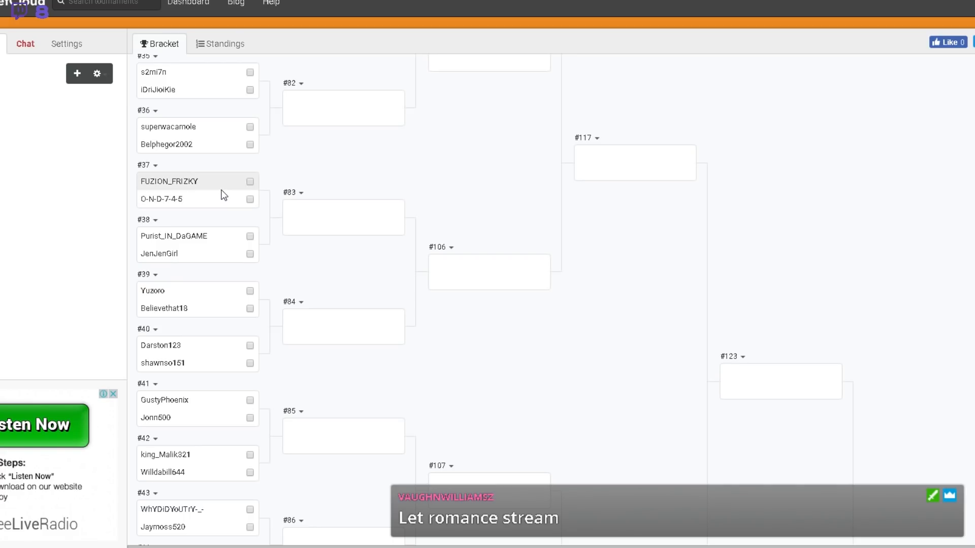
mouse_move(241, 205)
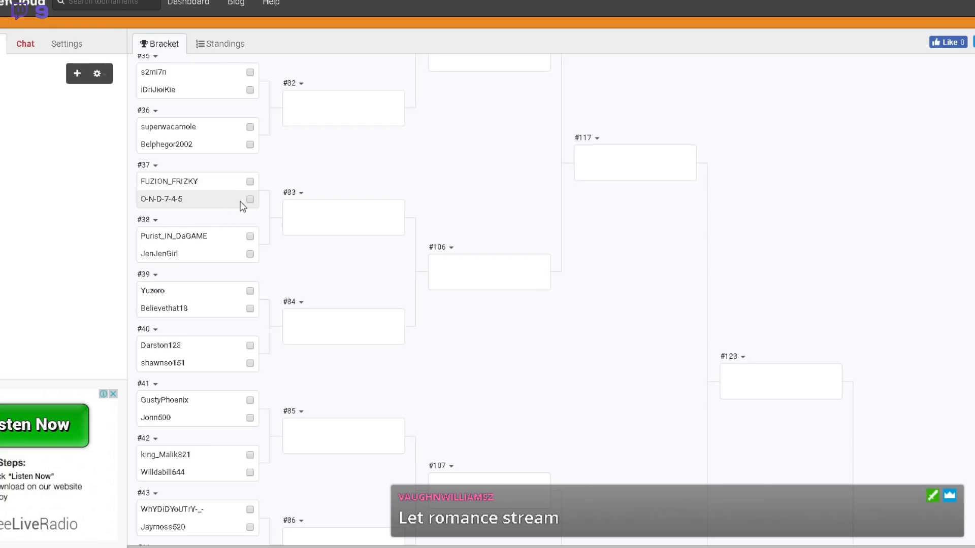
Scroll up to bring Round 1 matches #32–#40 into view.
scroll(up, 3)
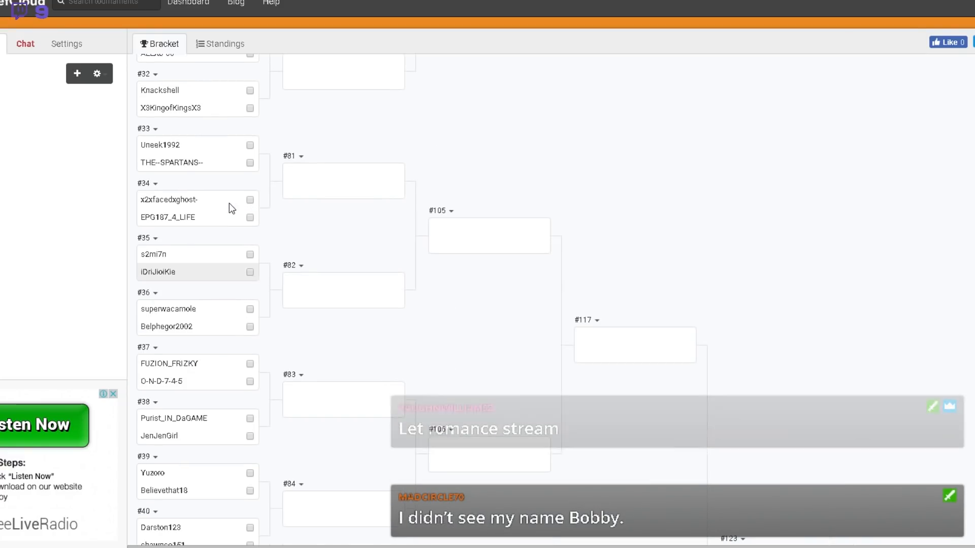
Scroll up the bracket until Round 1 matches #13–#21 appear.
scroll(up, 3)
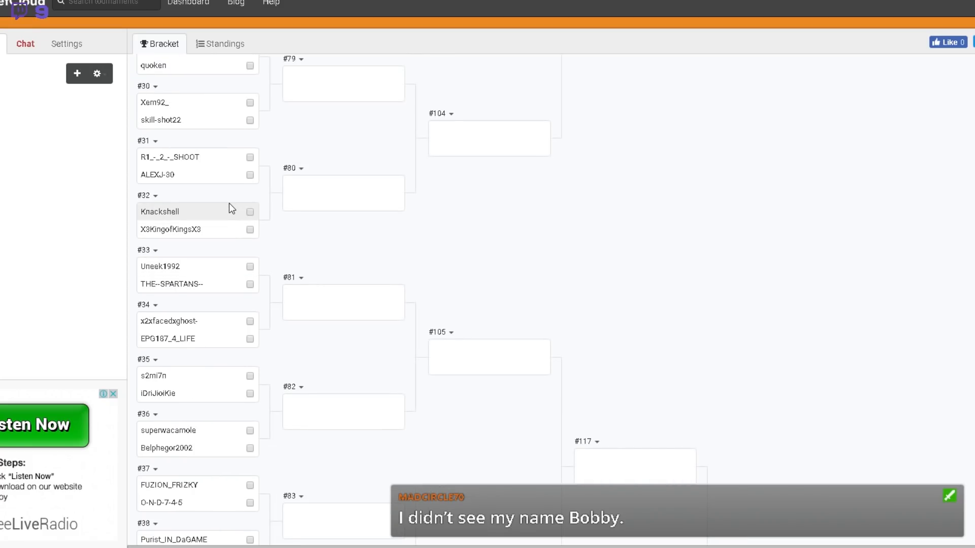
mouse_move(215, 213)
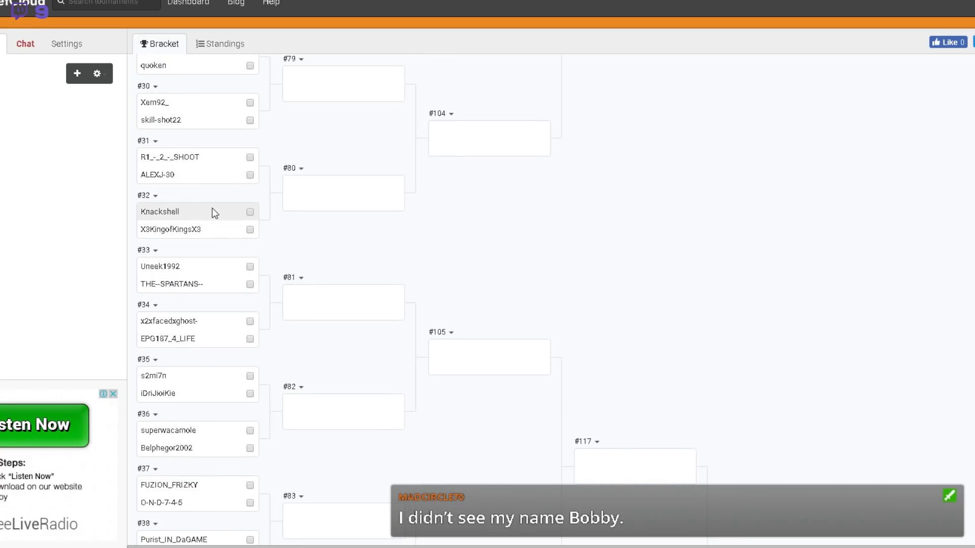
scroll(up, 3)
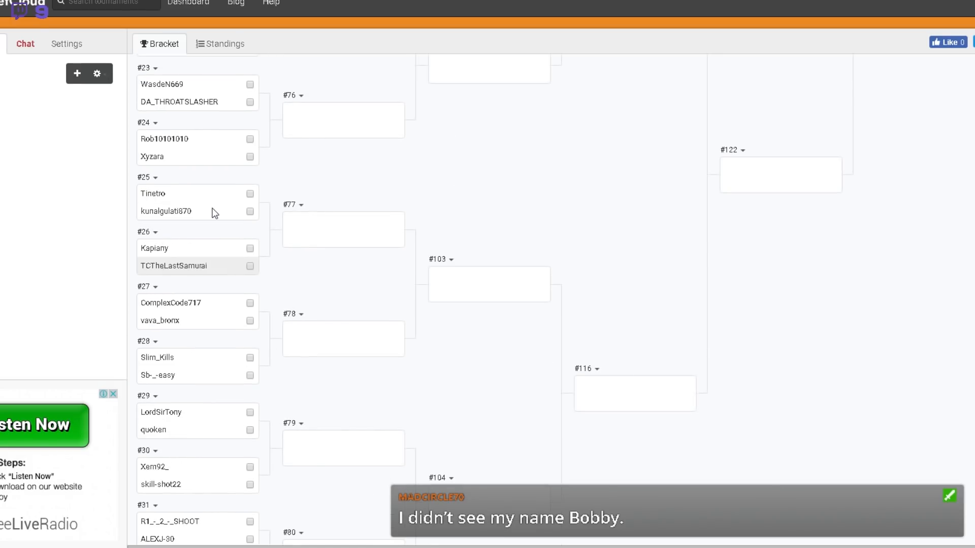
mouse_move(257, 223)
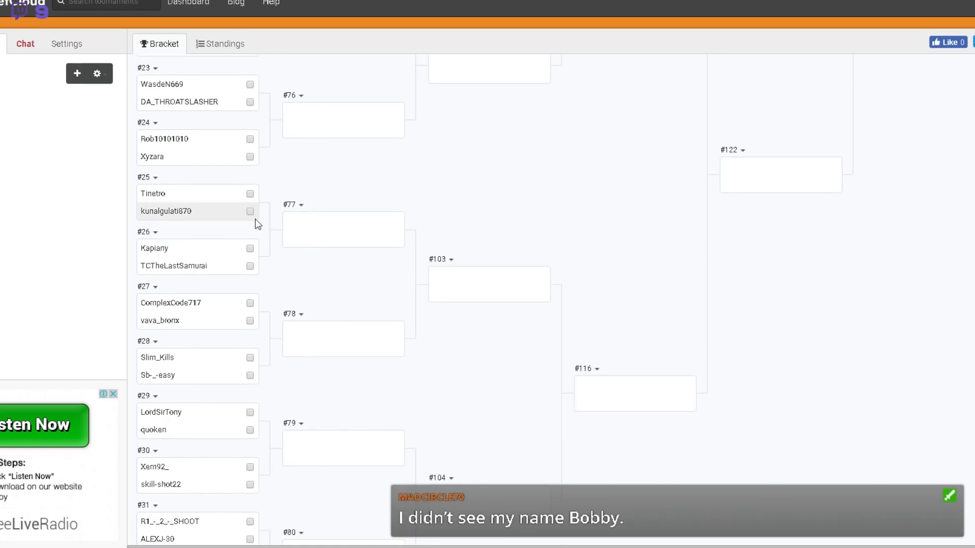
scroll(up, 3)
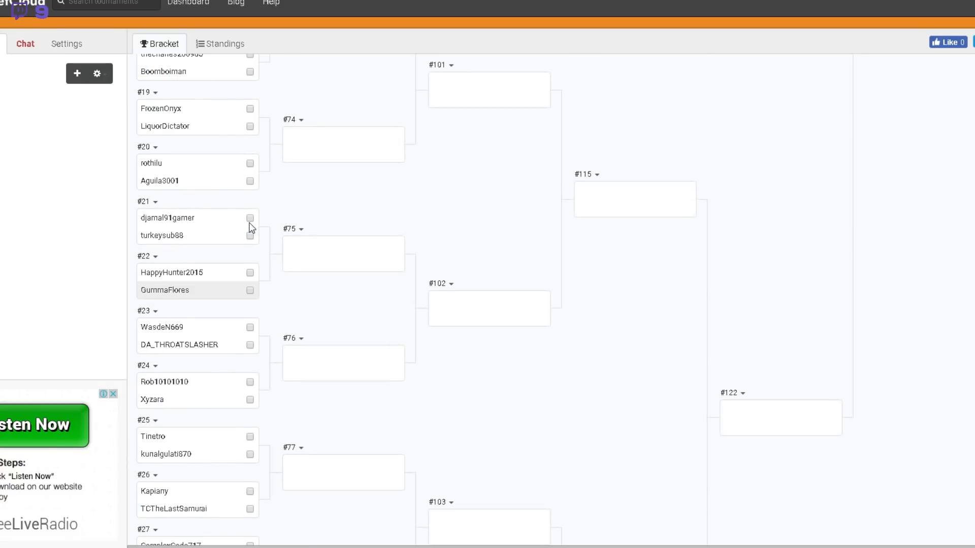
scroll(up, 3)
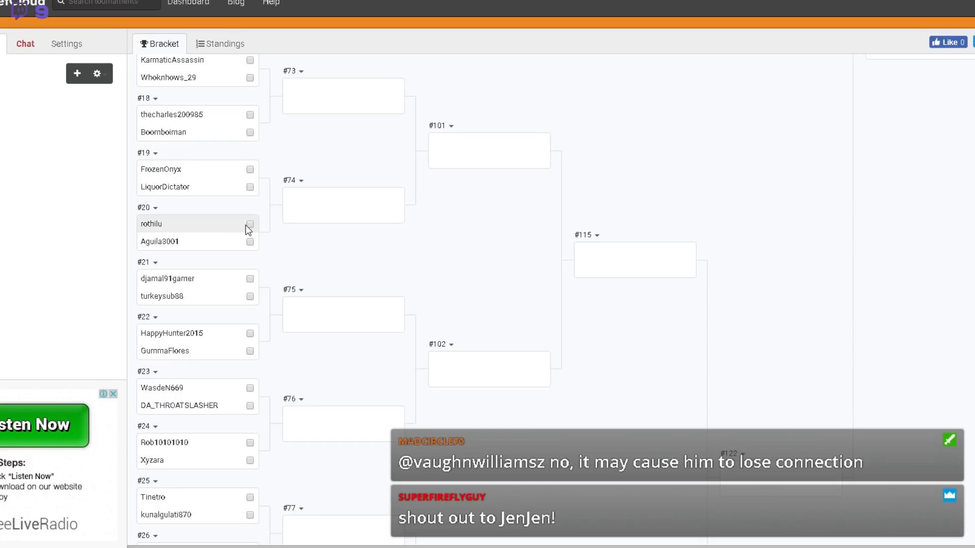
scroll(up, 3)
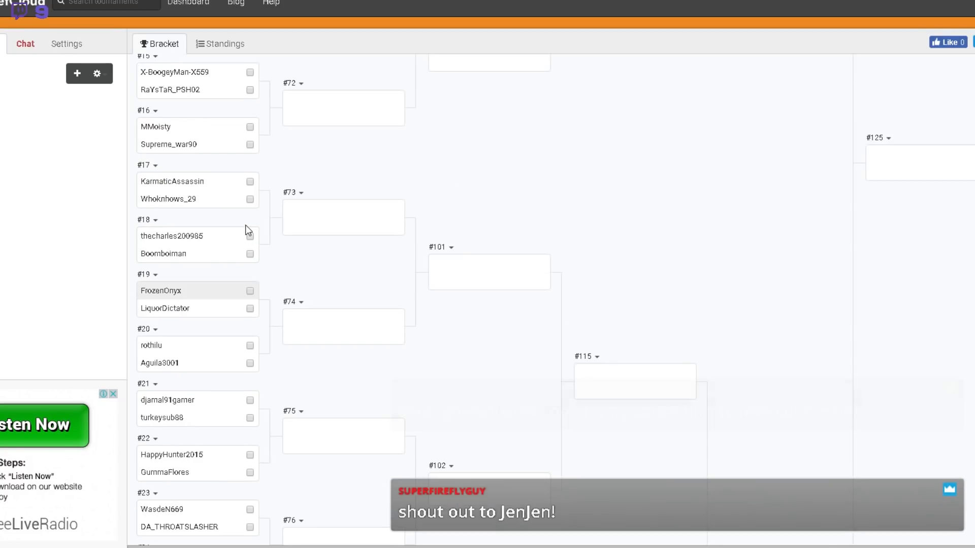
scroll(up, 3)
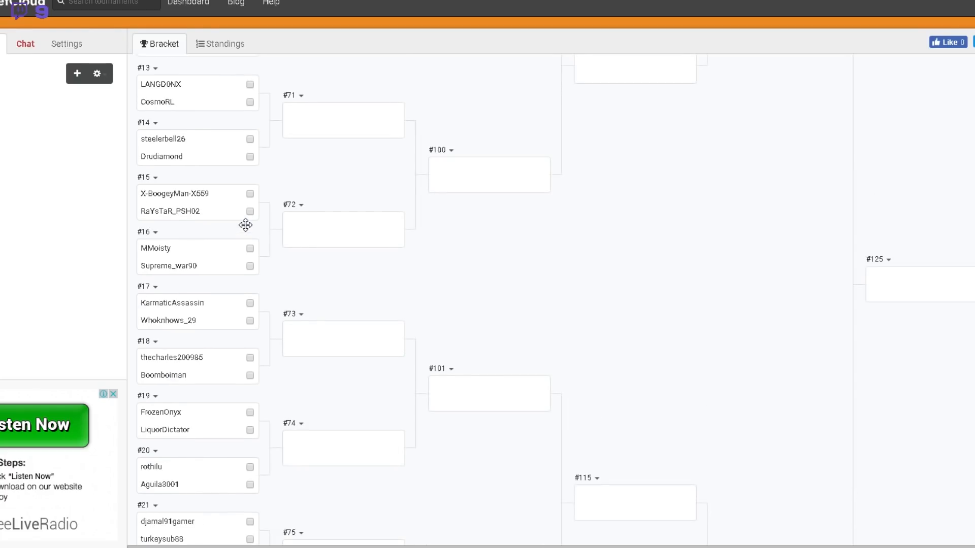
mouse_move(242, 211)
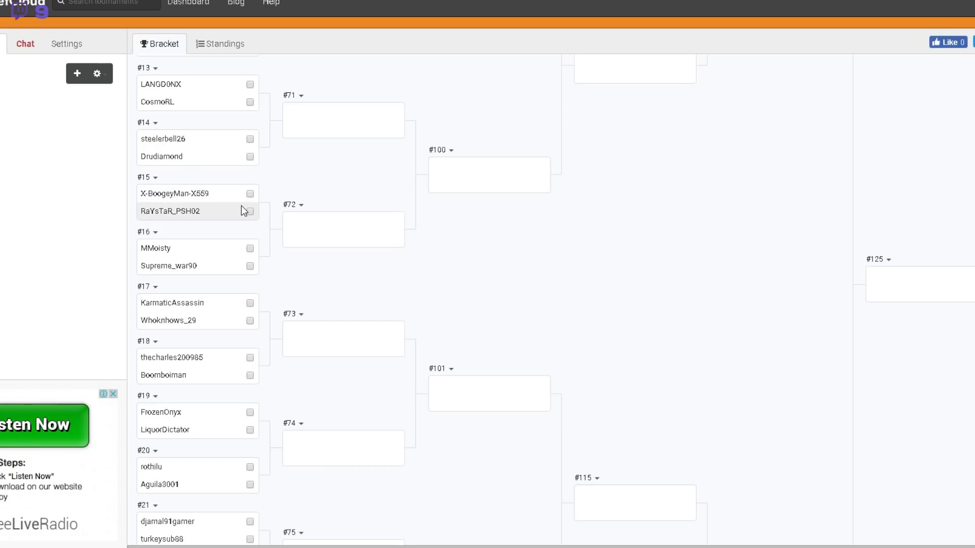
Scroll up past matches #7–#14 to the top, showing Round 1 matches #1–#8.
scroll(up, 3)
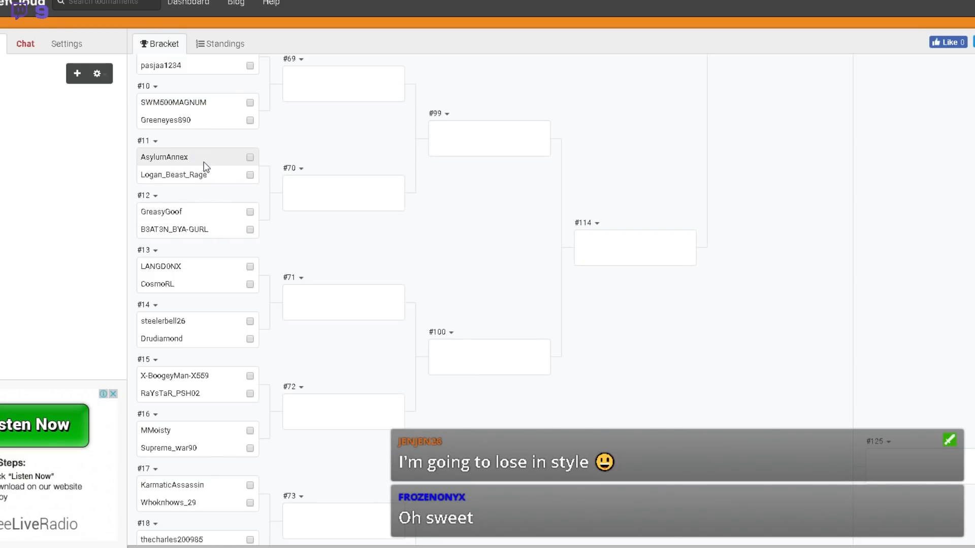
mouse_move(164, 168)
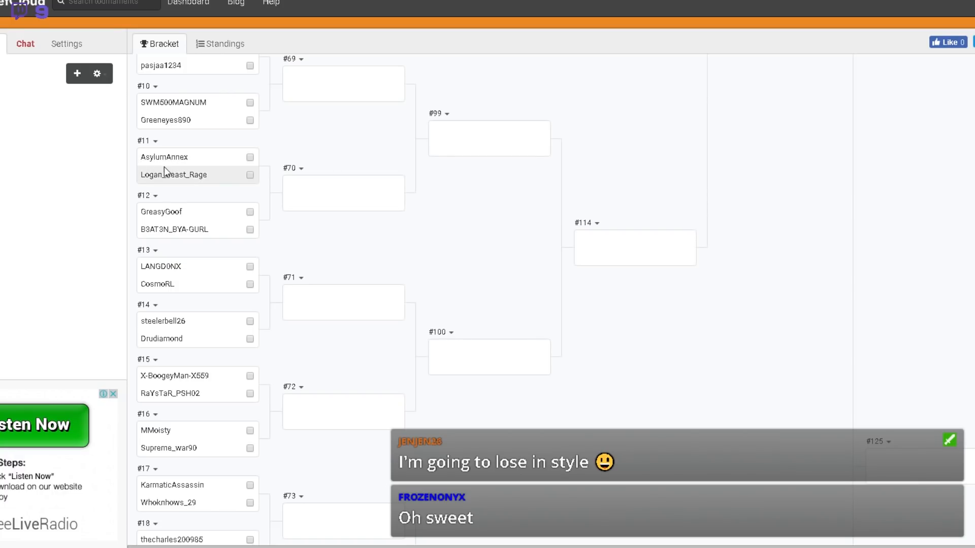
mouse_move(260, 194)
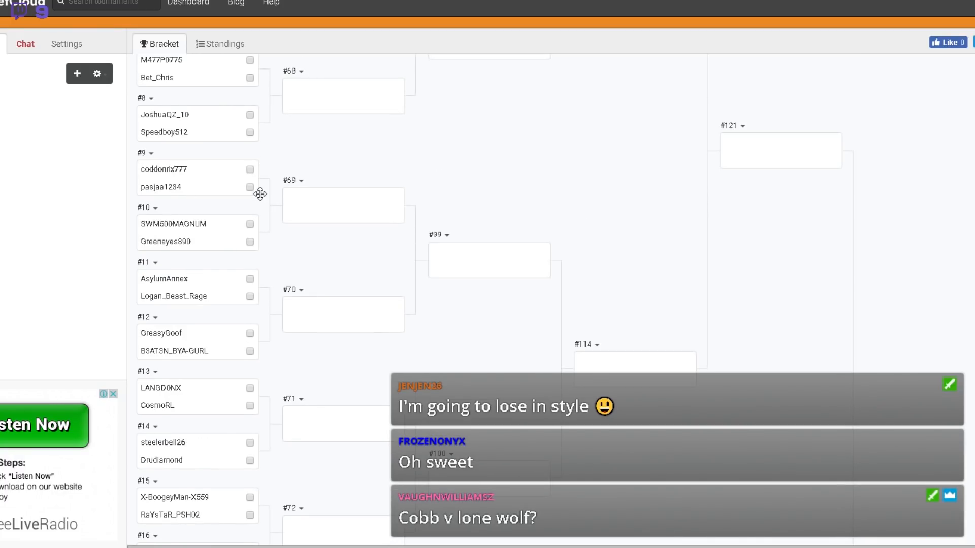
mouse_move(213, 200)
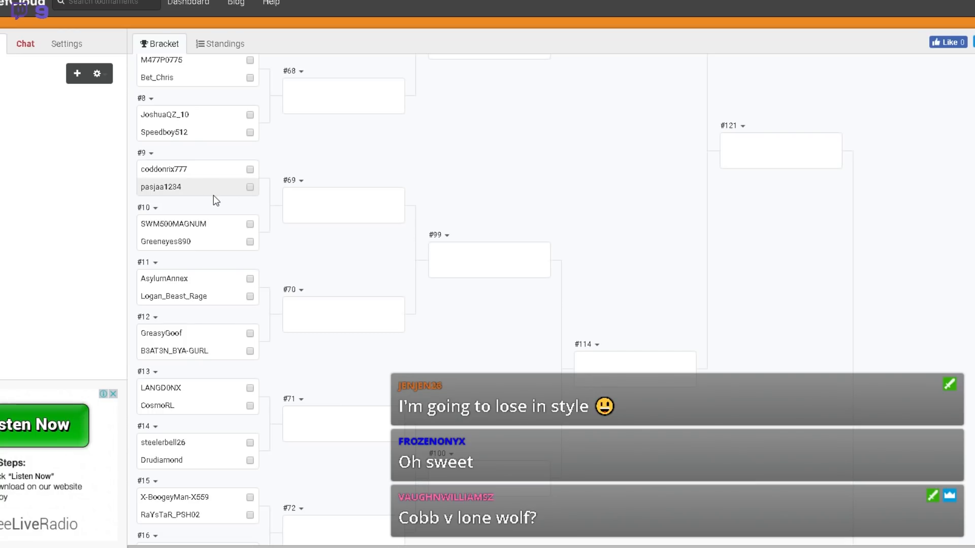
scroll(up, 3)
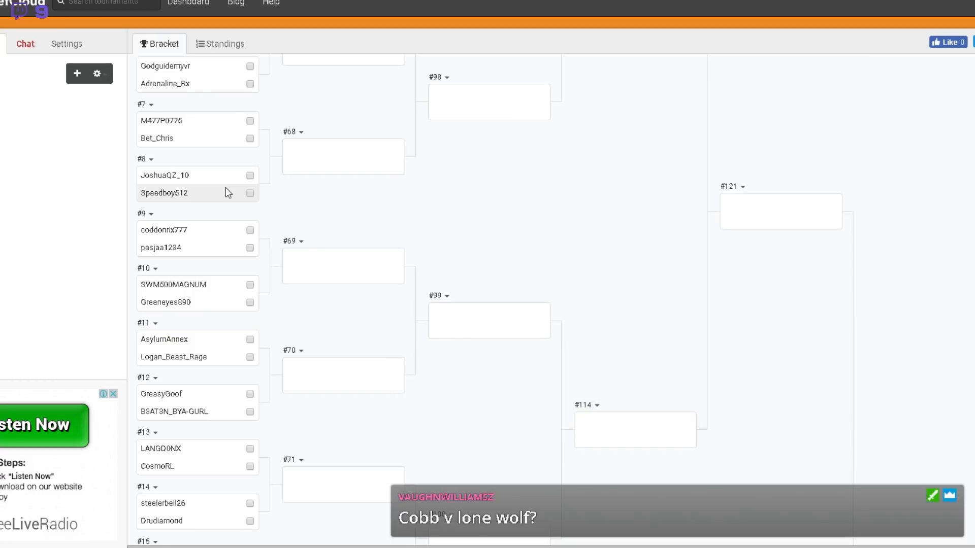
scroll(up, 3)
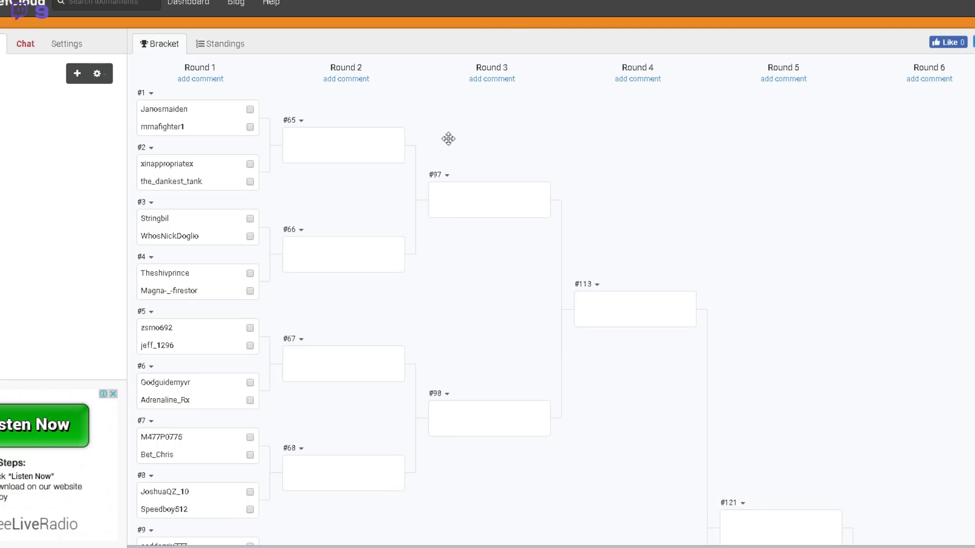
mouse_move(403, 162)
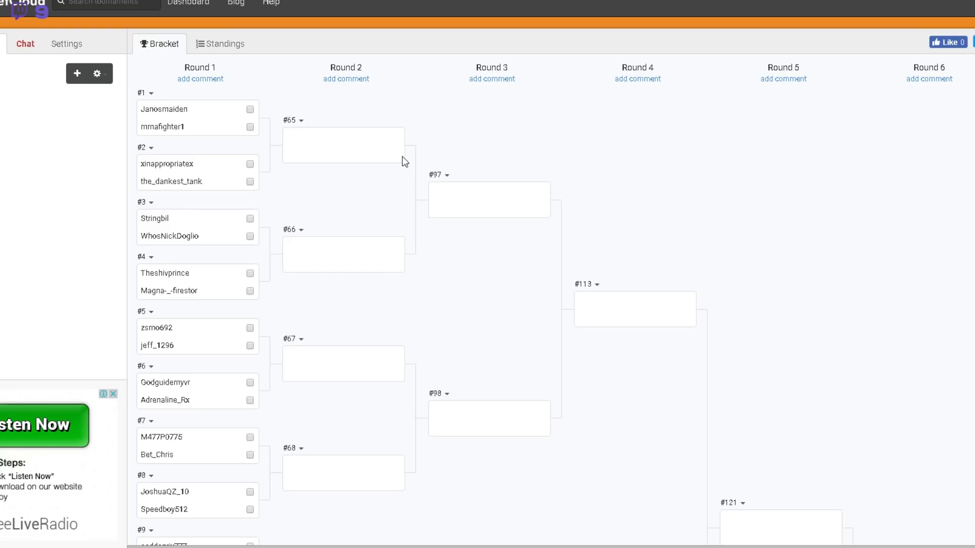